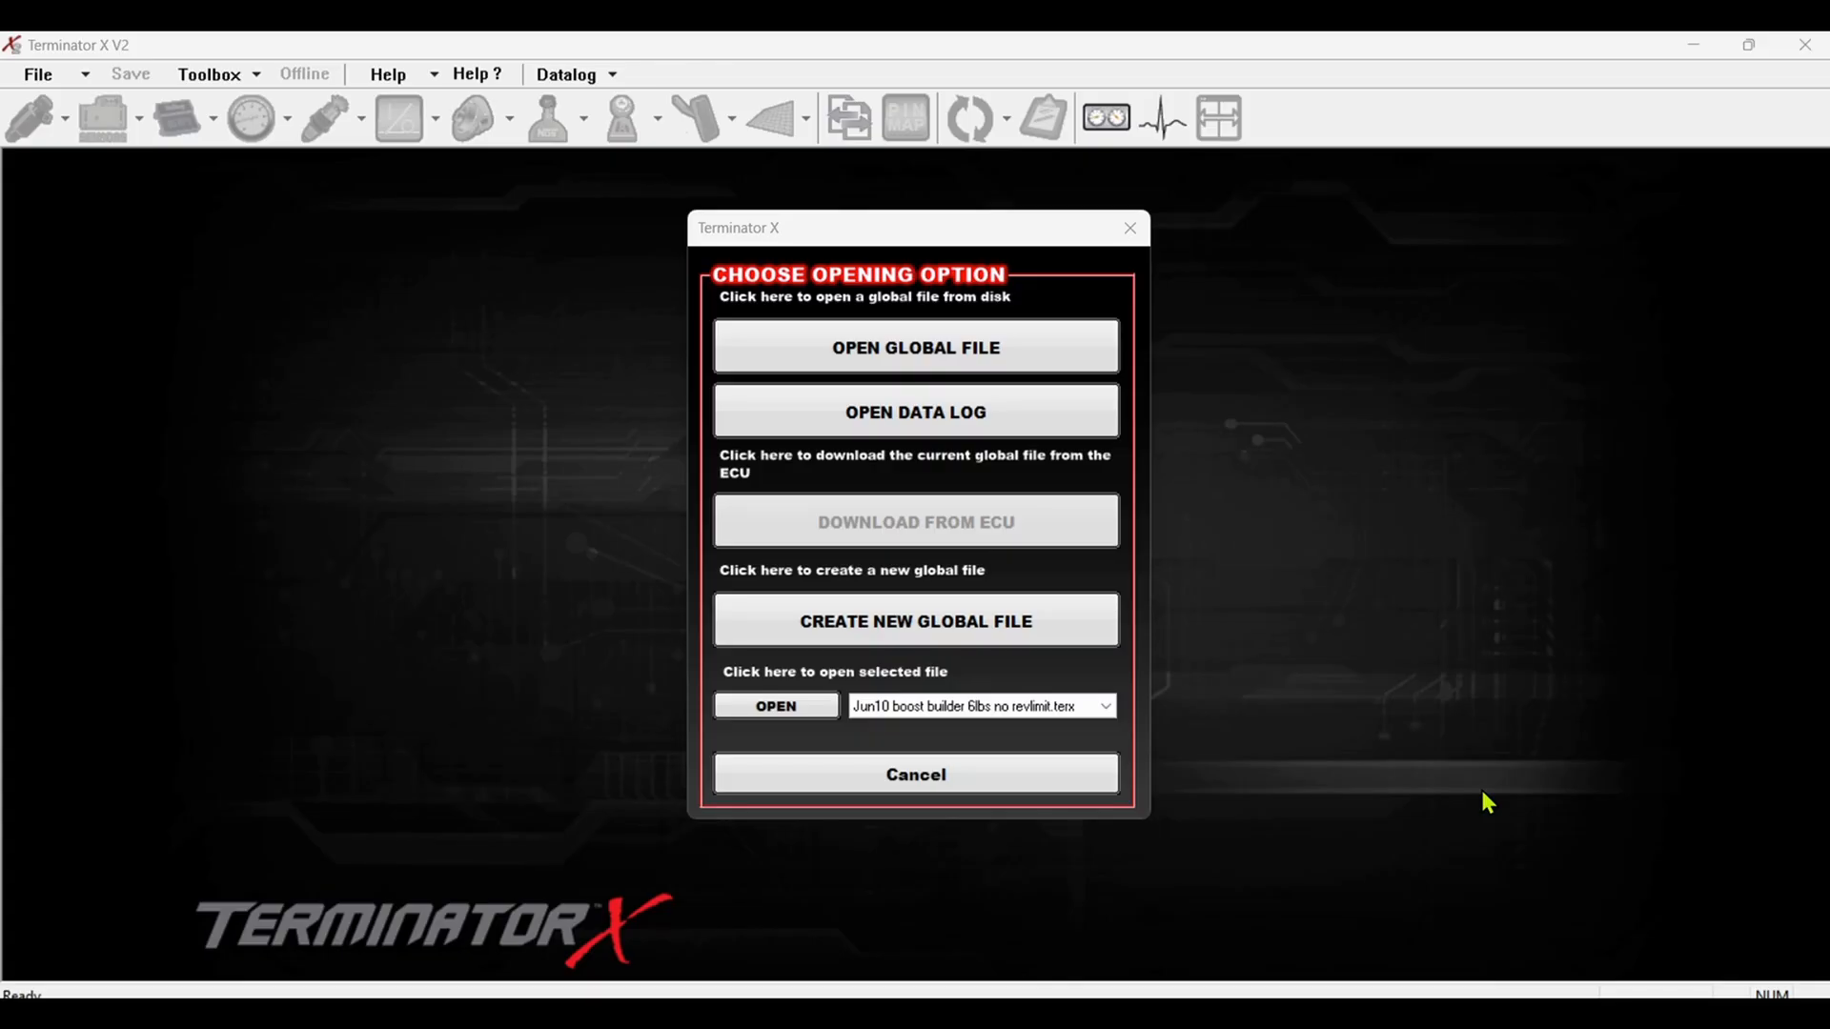
{"action": "mouse_move", "coordinate": [1331, 643]}
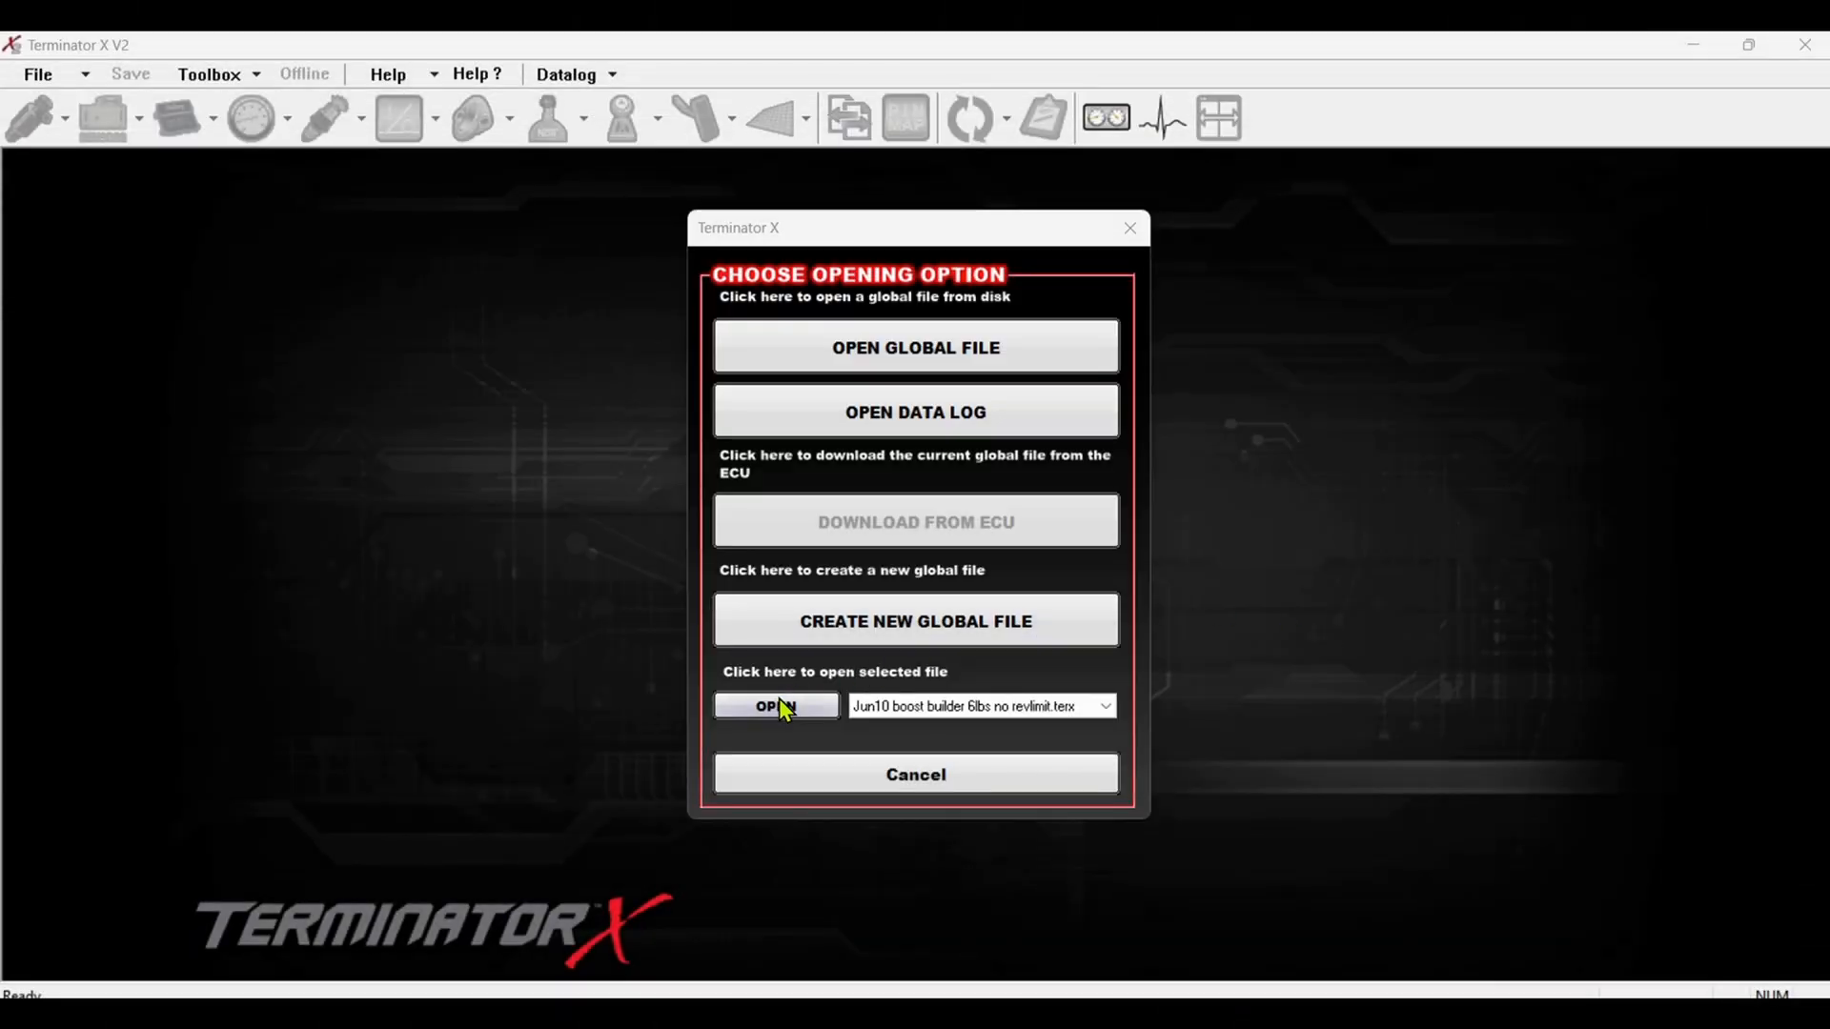
- Load the saved tune and enable input #8 Idle Chop Switch on LCD-1 in the Inputs list
{"action": "left_click", "coordinate": [767, 706]}
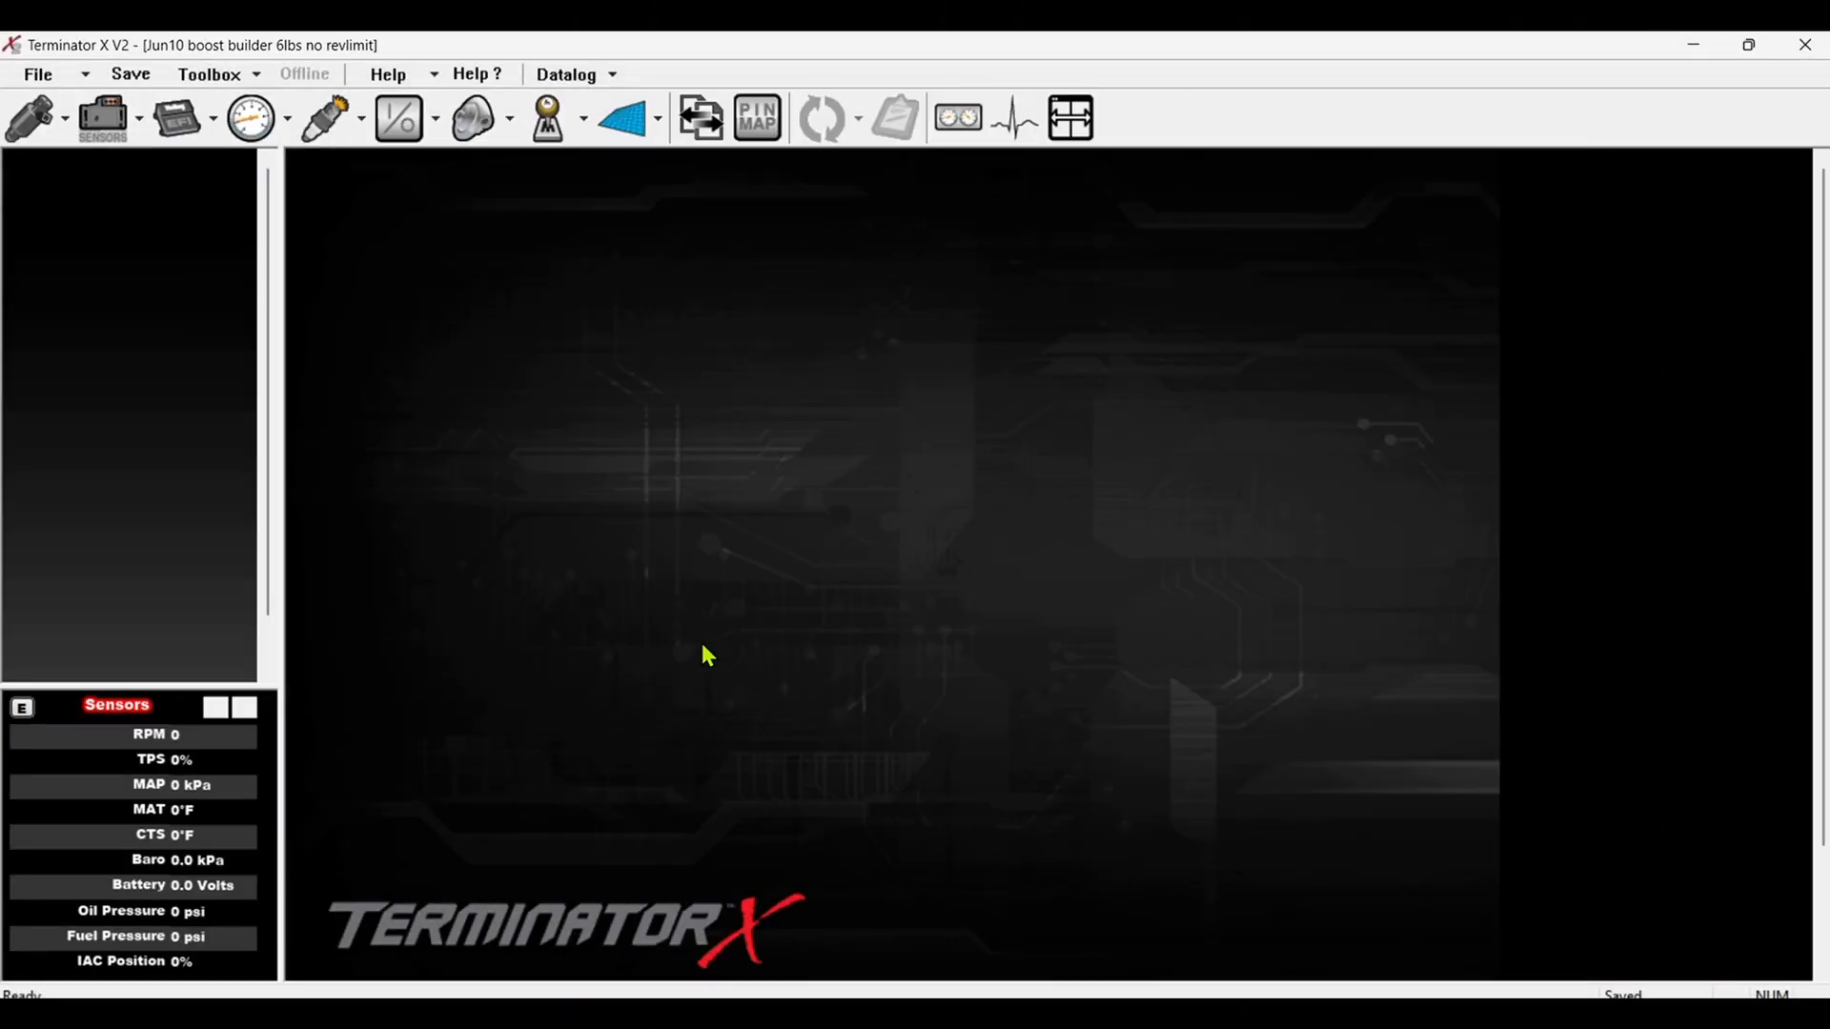
{"action": "left_click", "coordinate": [398, 116]}
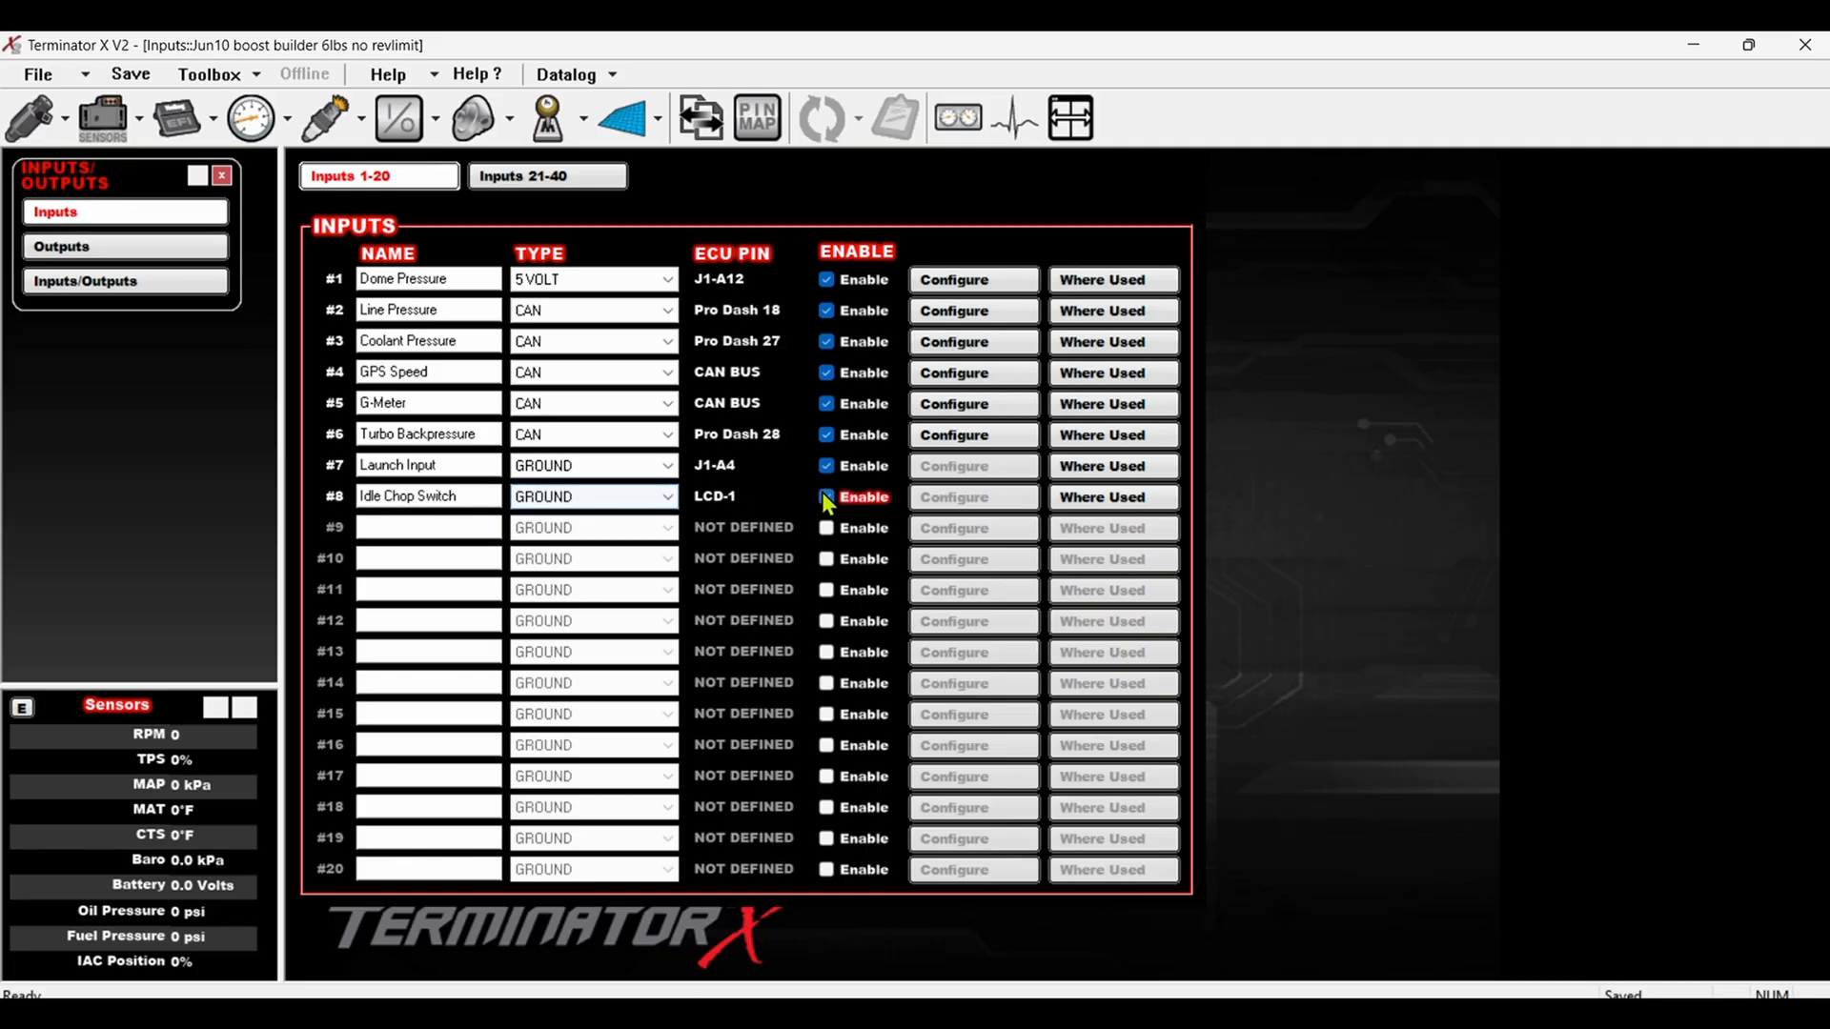
{"action": "left_click", "coordinate": [825, 496]}
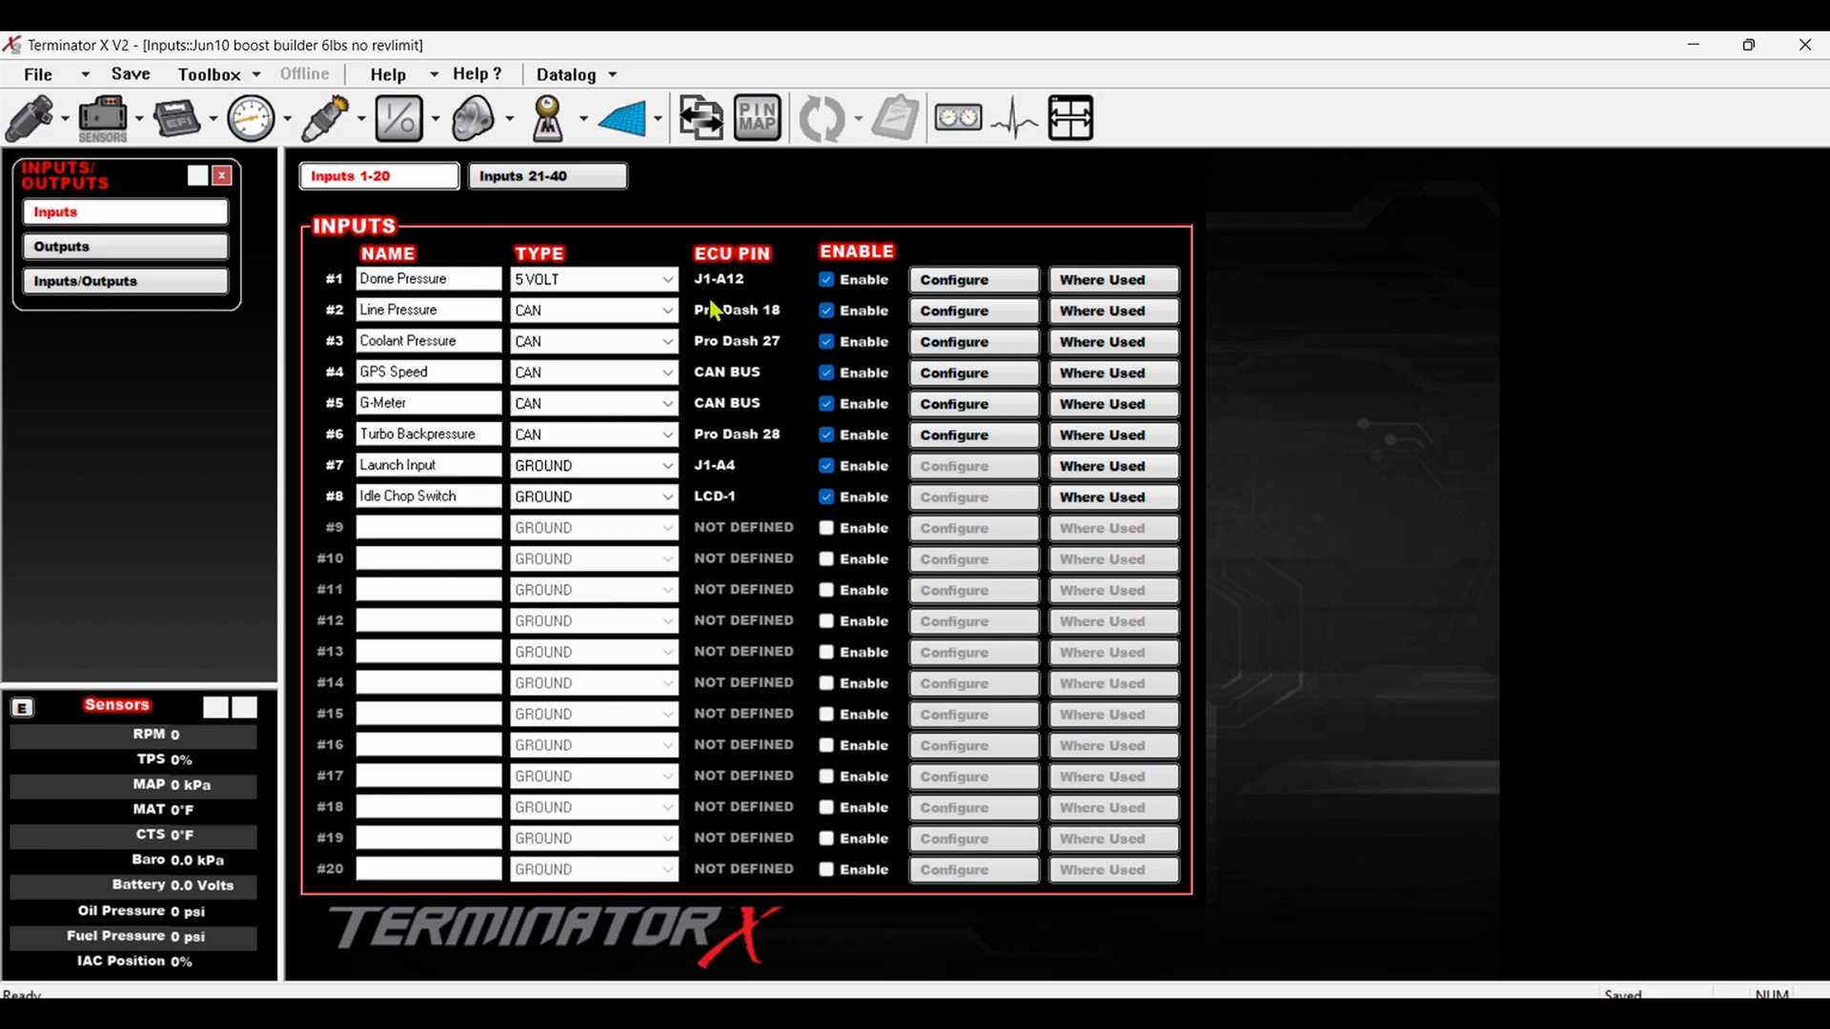
{"action": "left_click", "coordinate": [755, 117]}
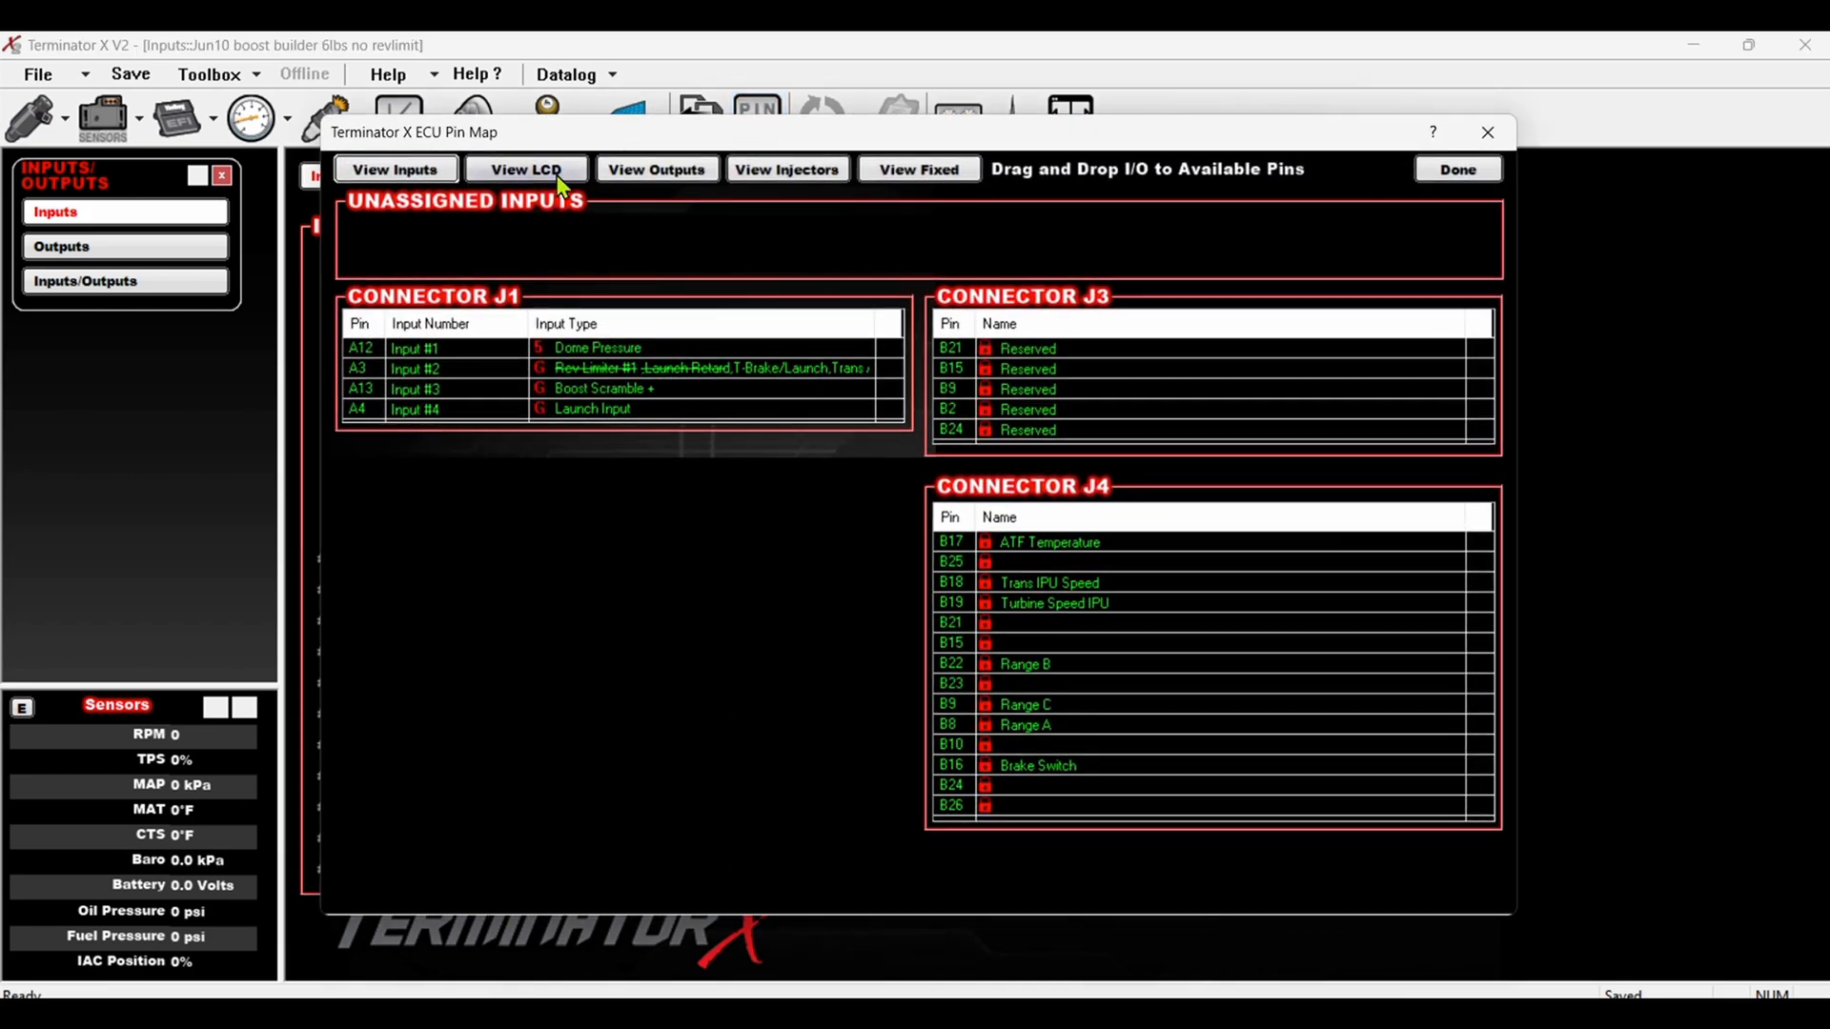
{"action": "left_click", "coordinate": [526, 169]}
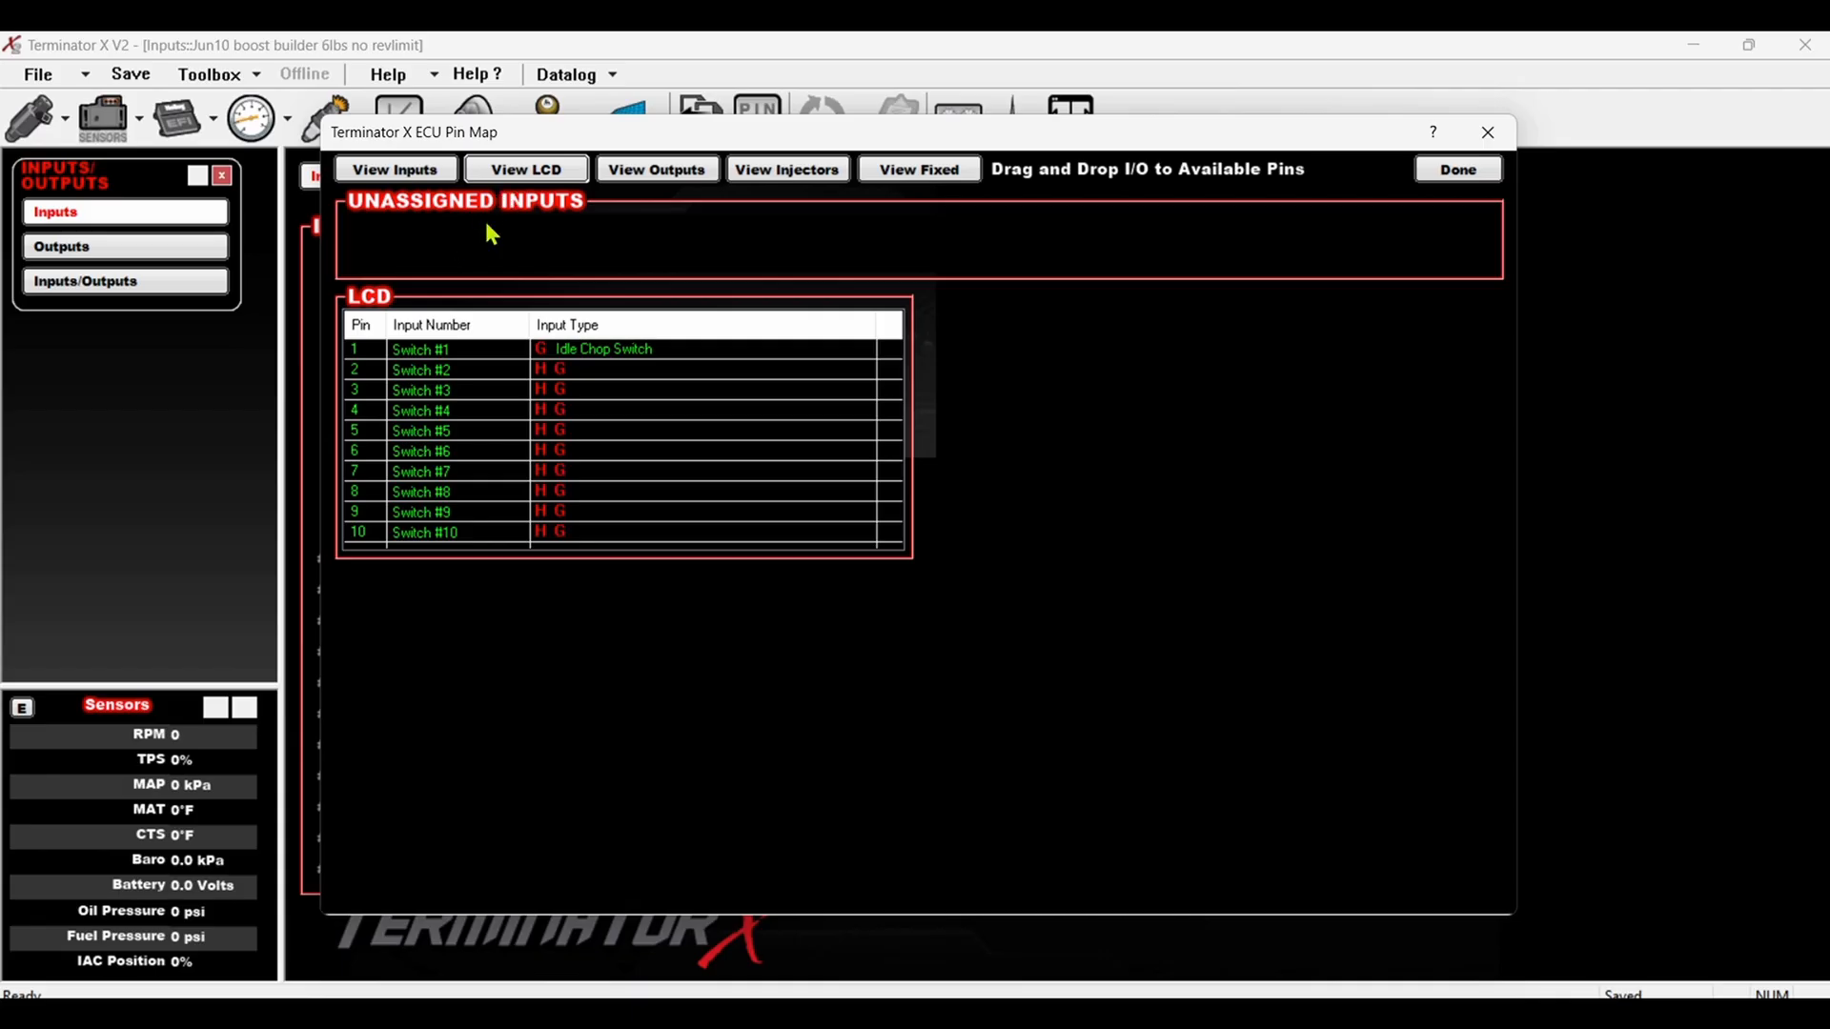
{"action": "mouse_move", "coordinate": [446, 354]}
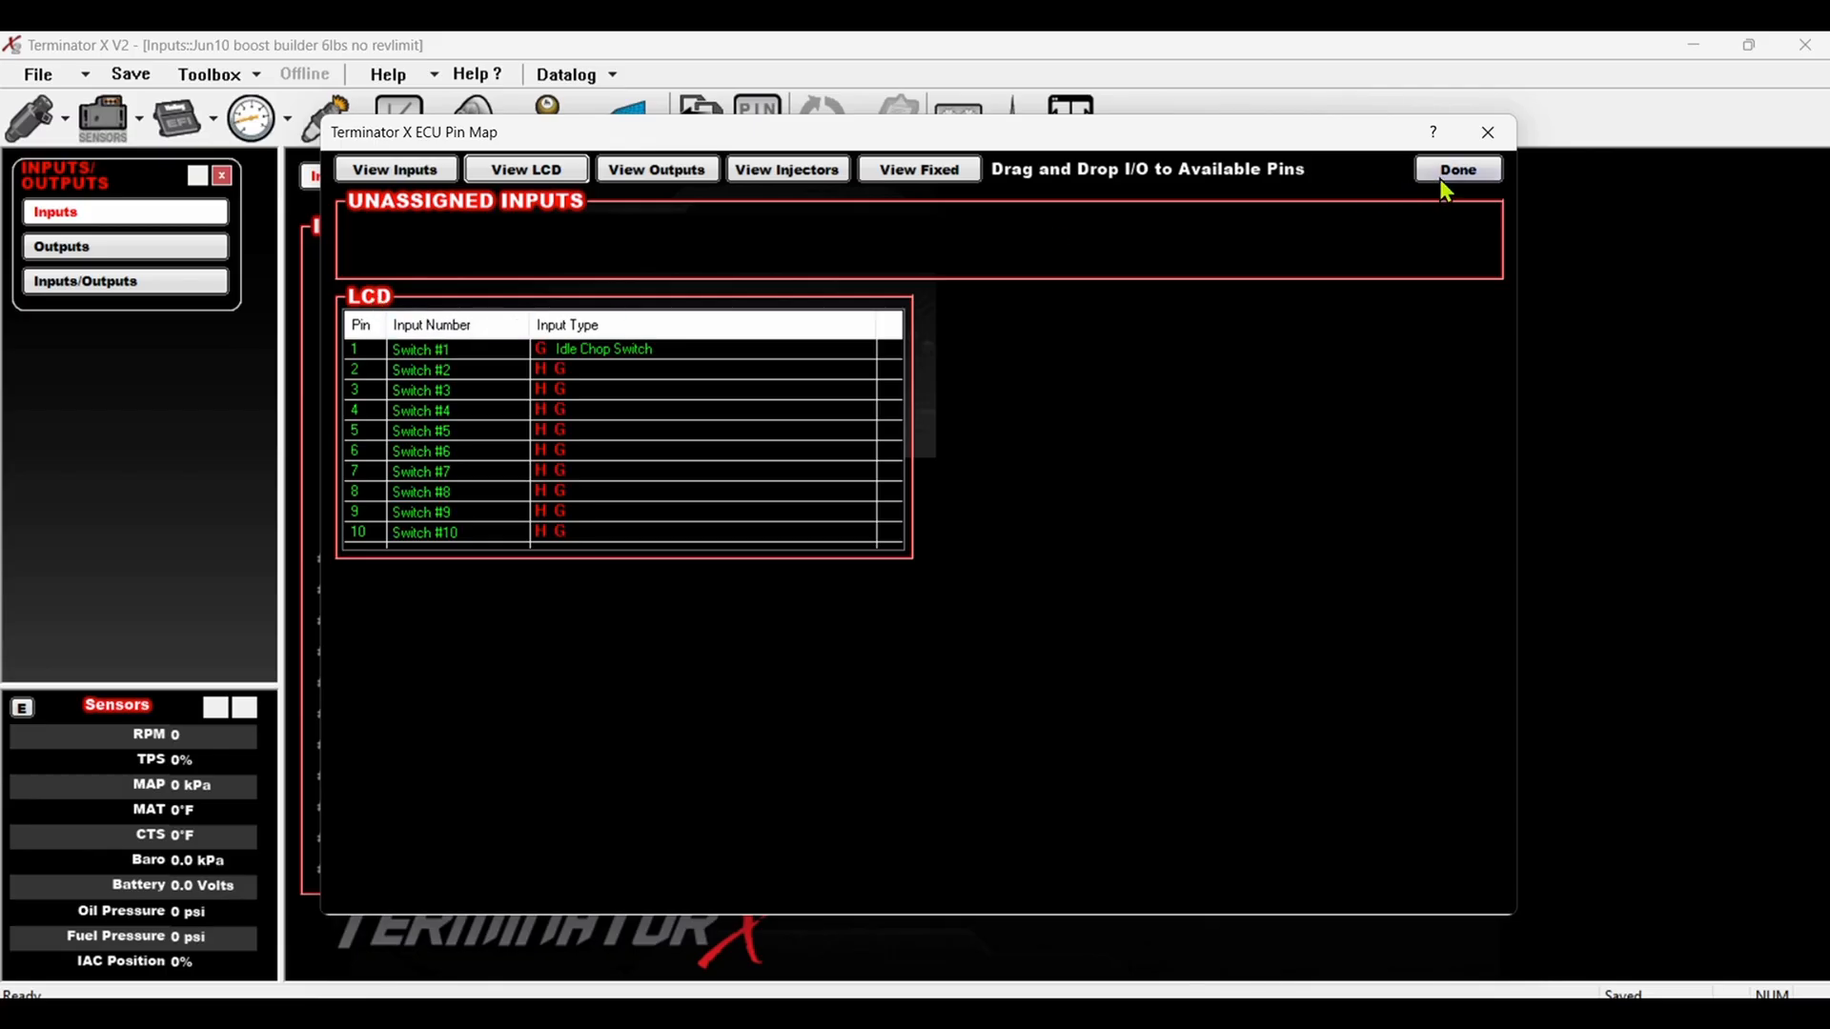
{"action": "left_click", "coordinate": [1454, 170]}
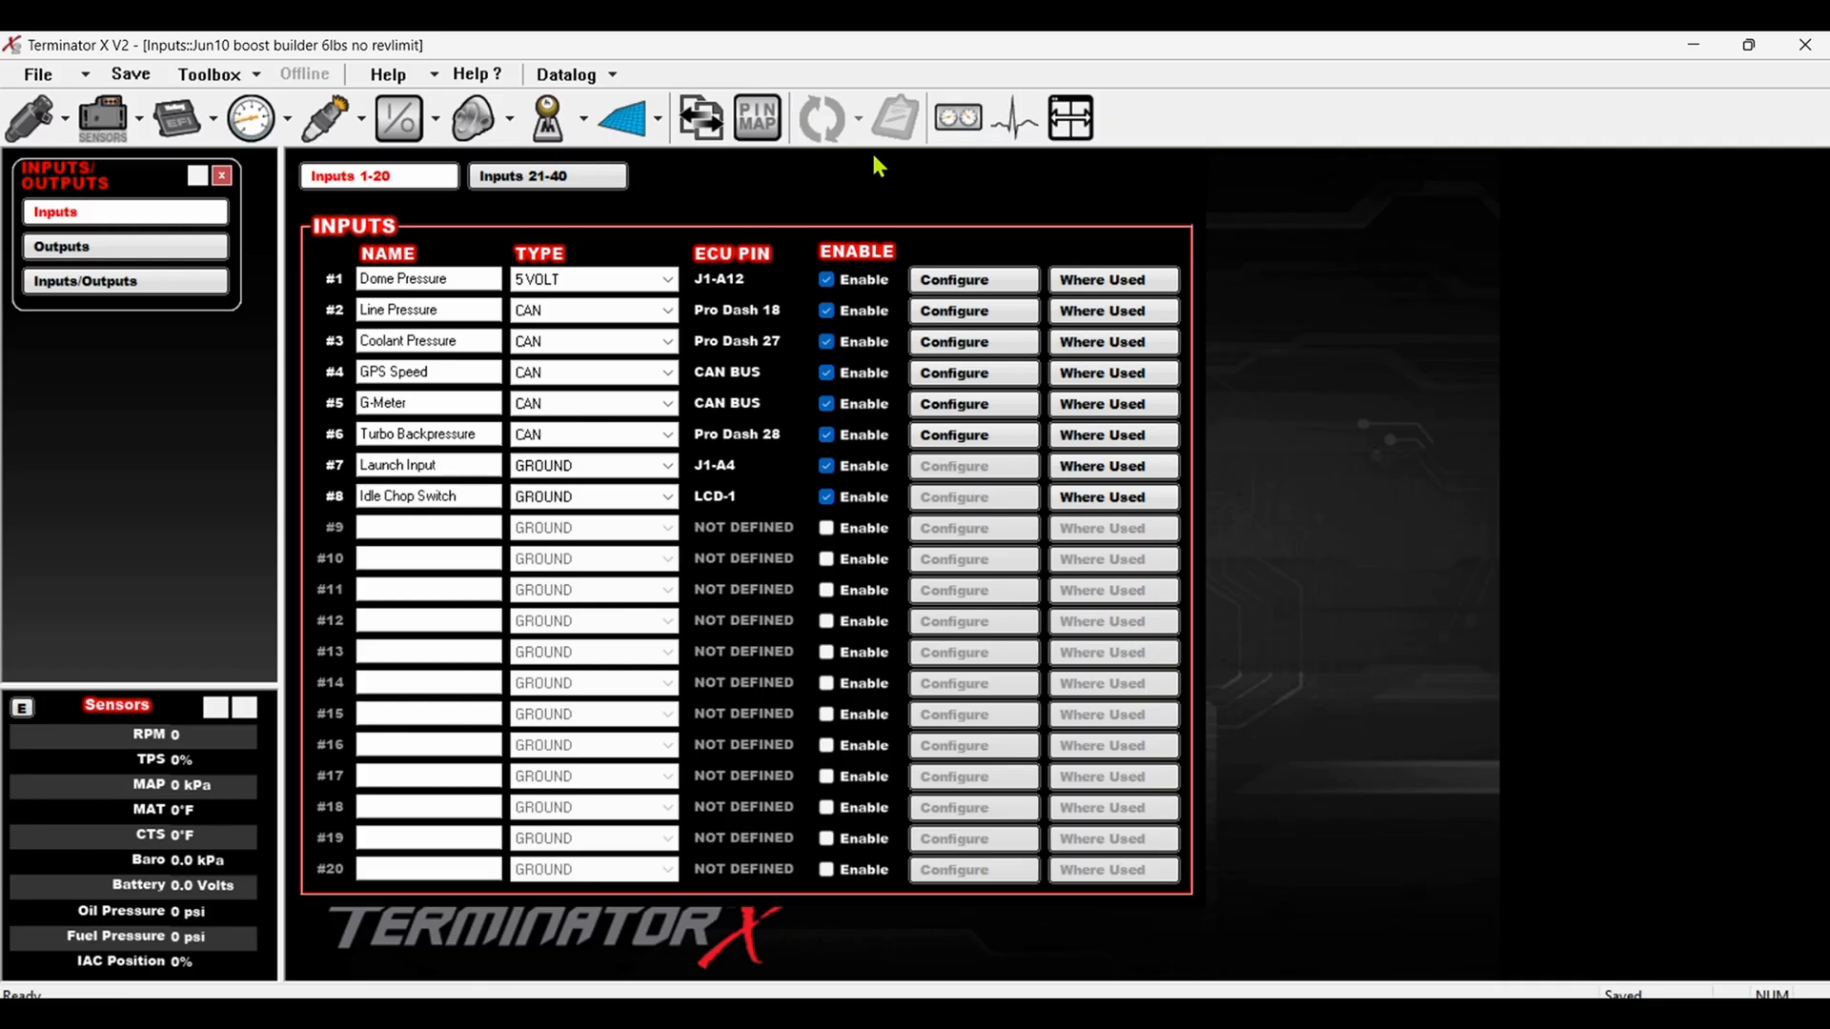
{"action": "mouse_move", "coordinate": [787, 166]}
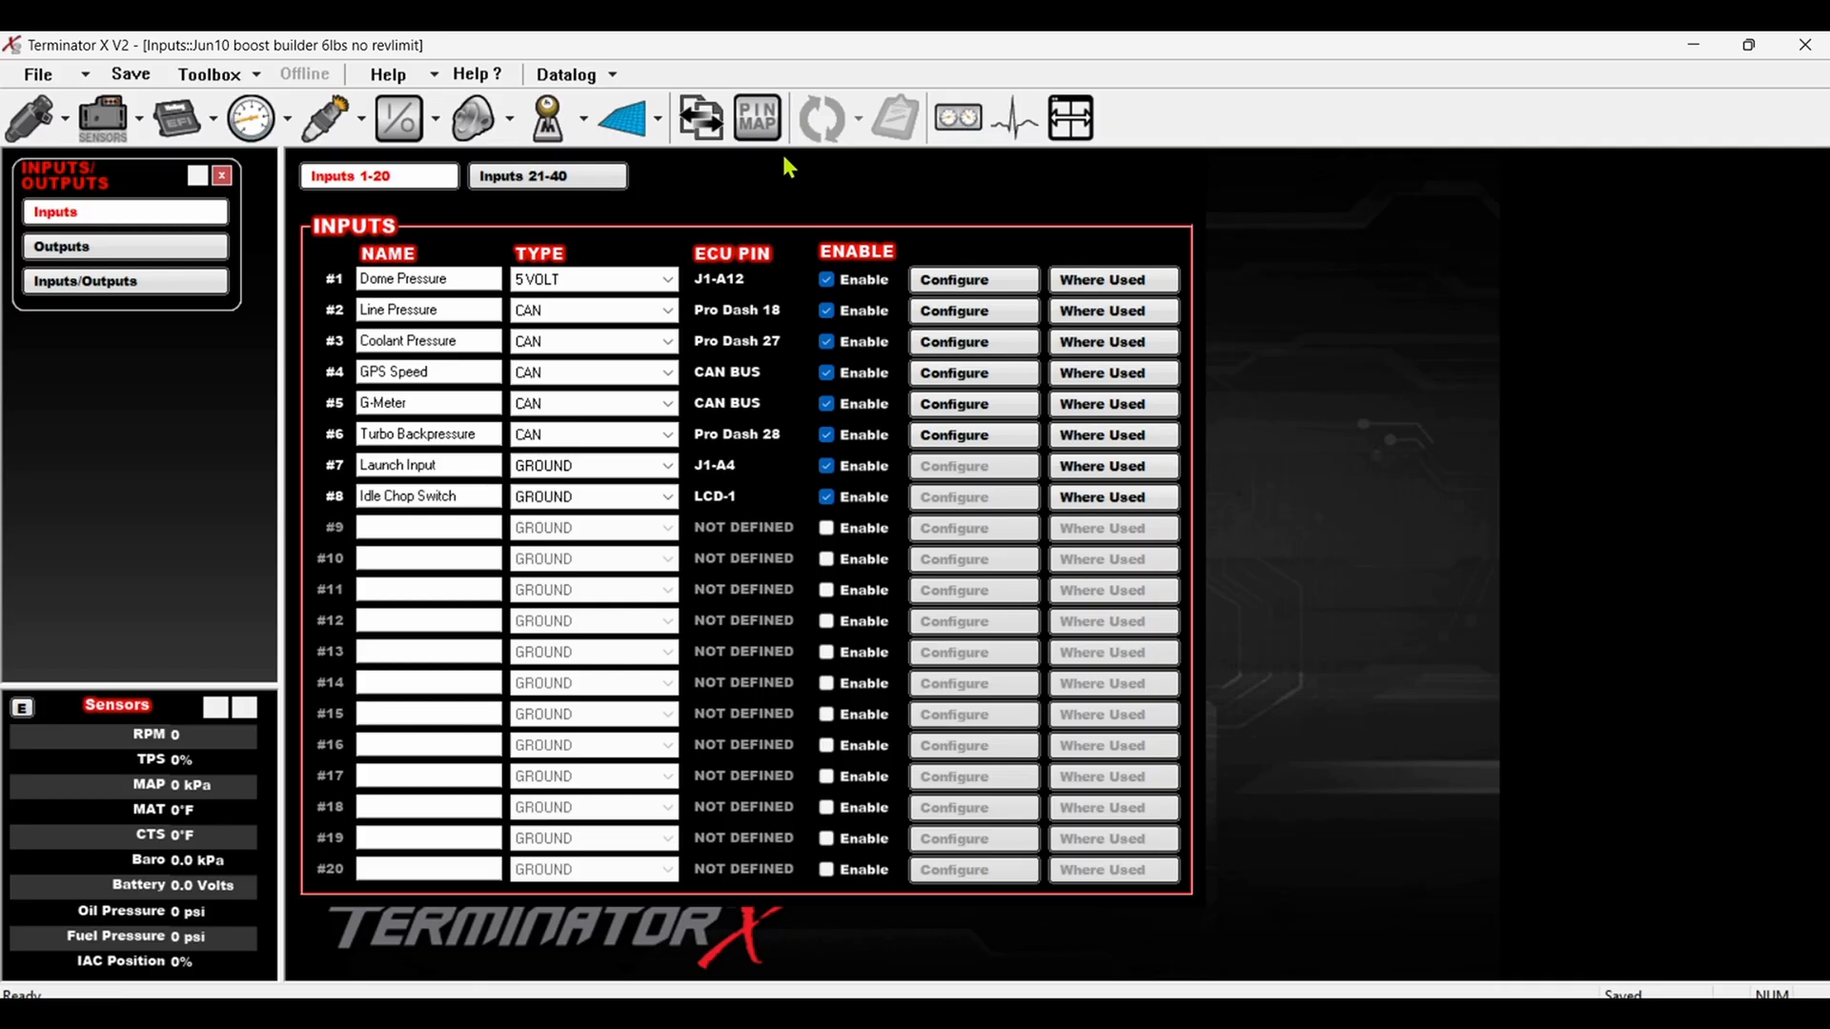
{"action": "mouse_move", "coordinate": [717, 177]}
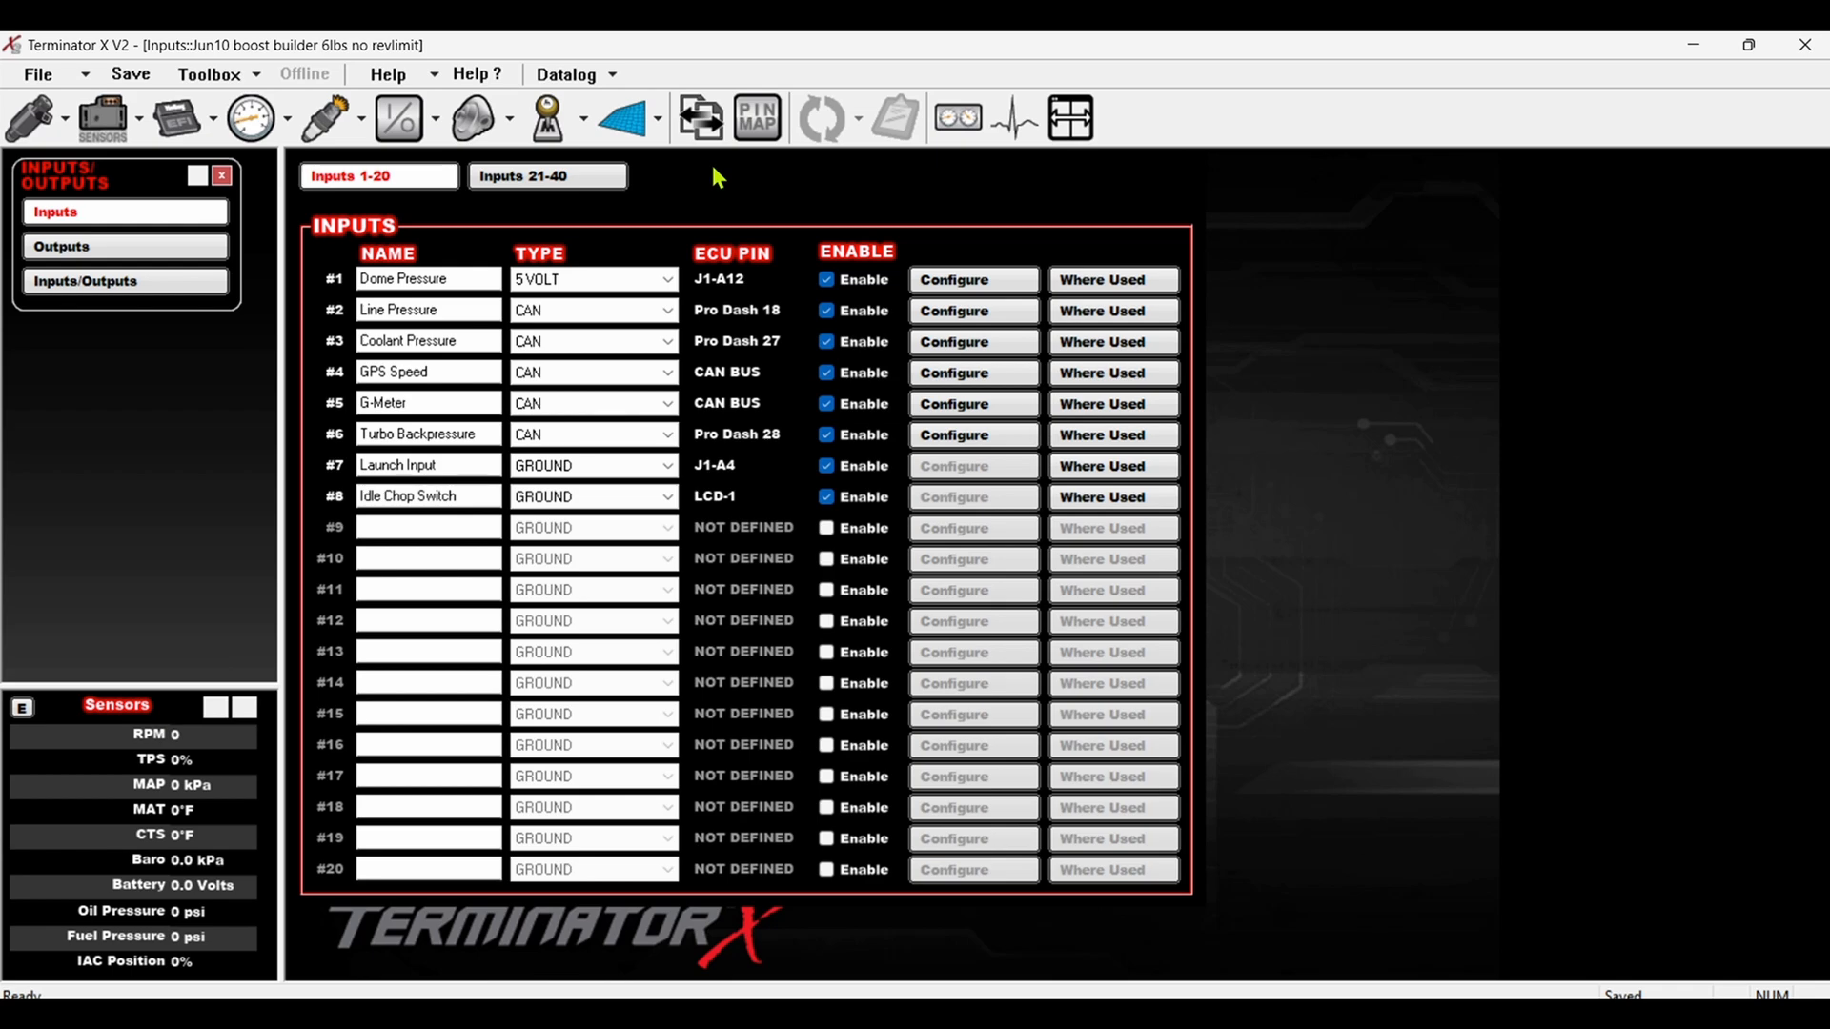
{"action": "mouse_move", "coordinate": [663, 190]}
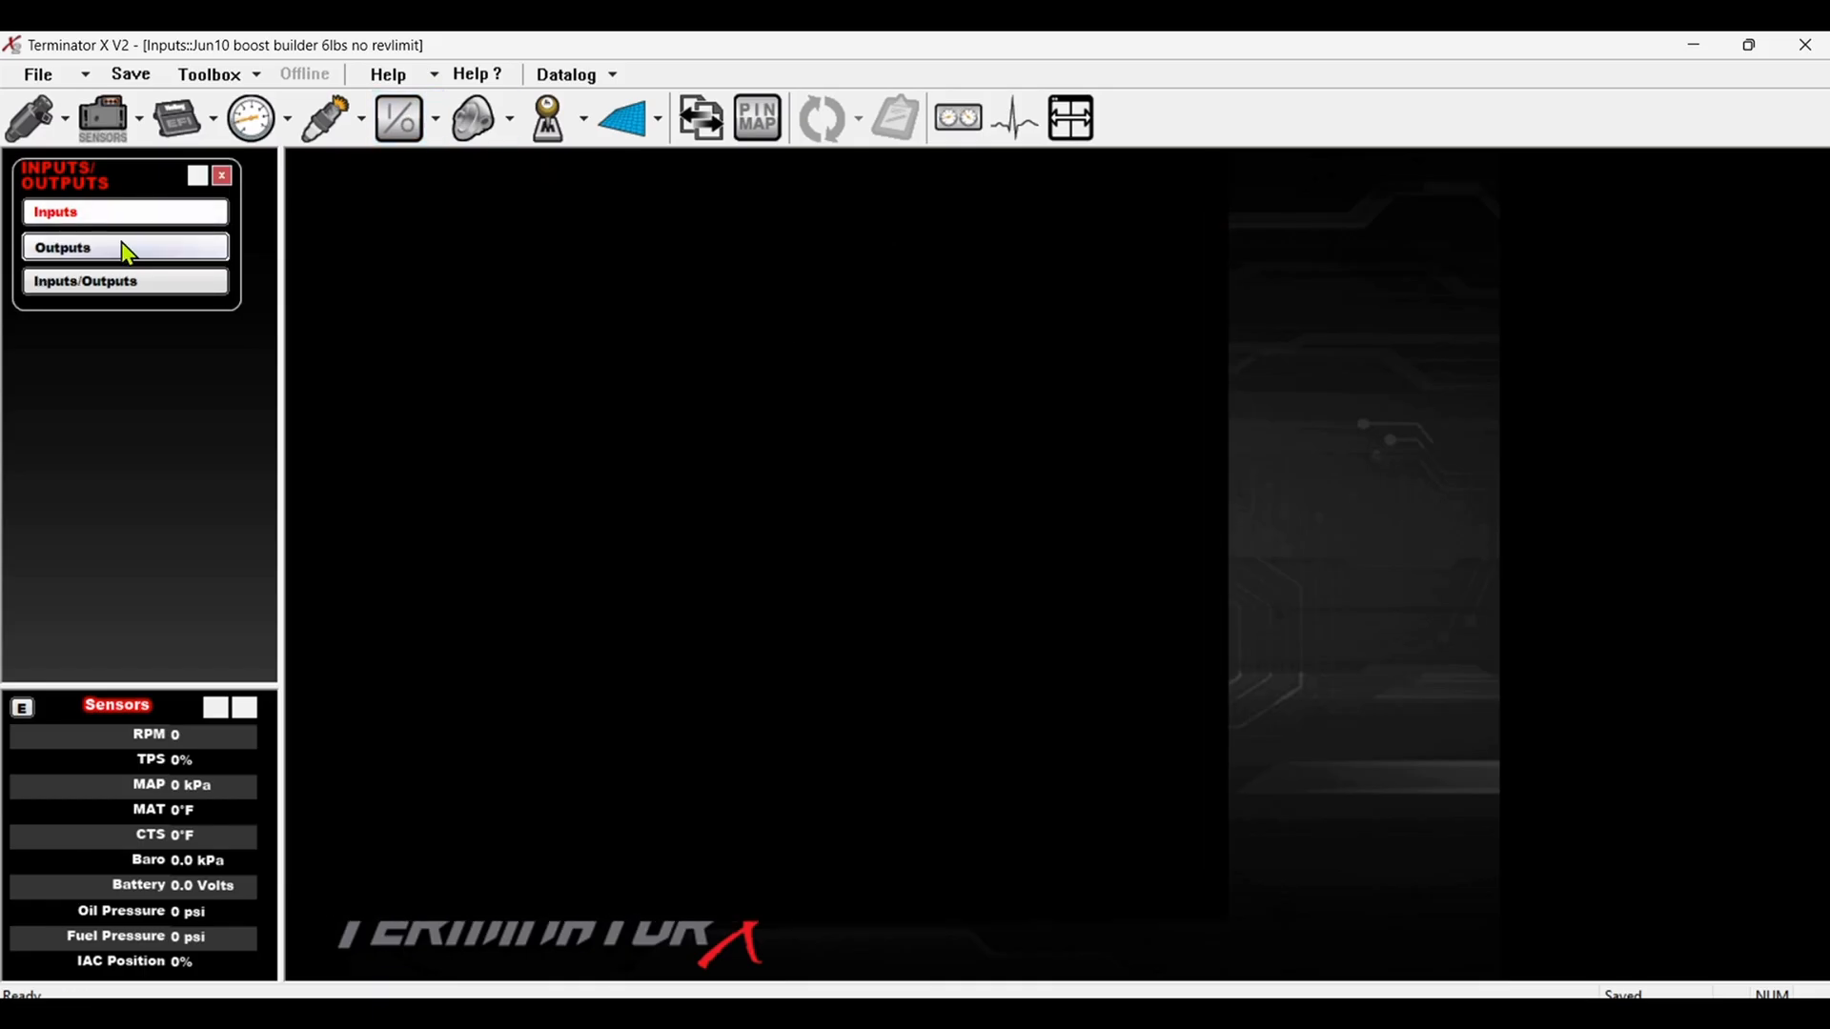
- Review the trigger conditions of output #4 Idle Chop Table from the Outputs list
{"action": "left_click", "coordinate": [63, 246]}
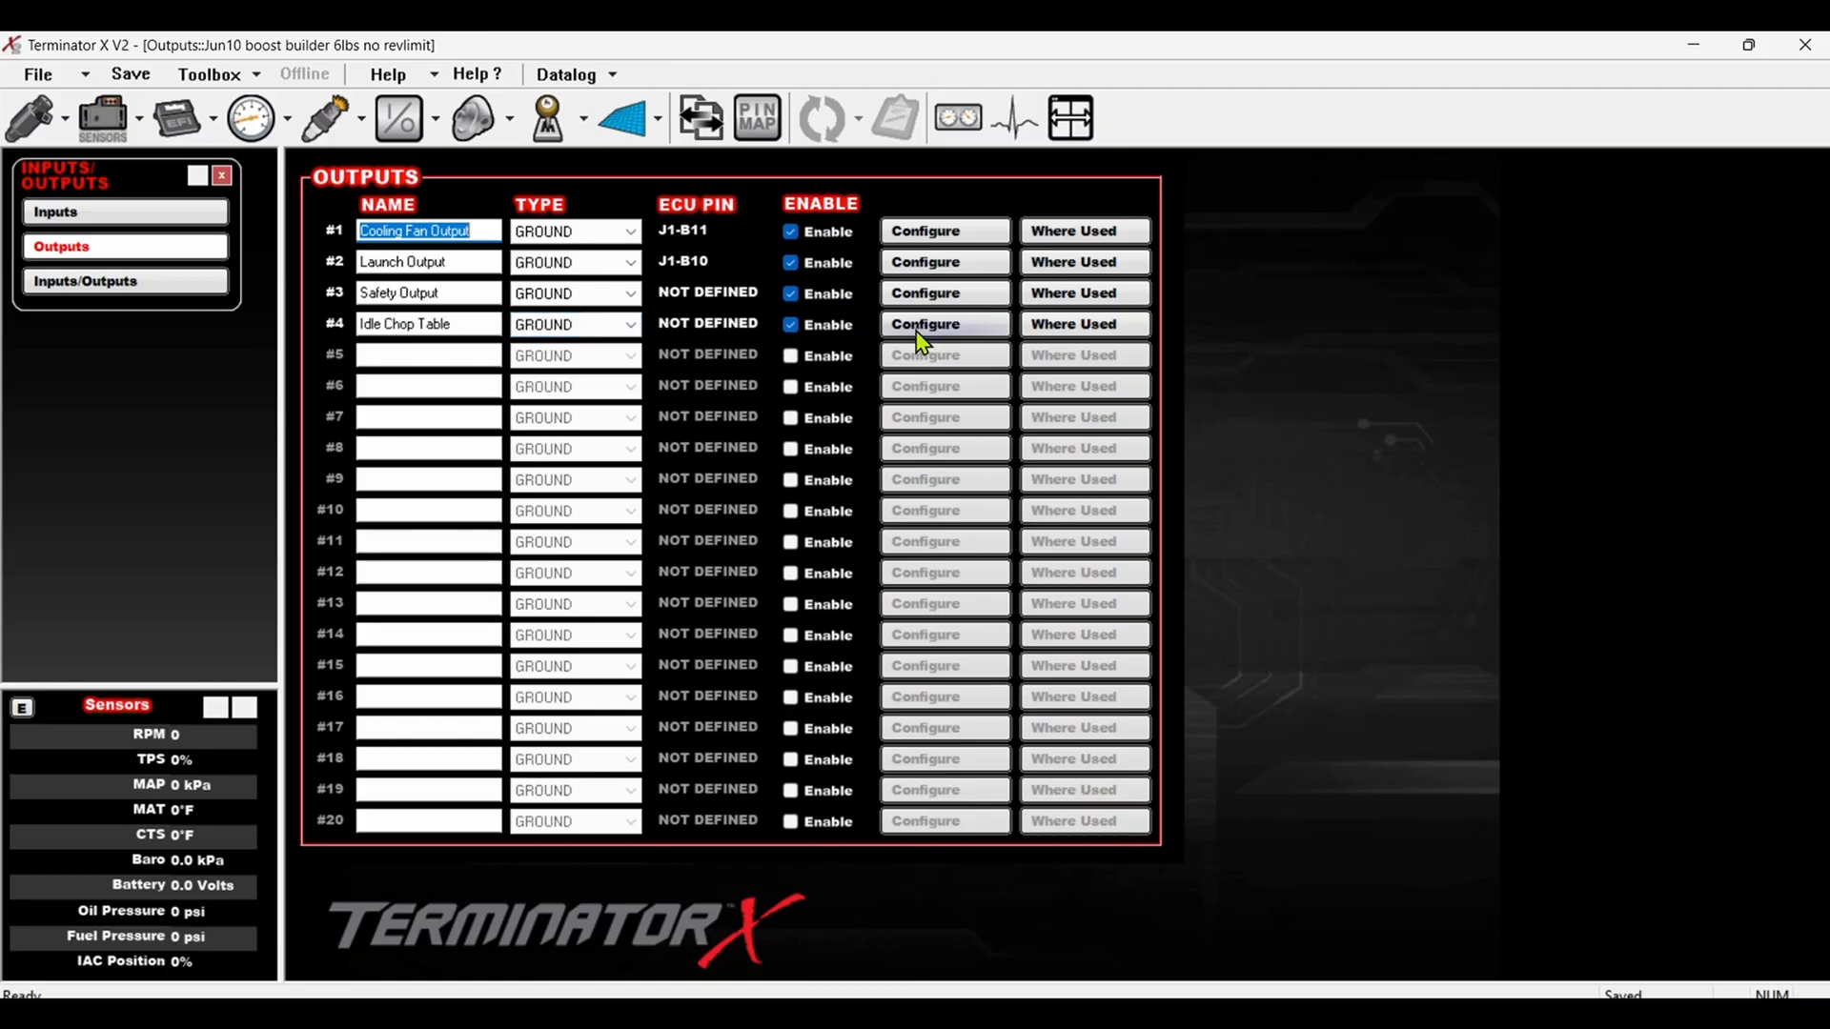
{"action": "left_click", "coordinate": [924, 324]}
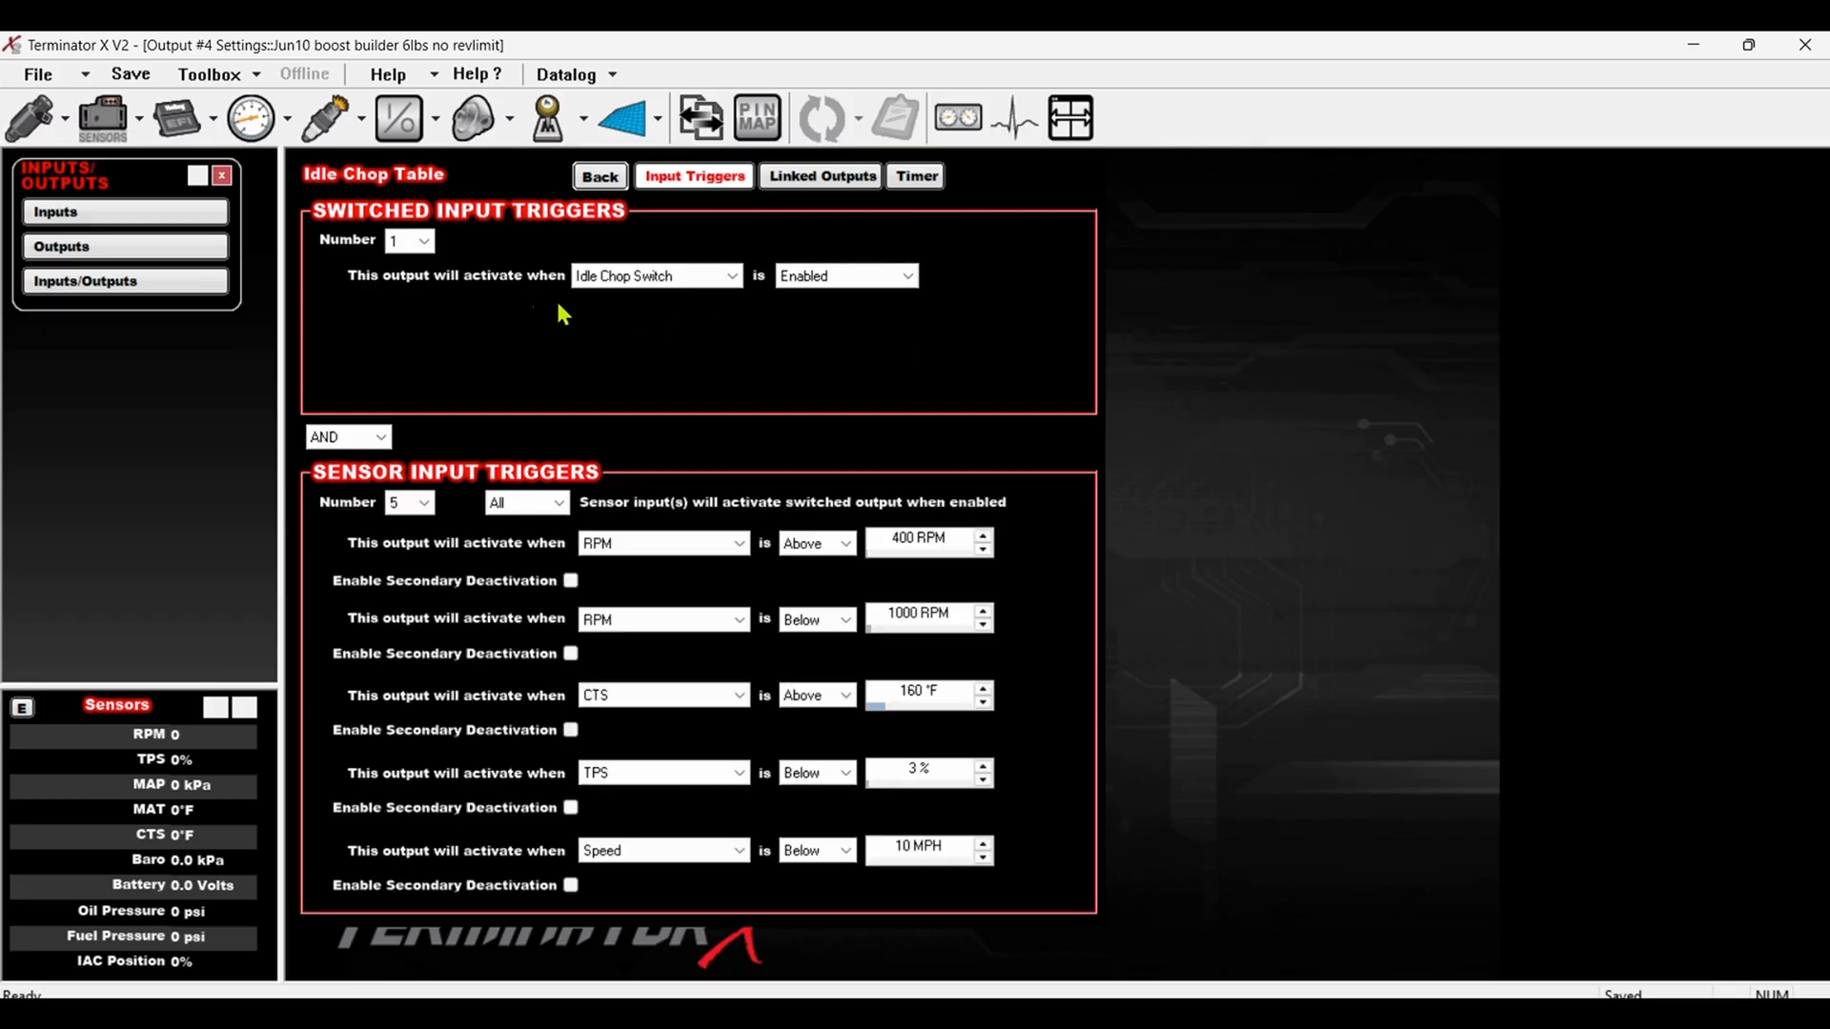
{"action": "mouse_move", "coordinate": [446, 231]}
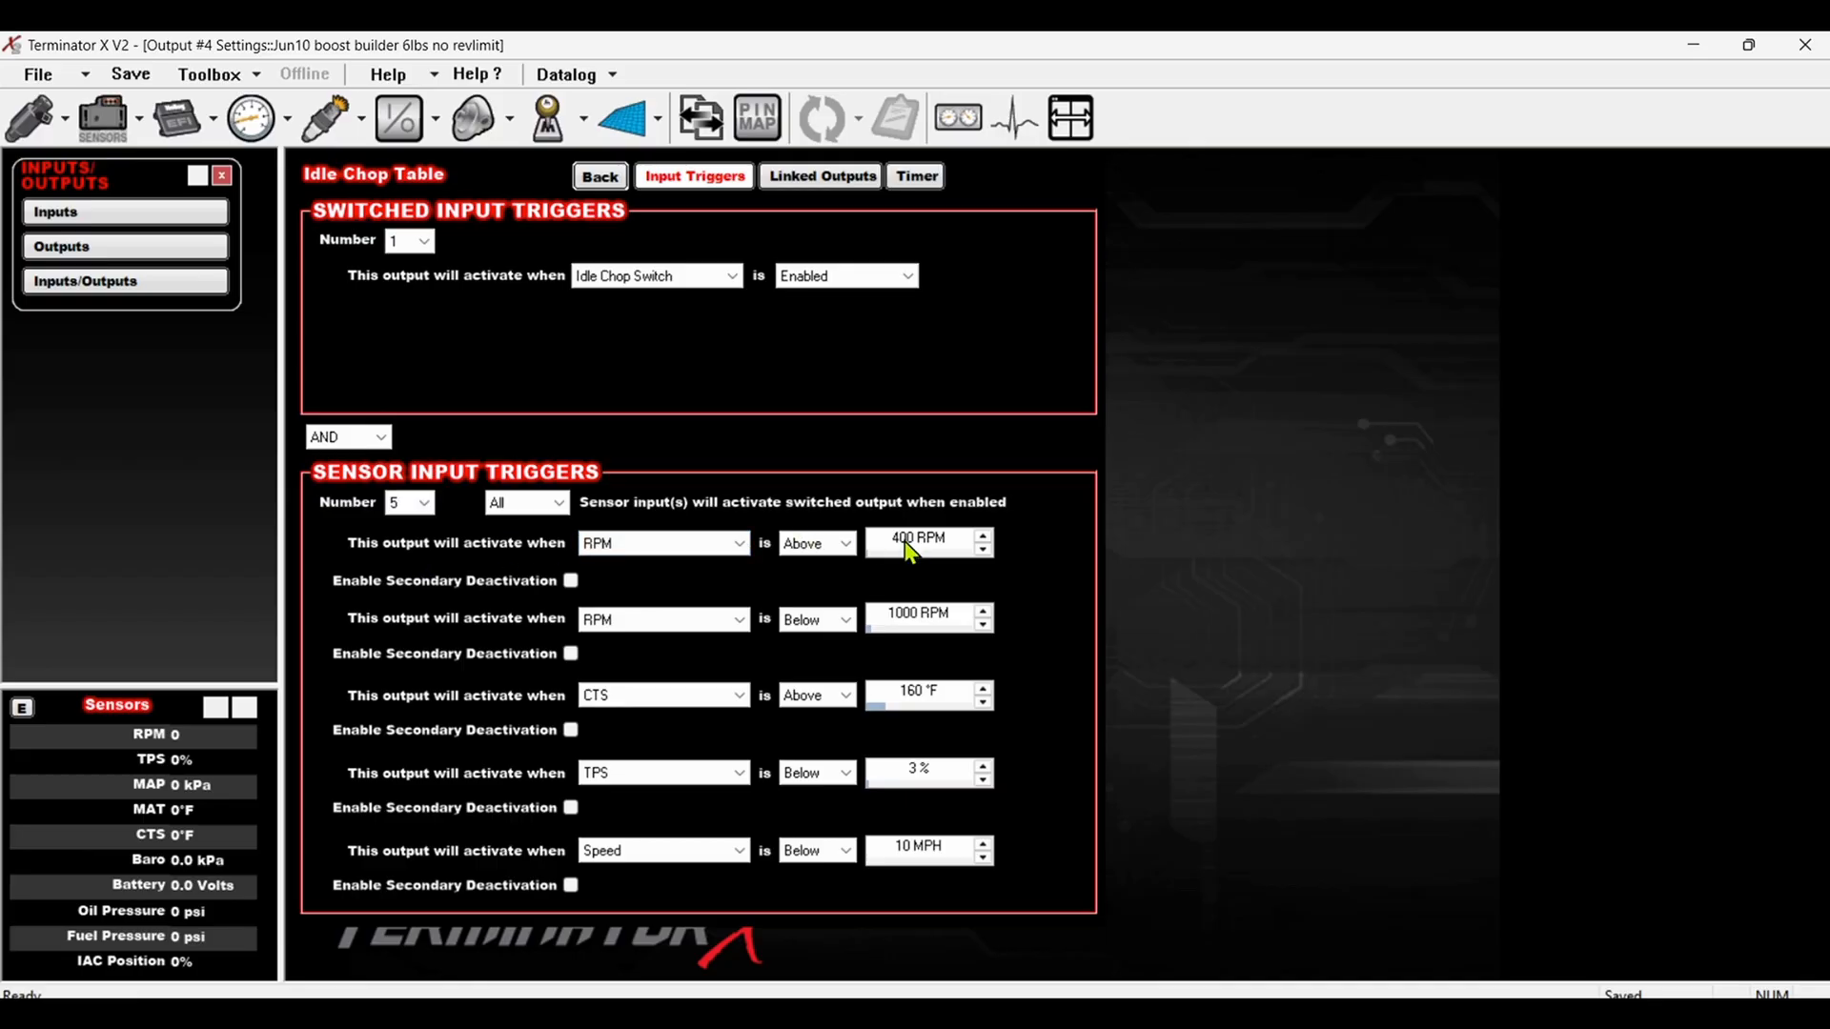
{"action": "mouse_move", "coordinate": [913, 618]}
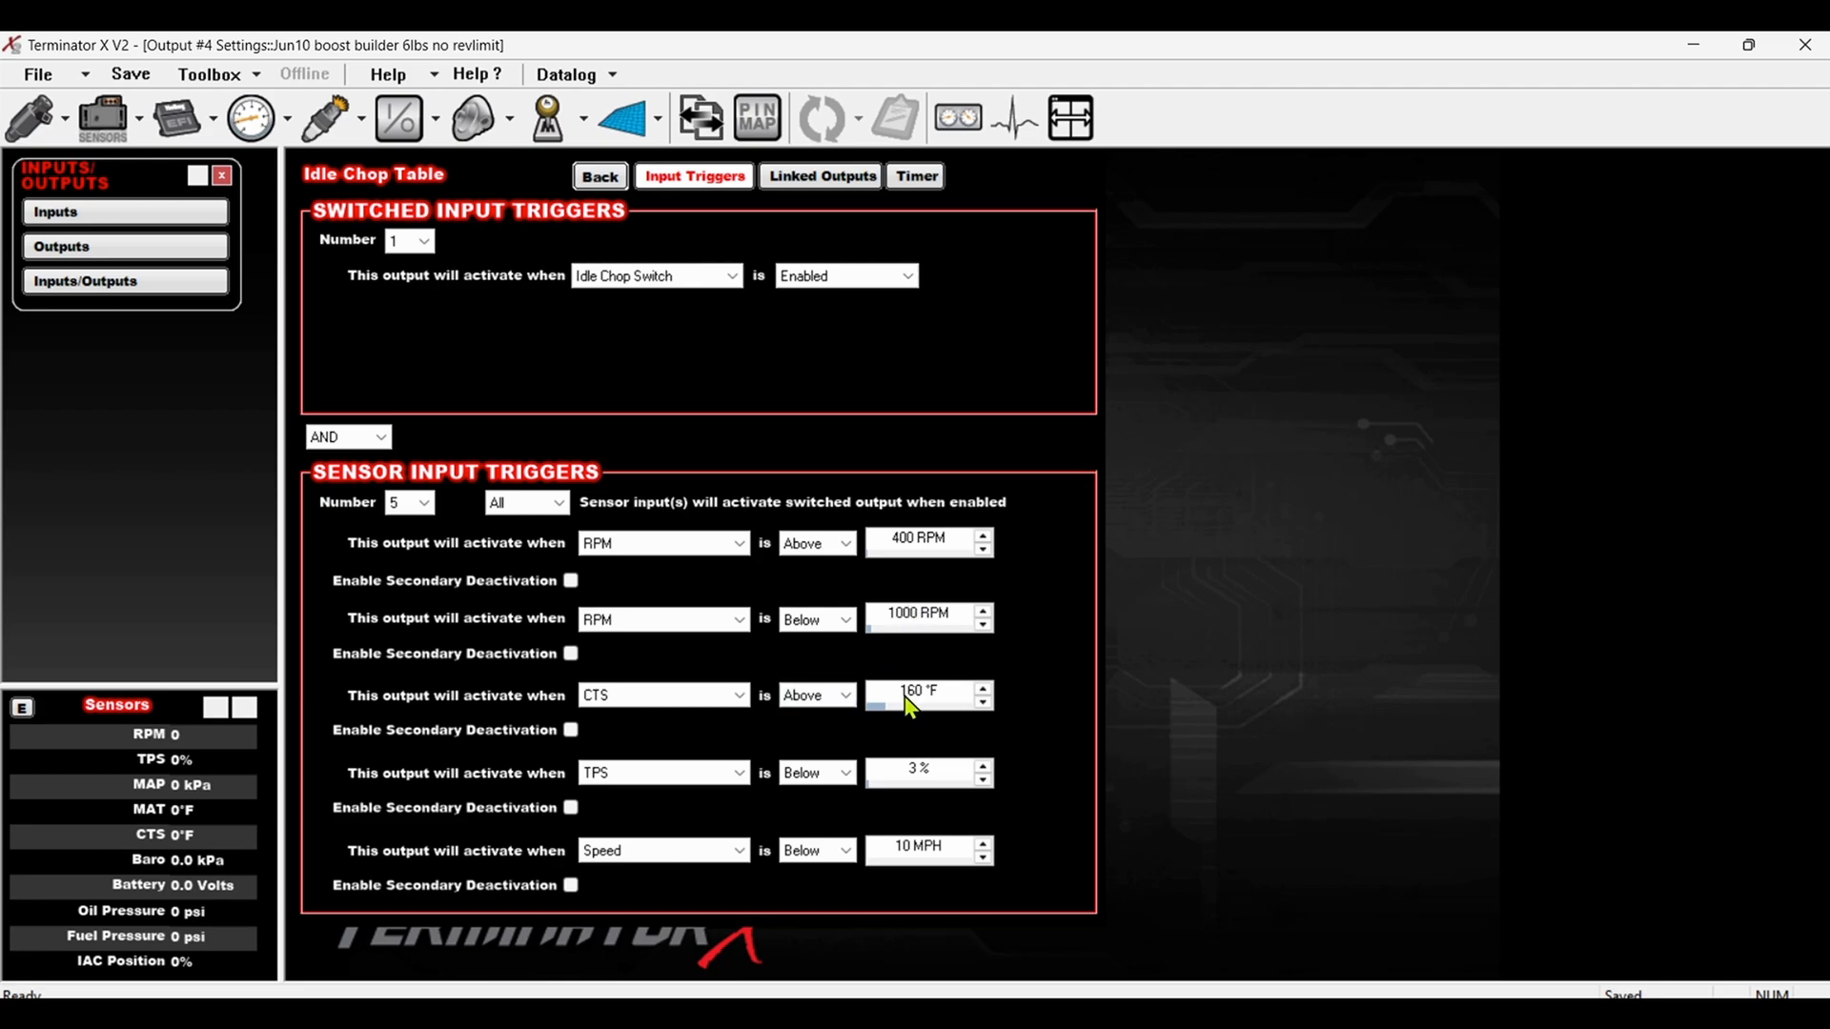
{"action": "mouse_move", "coordinate": [473, 259]}
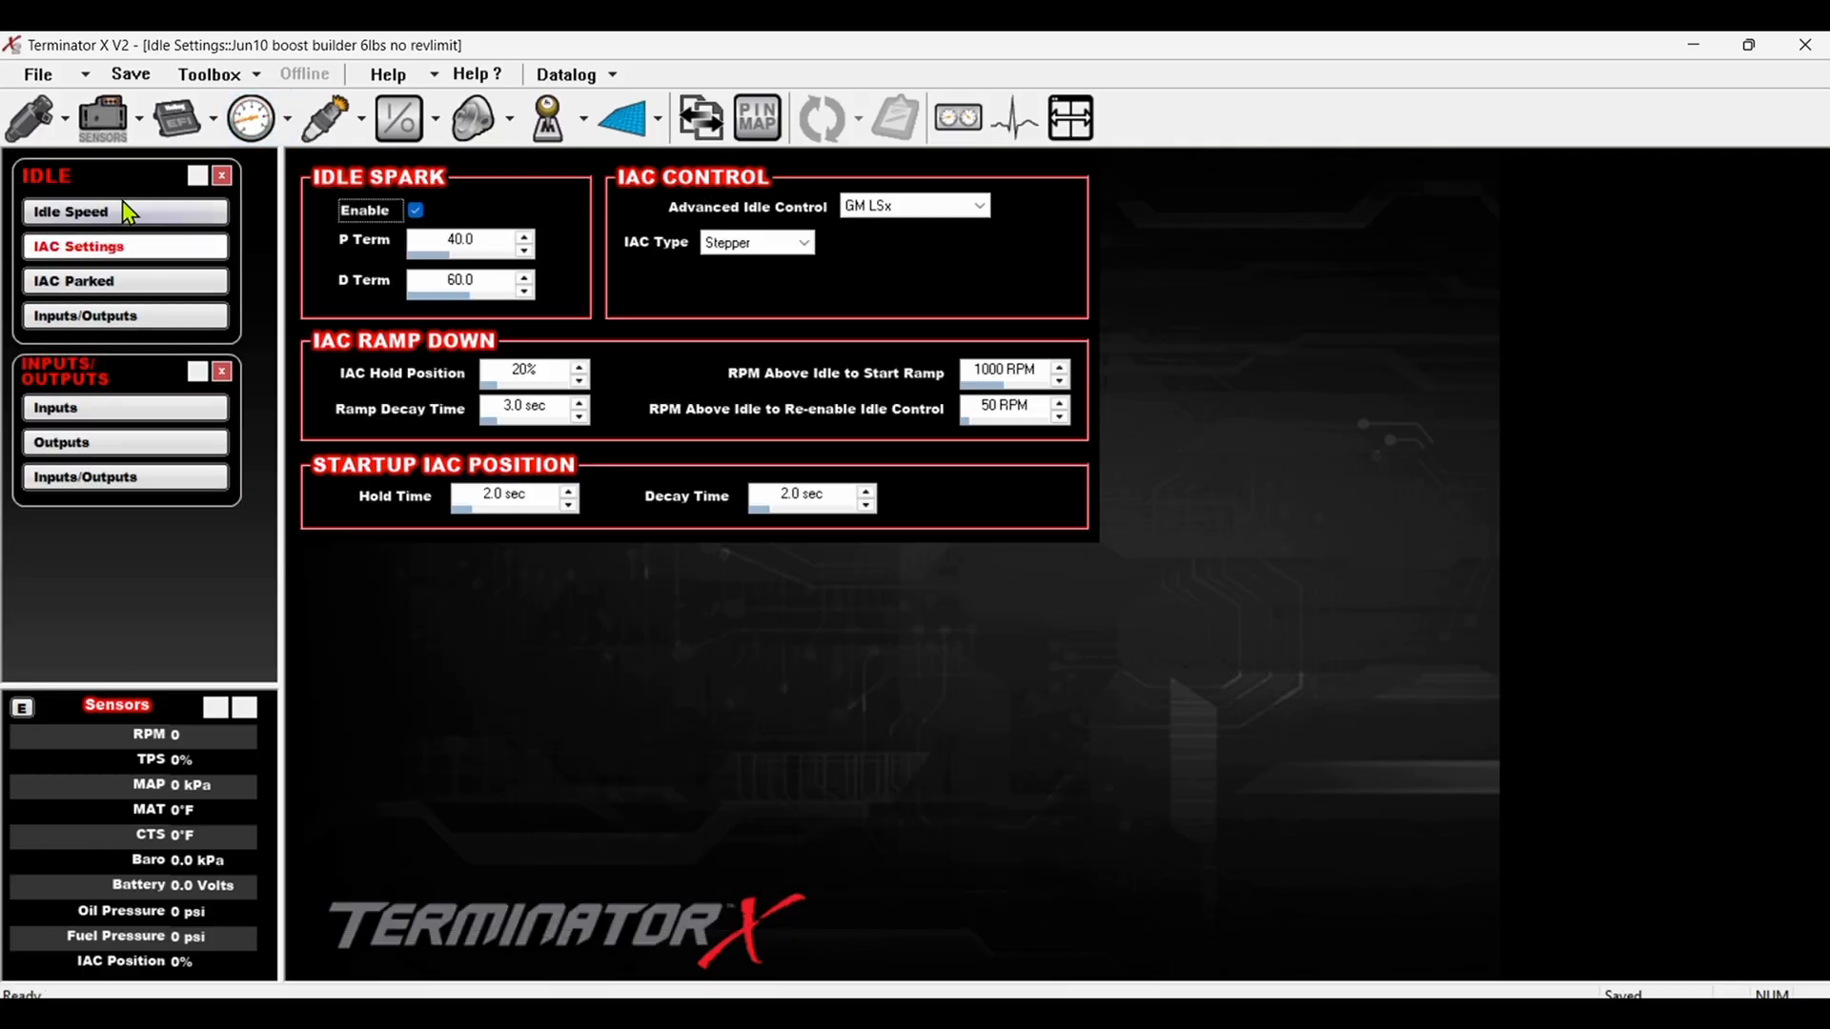
- Check the target idle speed curve, then go back to the Outputs list
{"action": "left_click", "coordinate": [71, 211]}
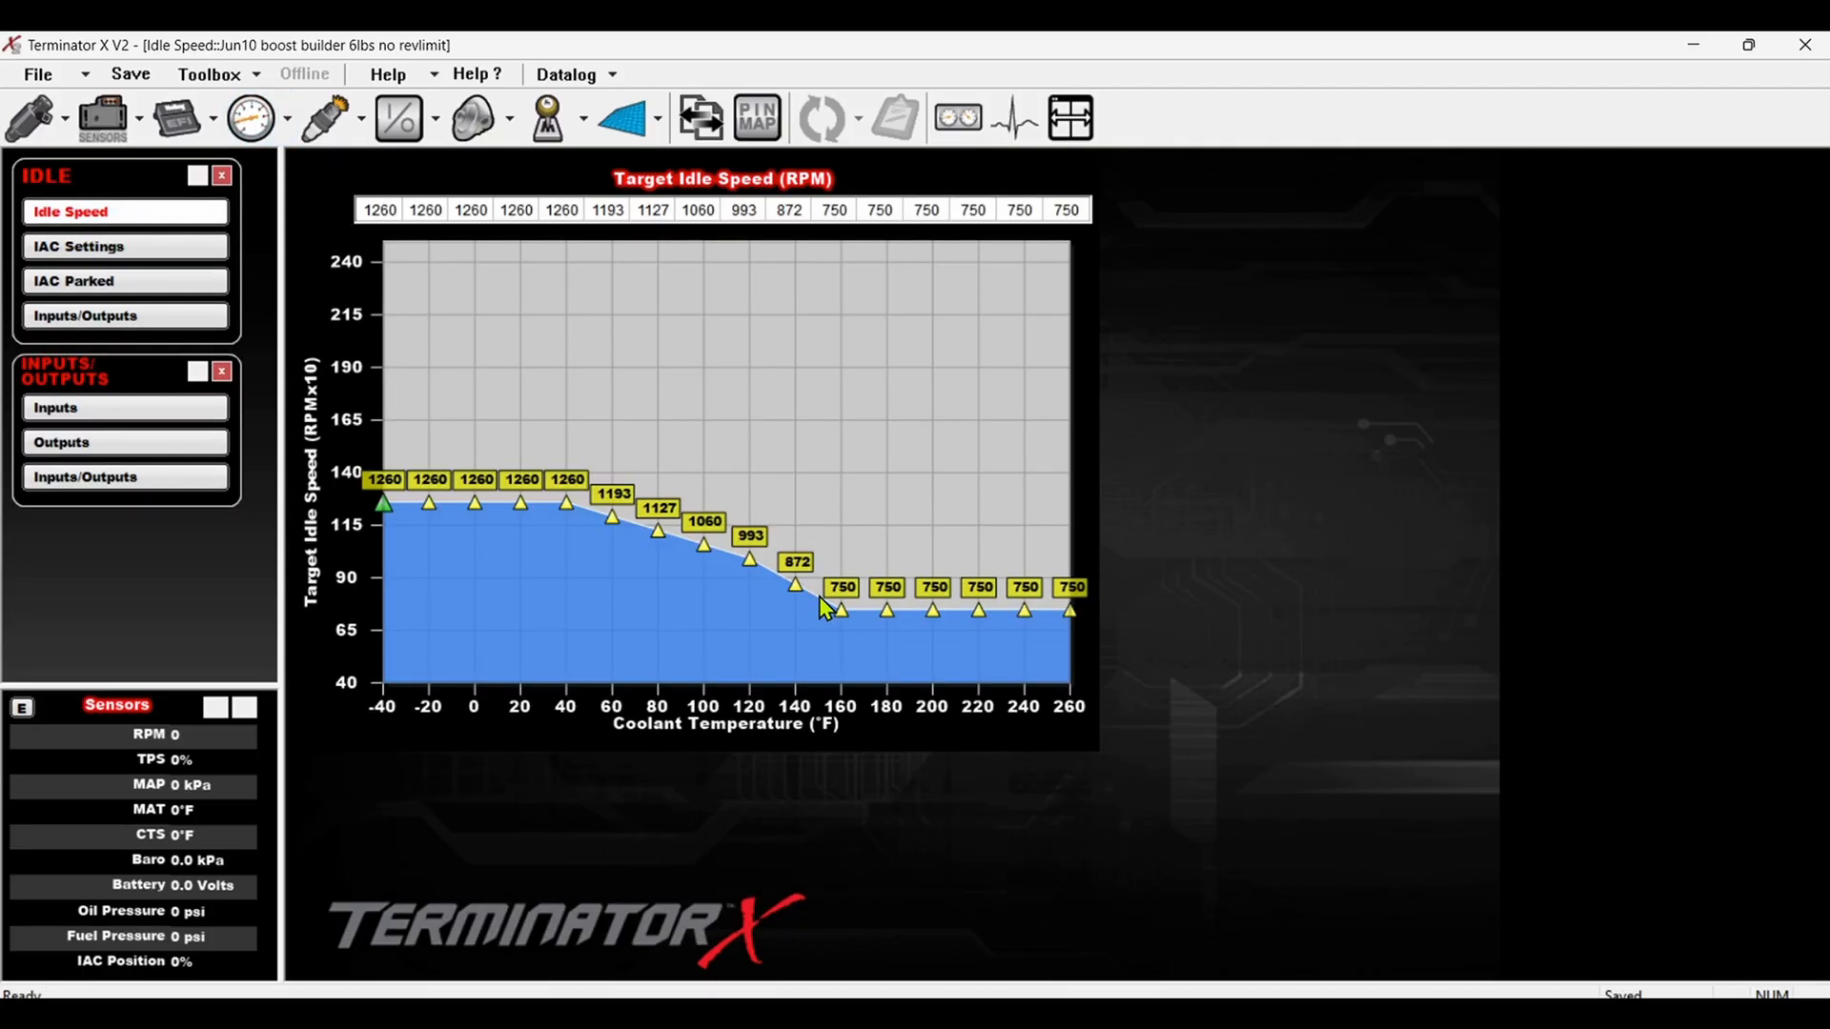
{"action": "mouse_move", "coordinate": [844, 605]}
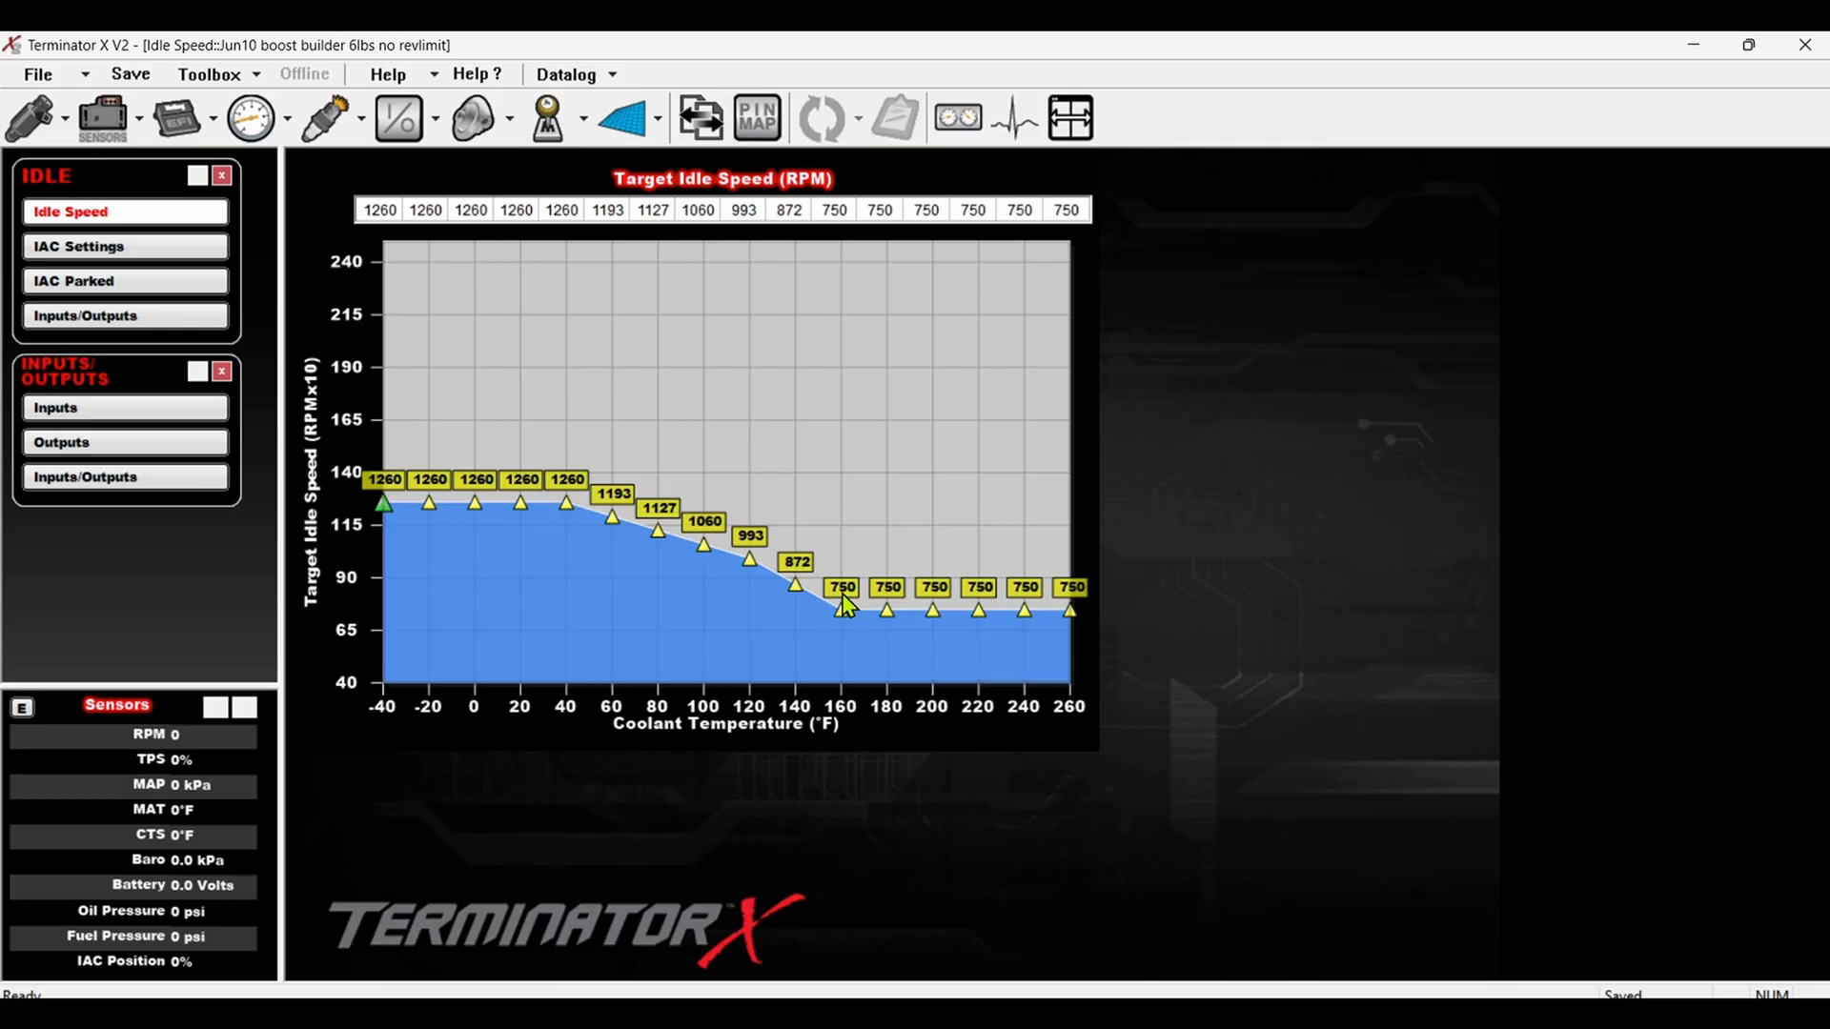
{"action": "mouse_move", "coordinate": [826, 625]}
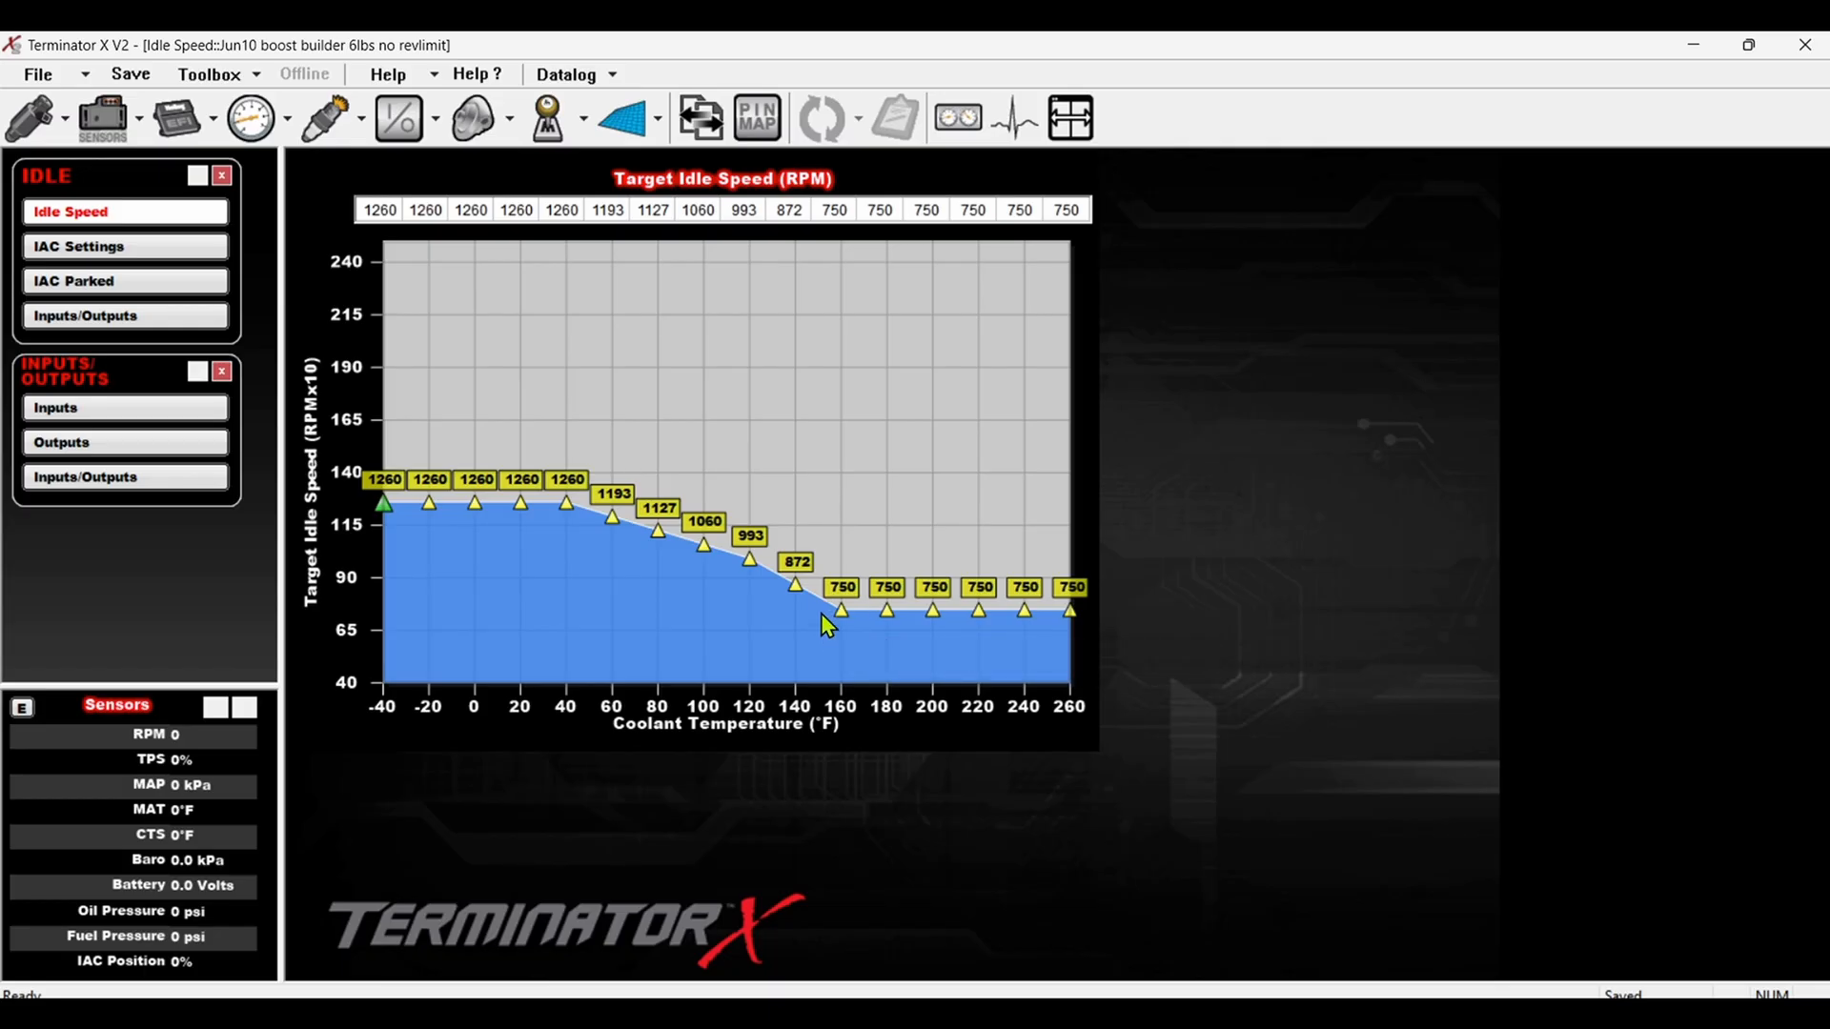
{"action": "left_click", "coordinate": [399, 118]}
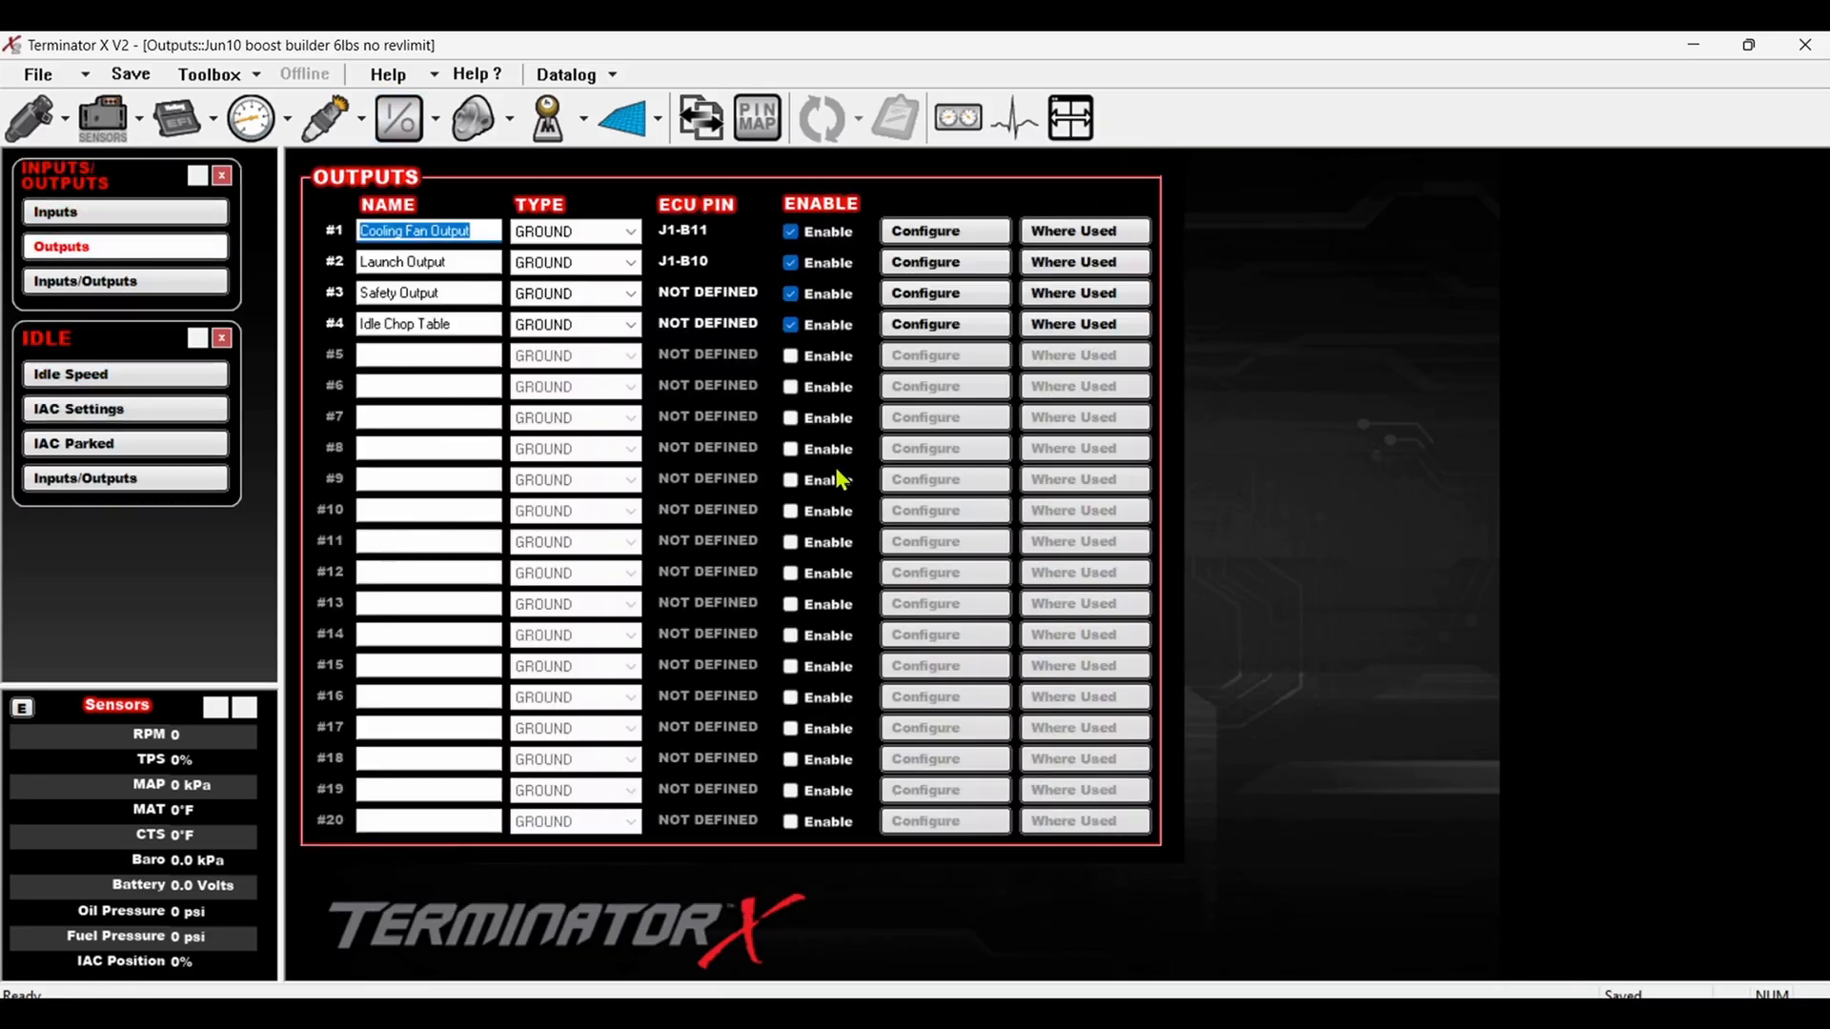
- From the Idle Chop Table output settings, bring up Advanced 1D Table #1 Timing Vs Airtemp
{"action": "left_click", "coordinate": [944, 324]}
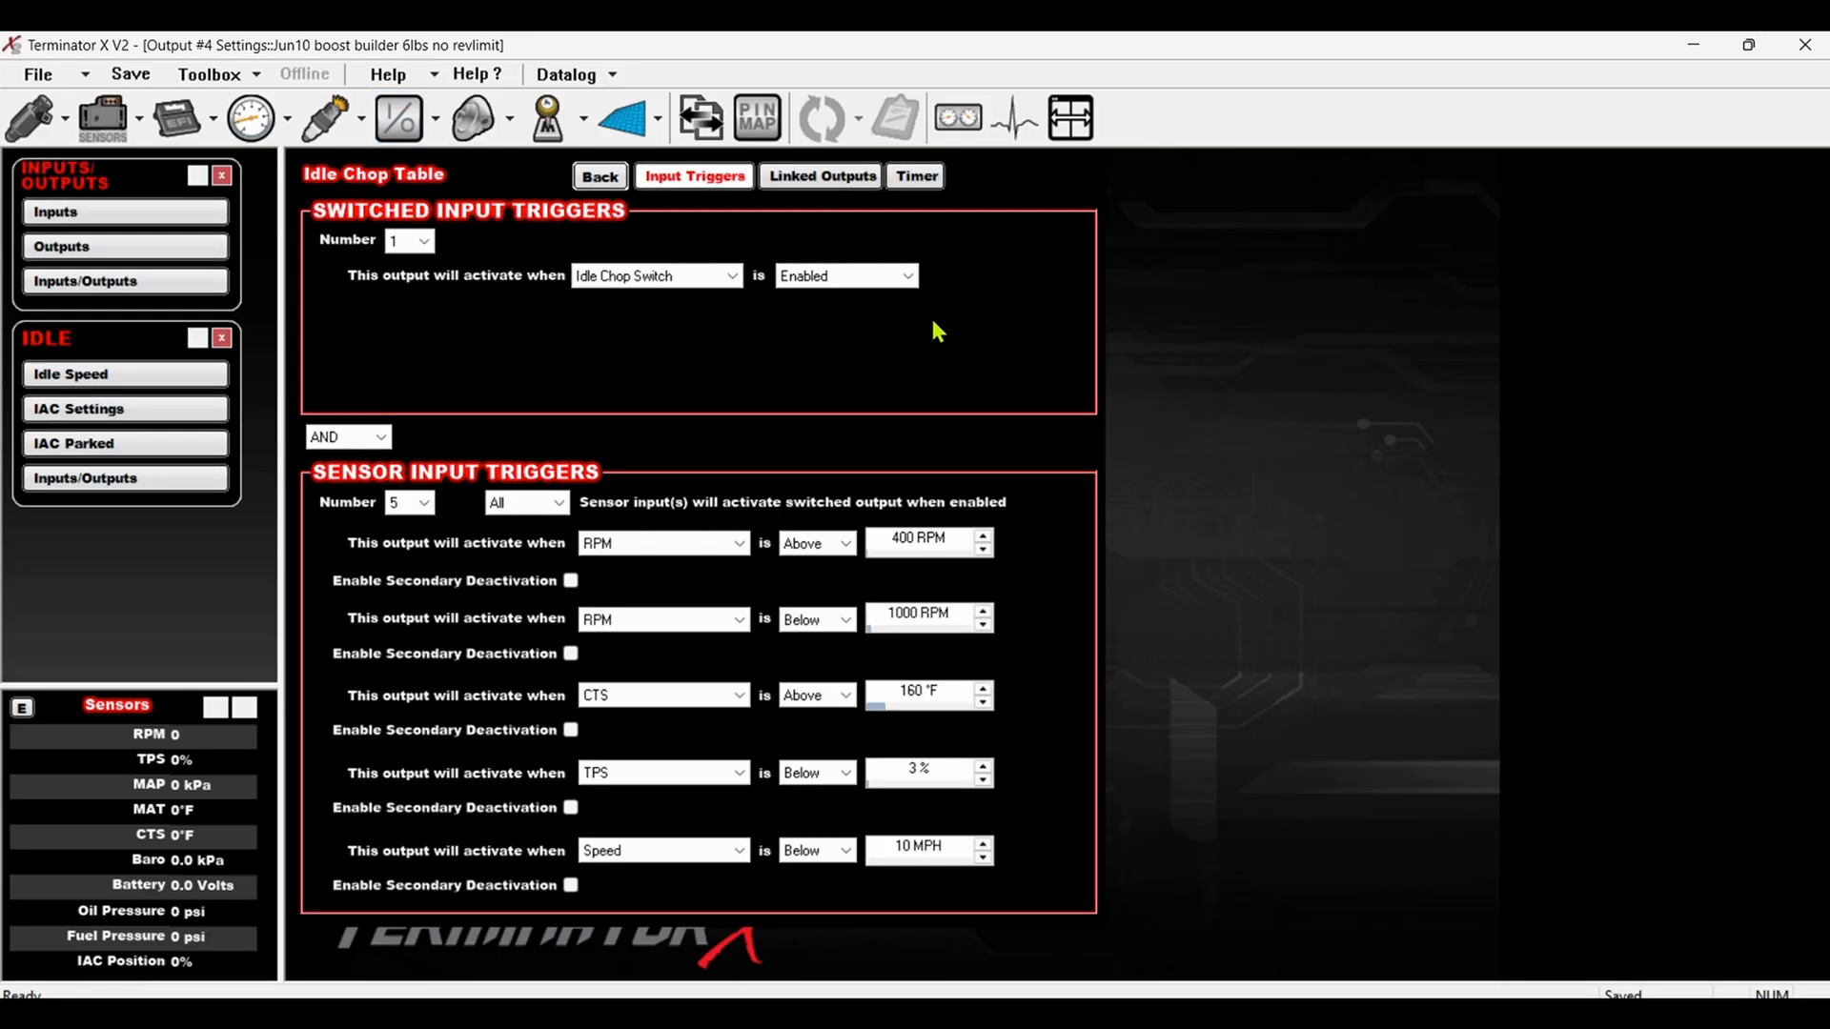
{"action": "left_click", "coordinate": [817, 772]}
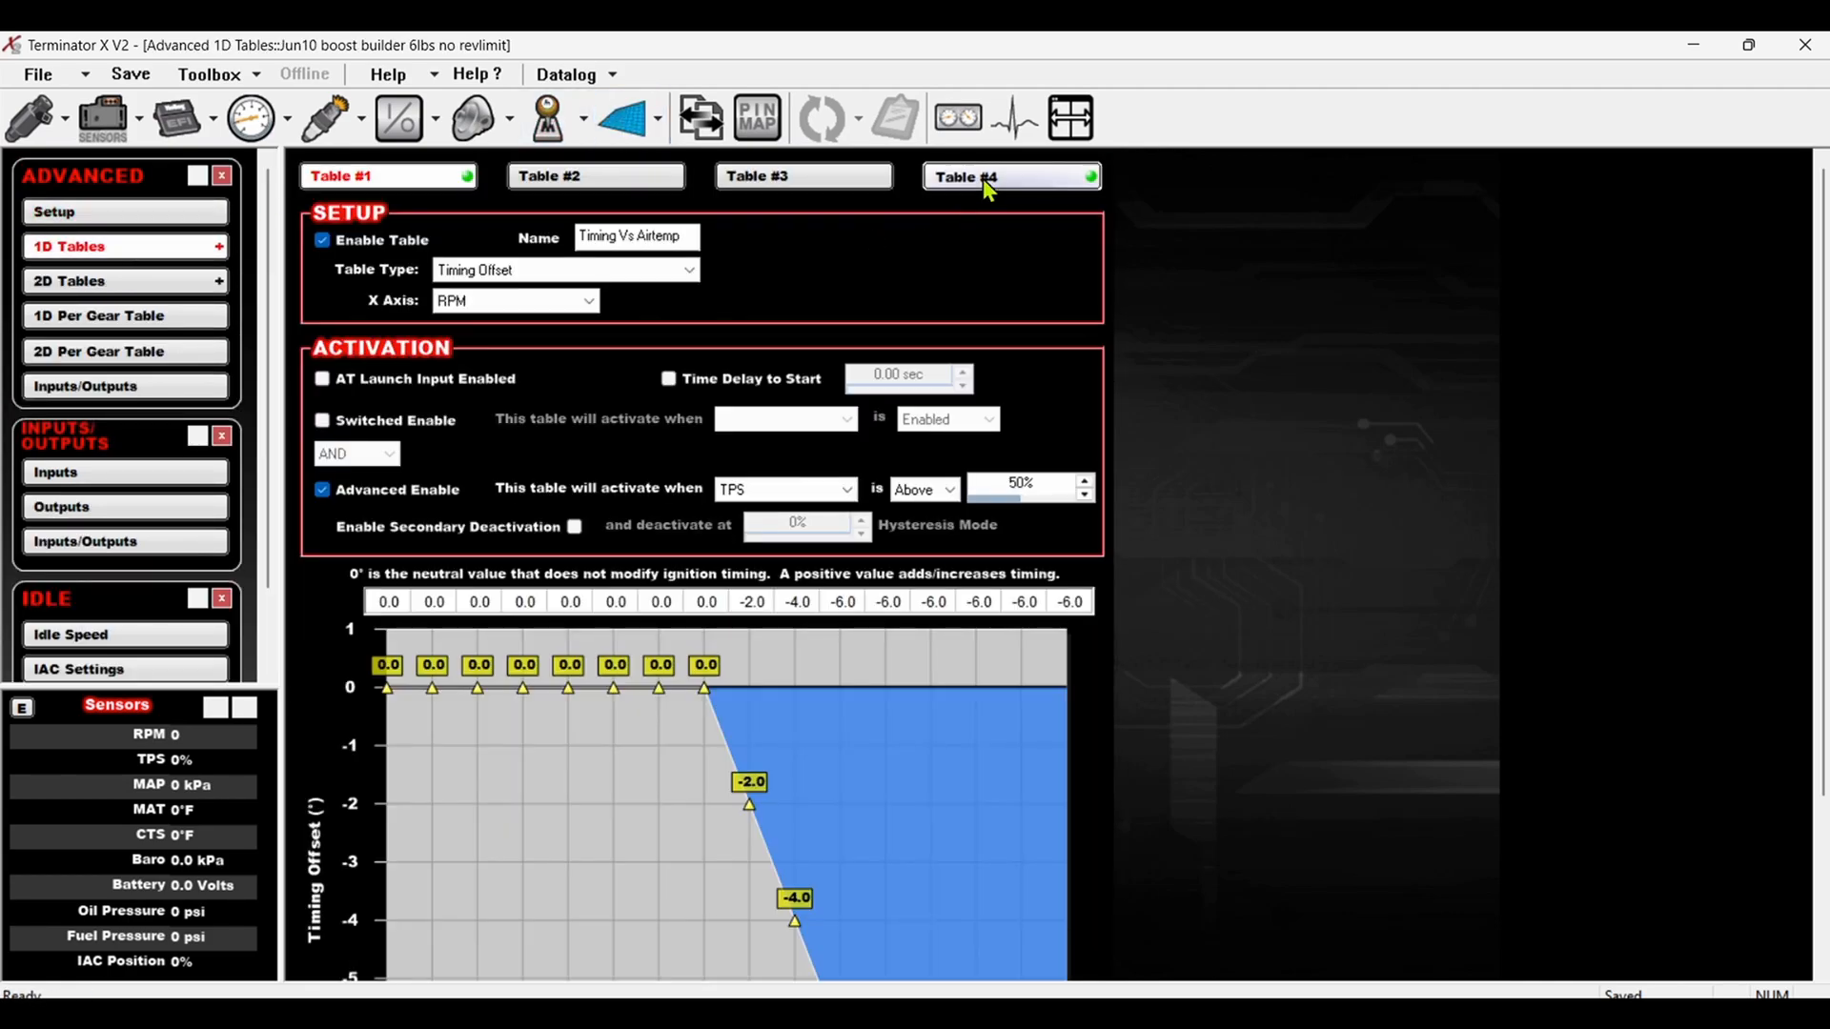
- Switch to 1D Table #4, the Idle Chop timing table, and review its lower rows
{"action": "left_click", "coordinate": [1010, 175]}
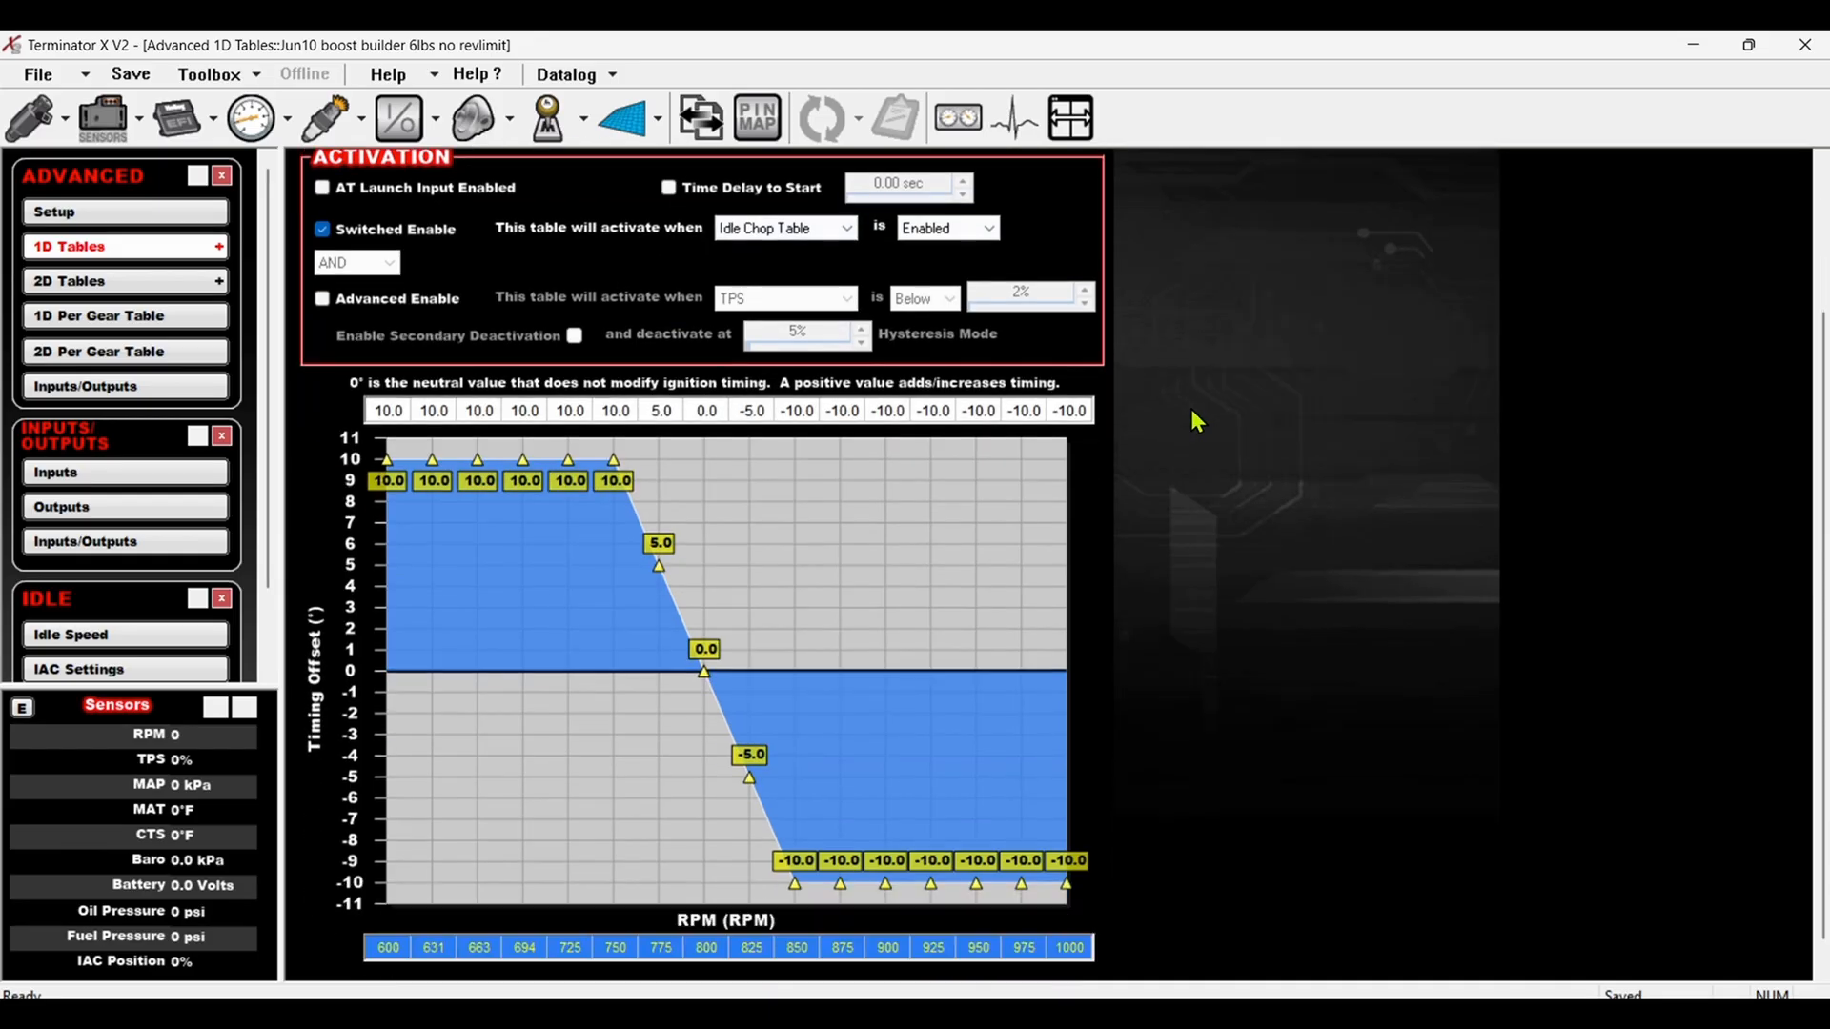
{"action": "scroll", "scroll_direction": "down", "scroll_amount": 3}
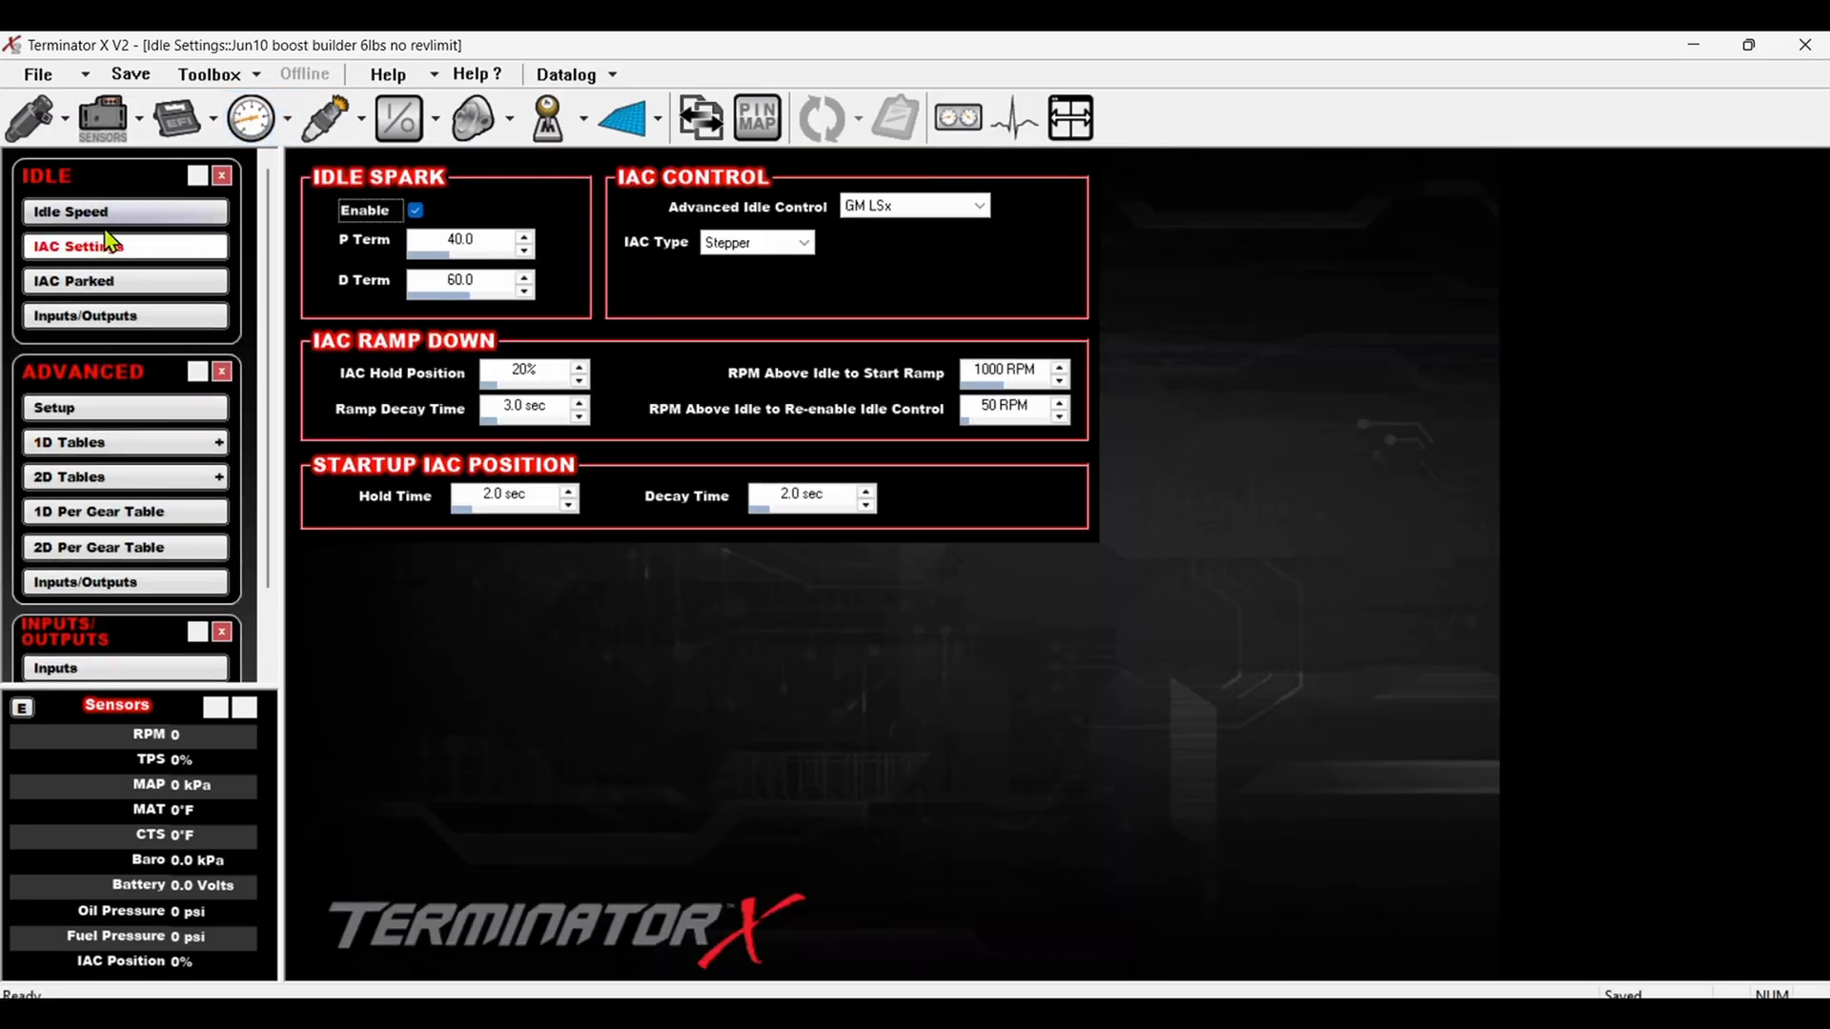
- Go back to Advanced 1D Table #1, Timing Vs Airtemp with its MAT X axis
{"action": "left_click", "coordinate": [70, 212]}
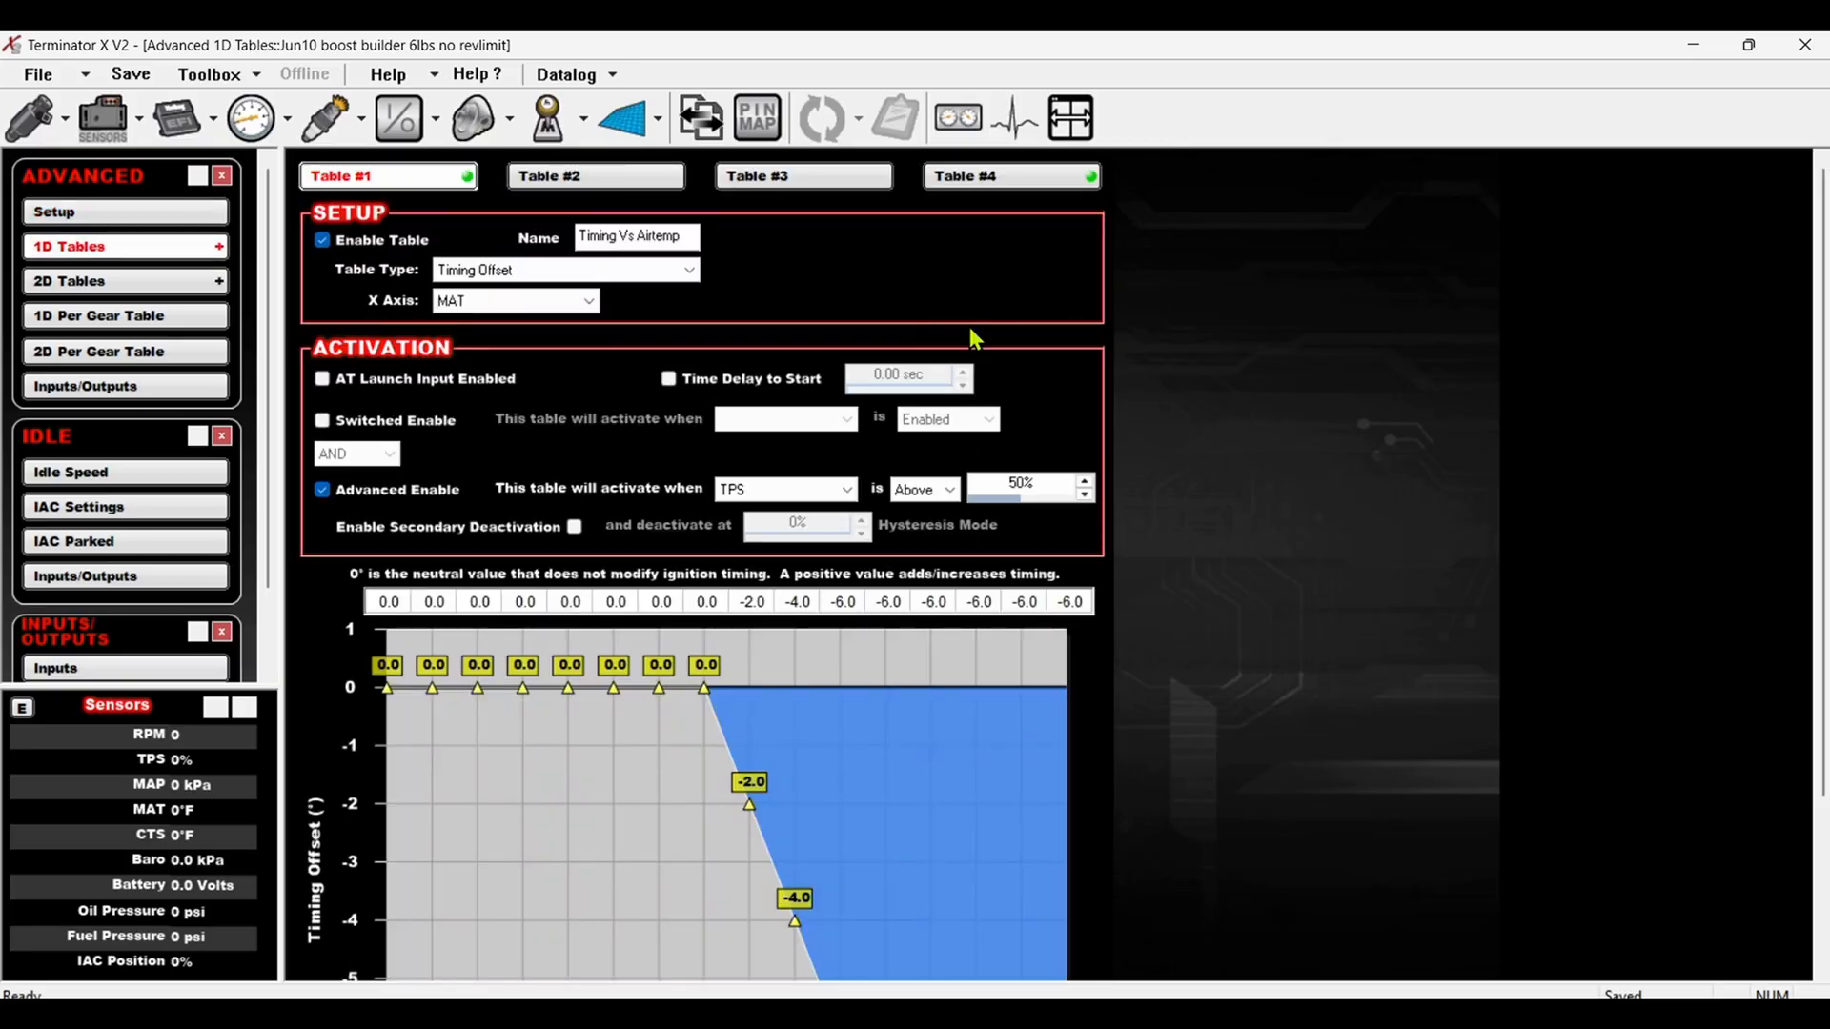
- In the Idle Chop table, interpolate the upper RPM breakpoints evenly toward 900-1000 RPM
{"action": "left_click", "coordinate": [1009, 175]}
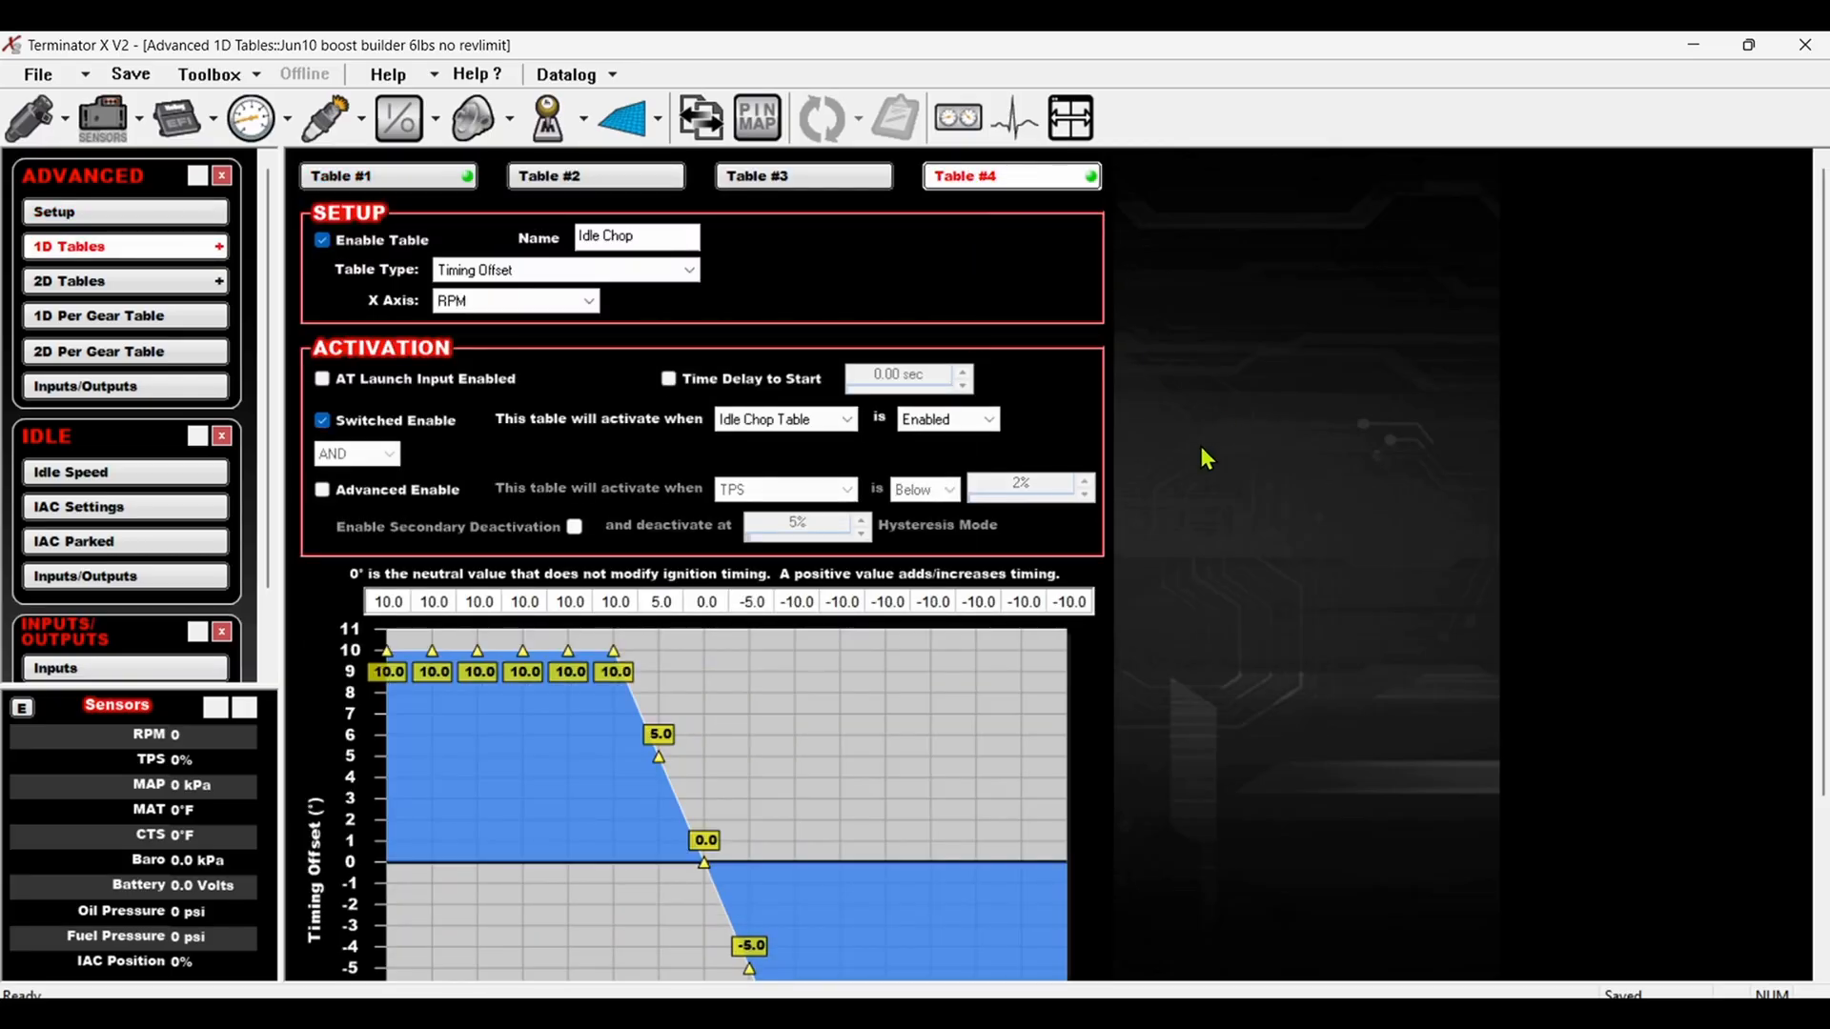
{"action": "scroll", "scroll_direction": "down", "scroll_amount": 3}
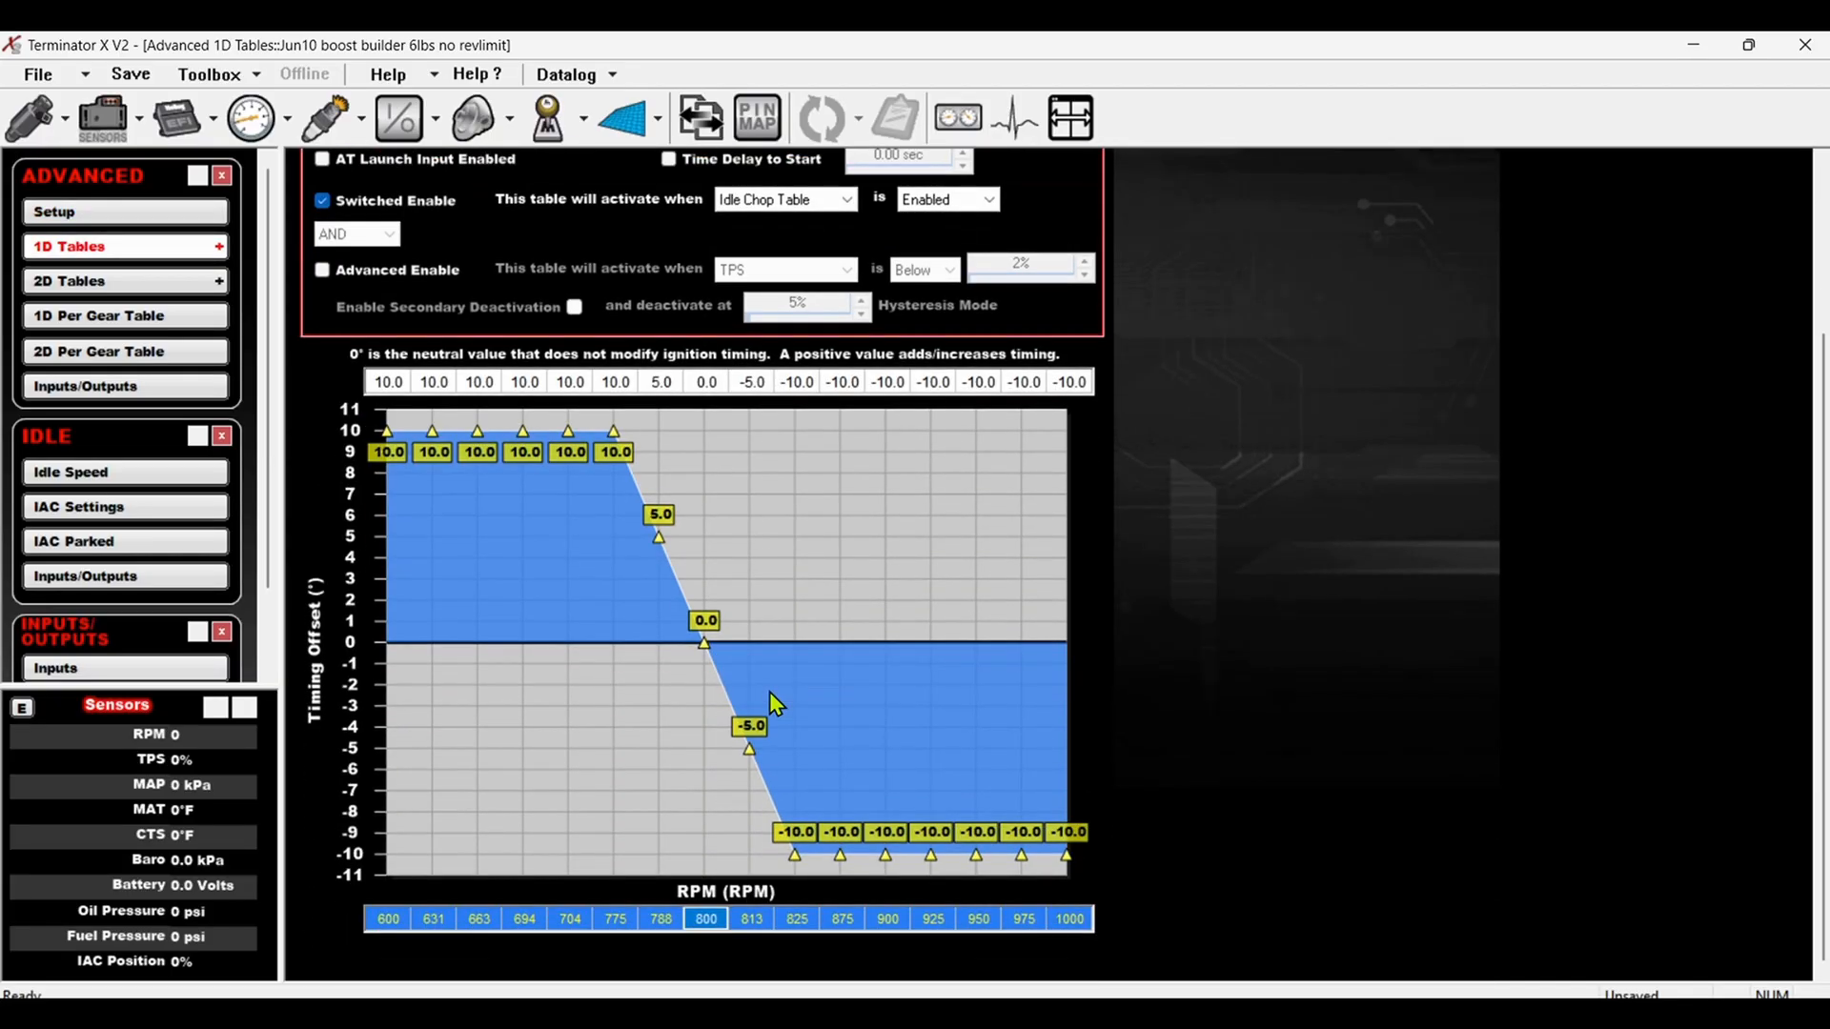
{"action": "left_click", "coordinate": [706, 919]}
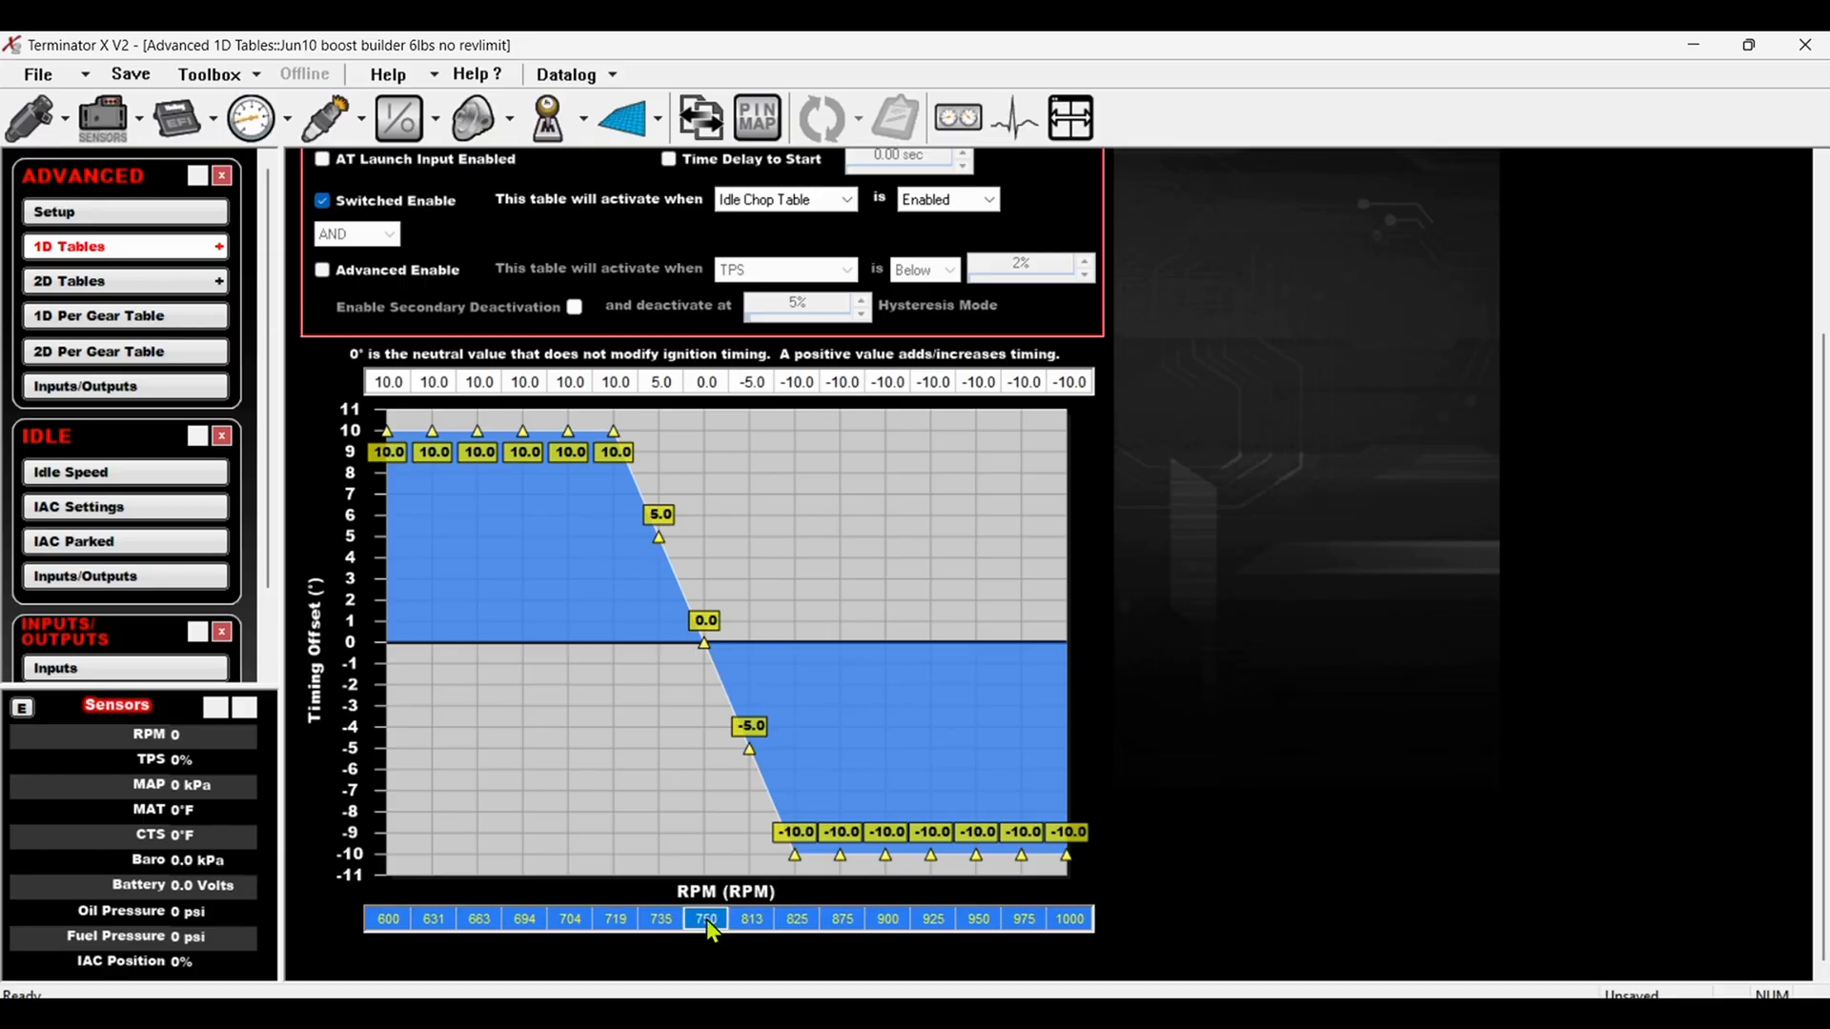
{"action": "mouse_move", "coordinate": [815, 931]}
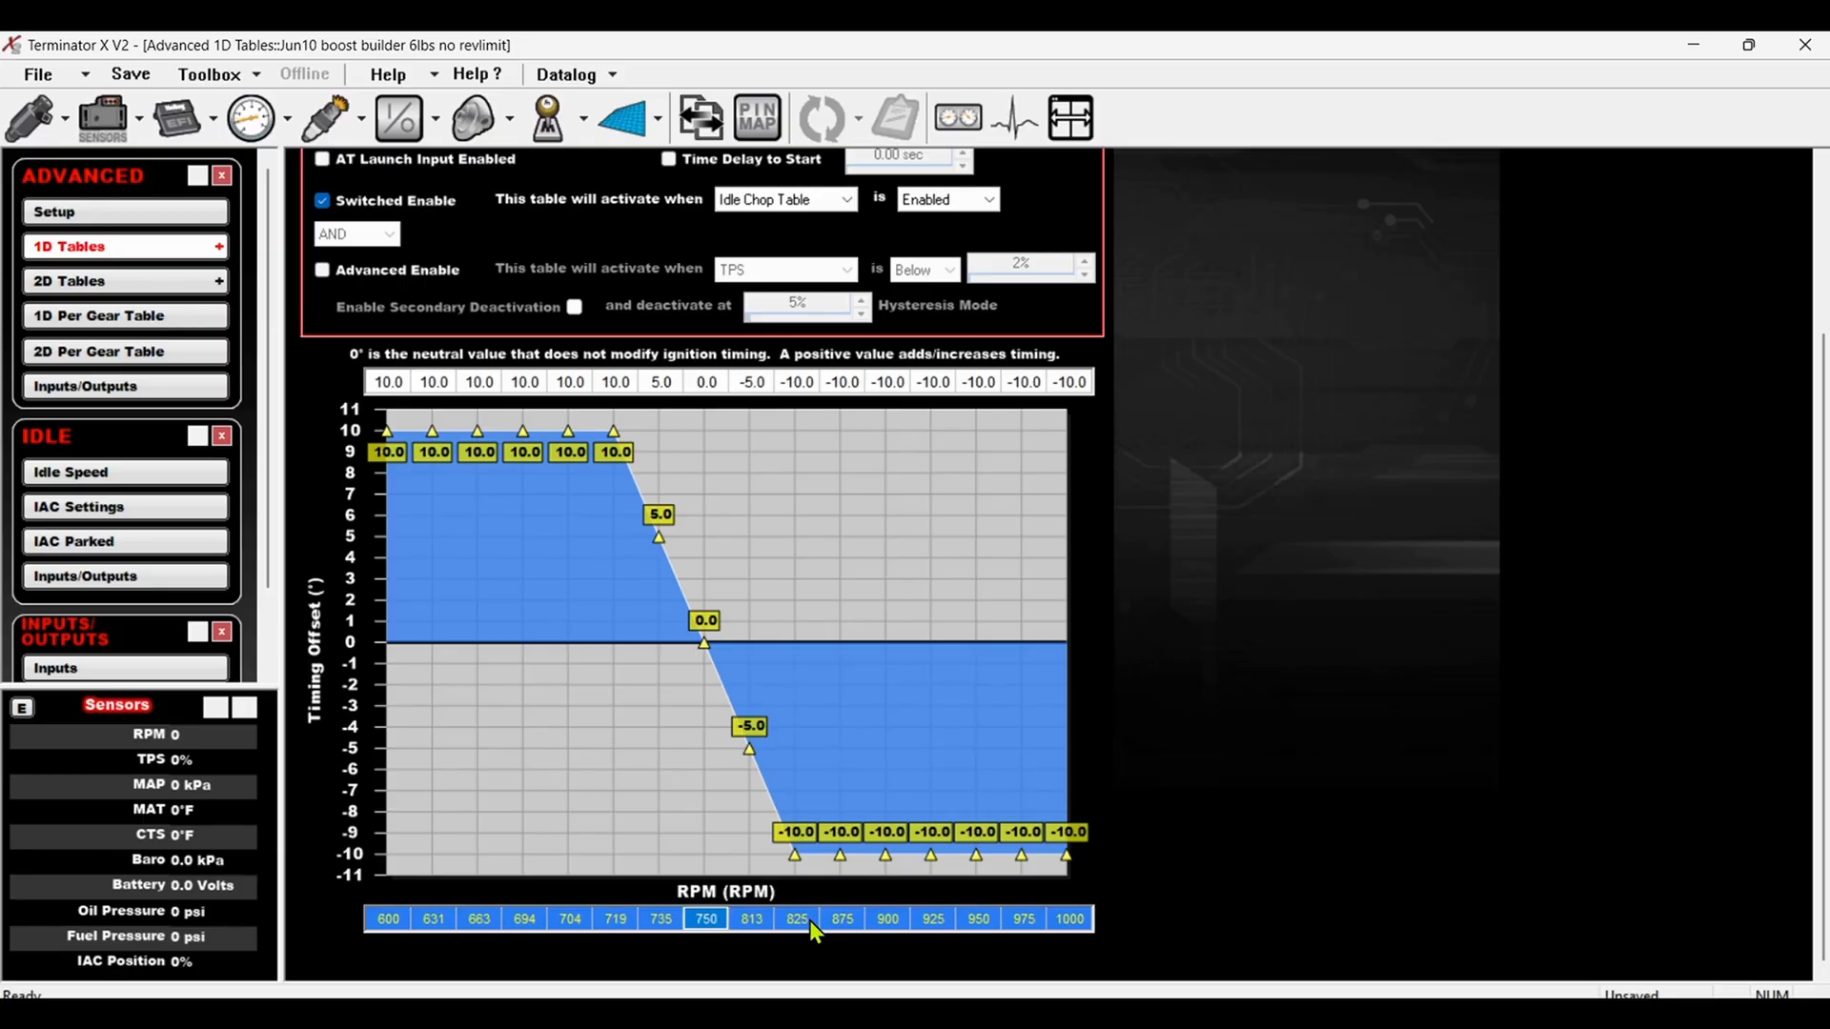
{"action": "left_click", "coordinate": [841, 919]}
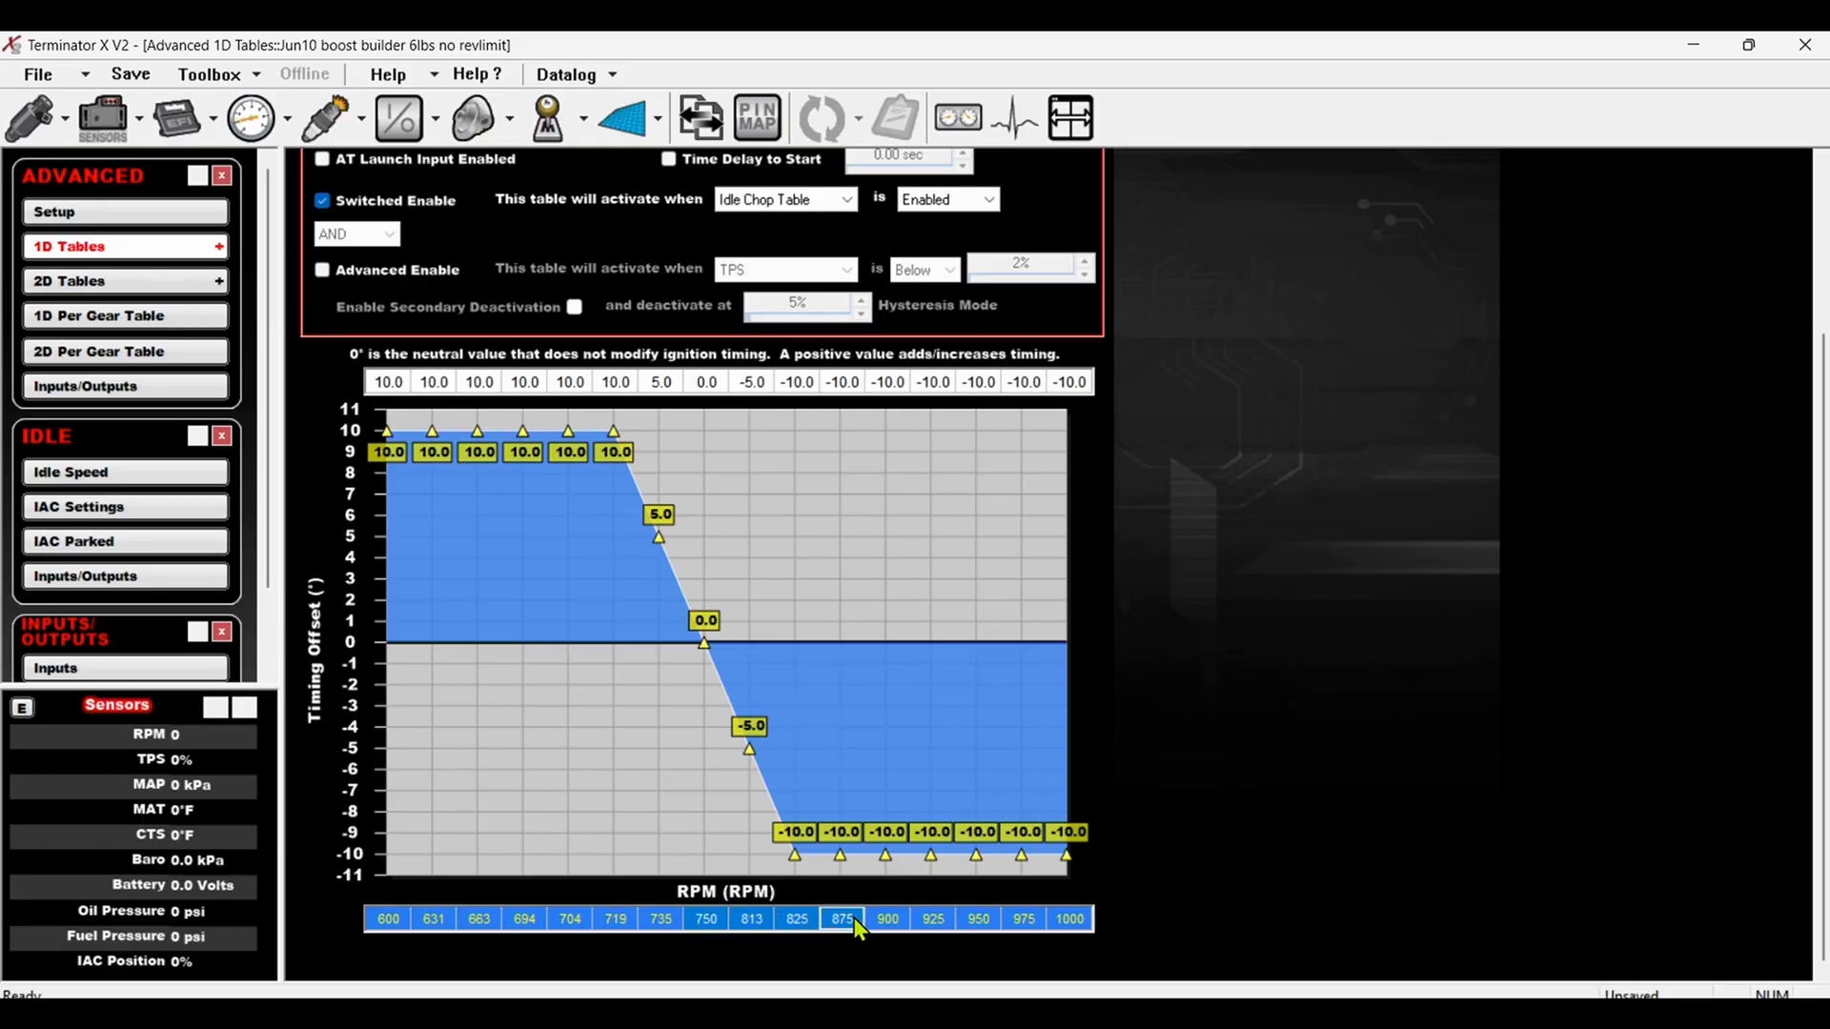
{"action": "right_click", "coordinate": [886, 918]}
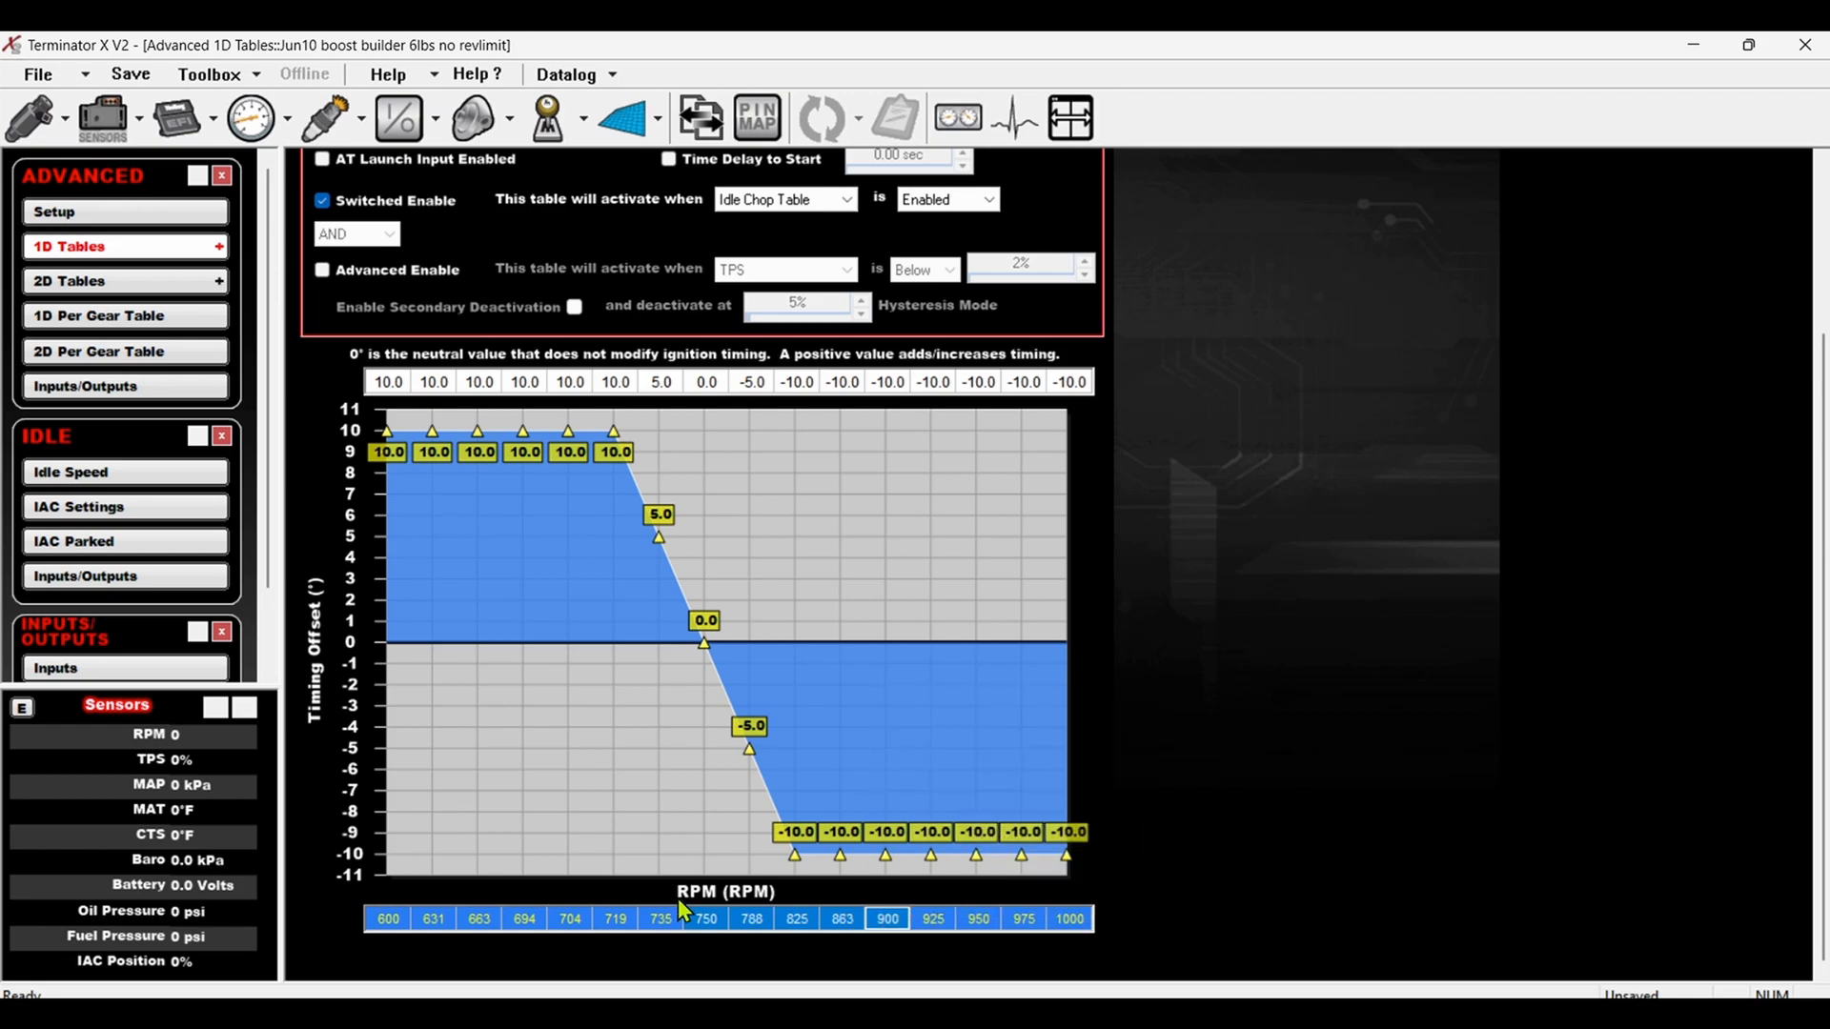
- Interpolate the lower RPM breakpoints evenly from 500 to 750 RPM, keeping zero offset at 750
{"action": "left_click", "coordinate": [476, 919]}
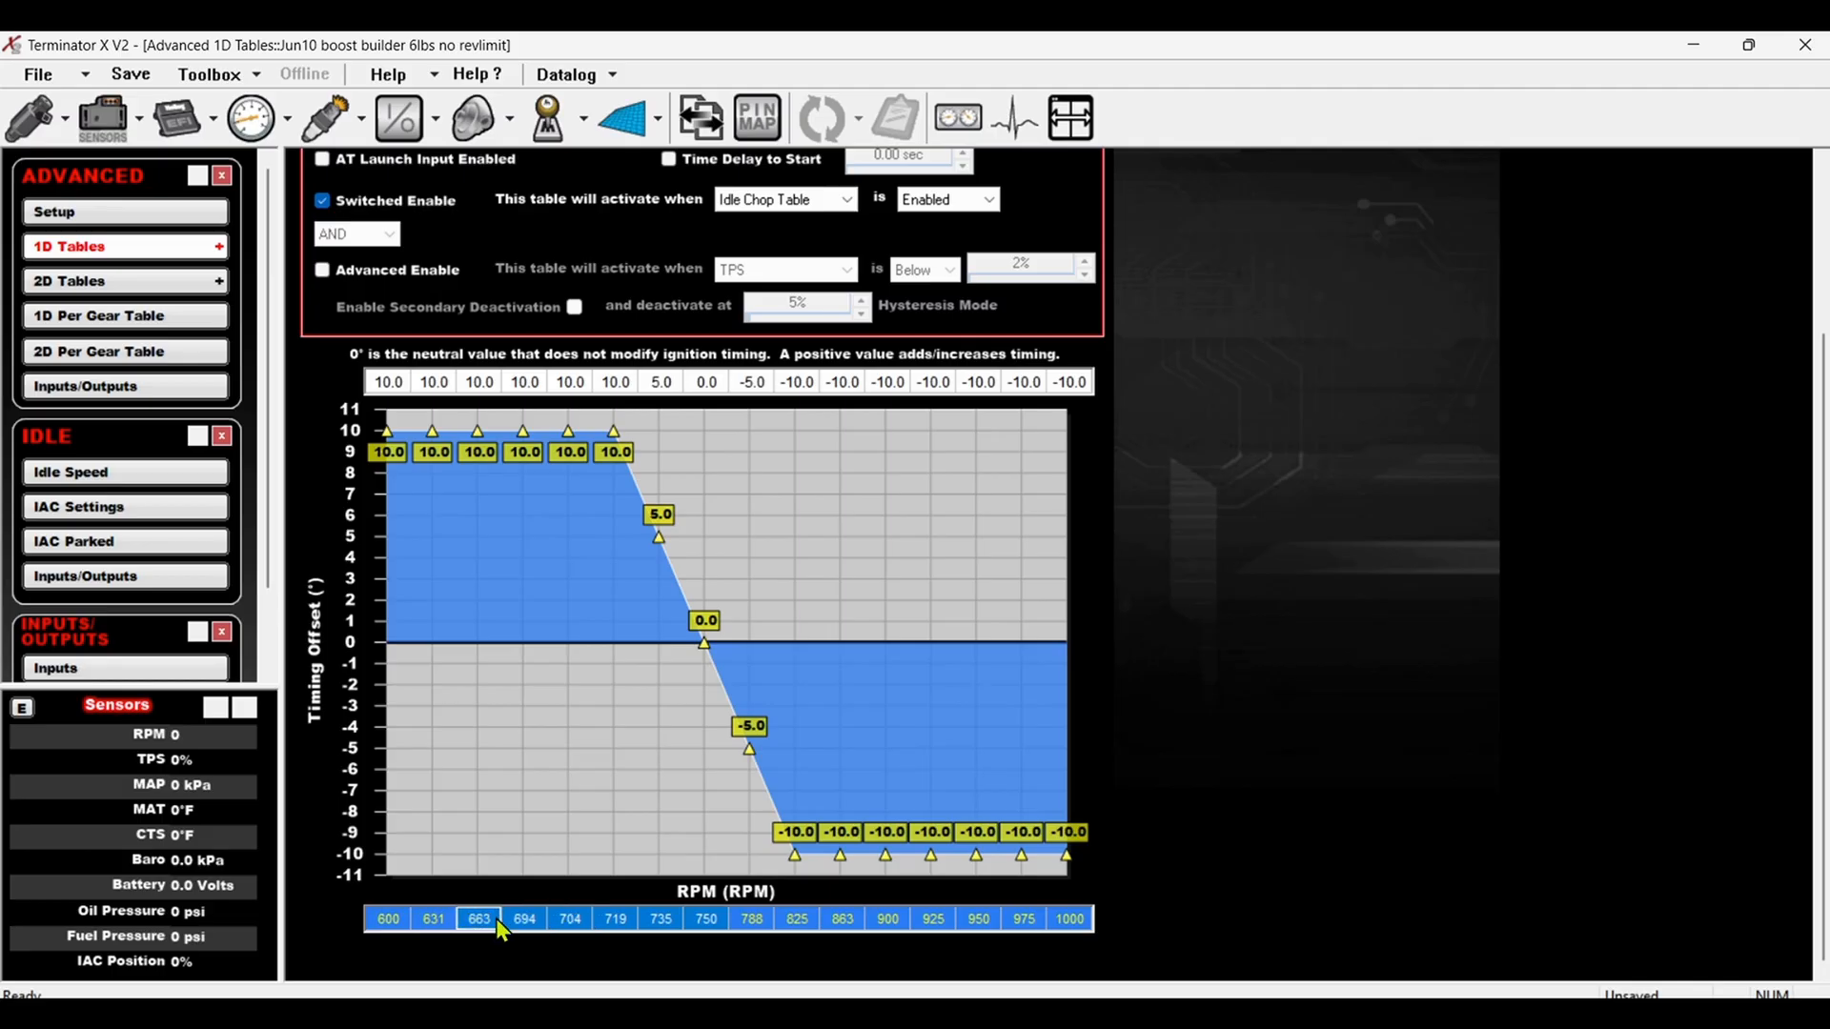
{"action": "left_click", "coordinate": [570, 919]}
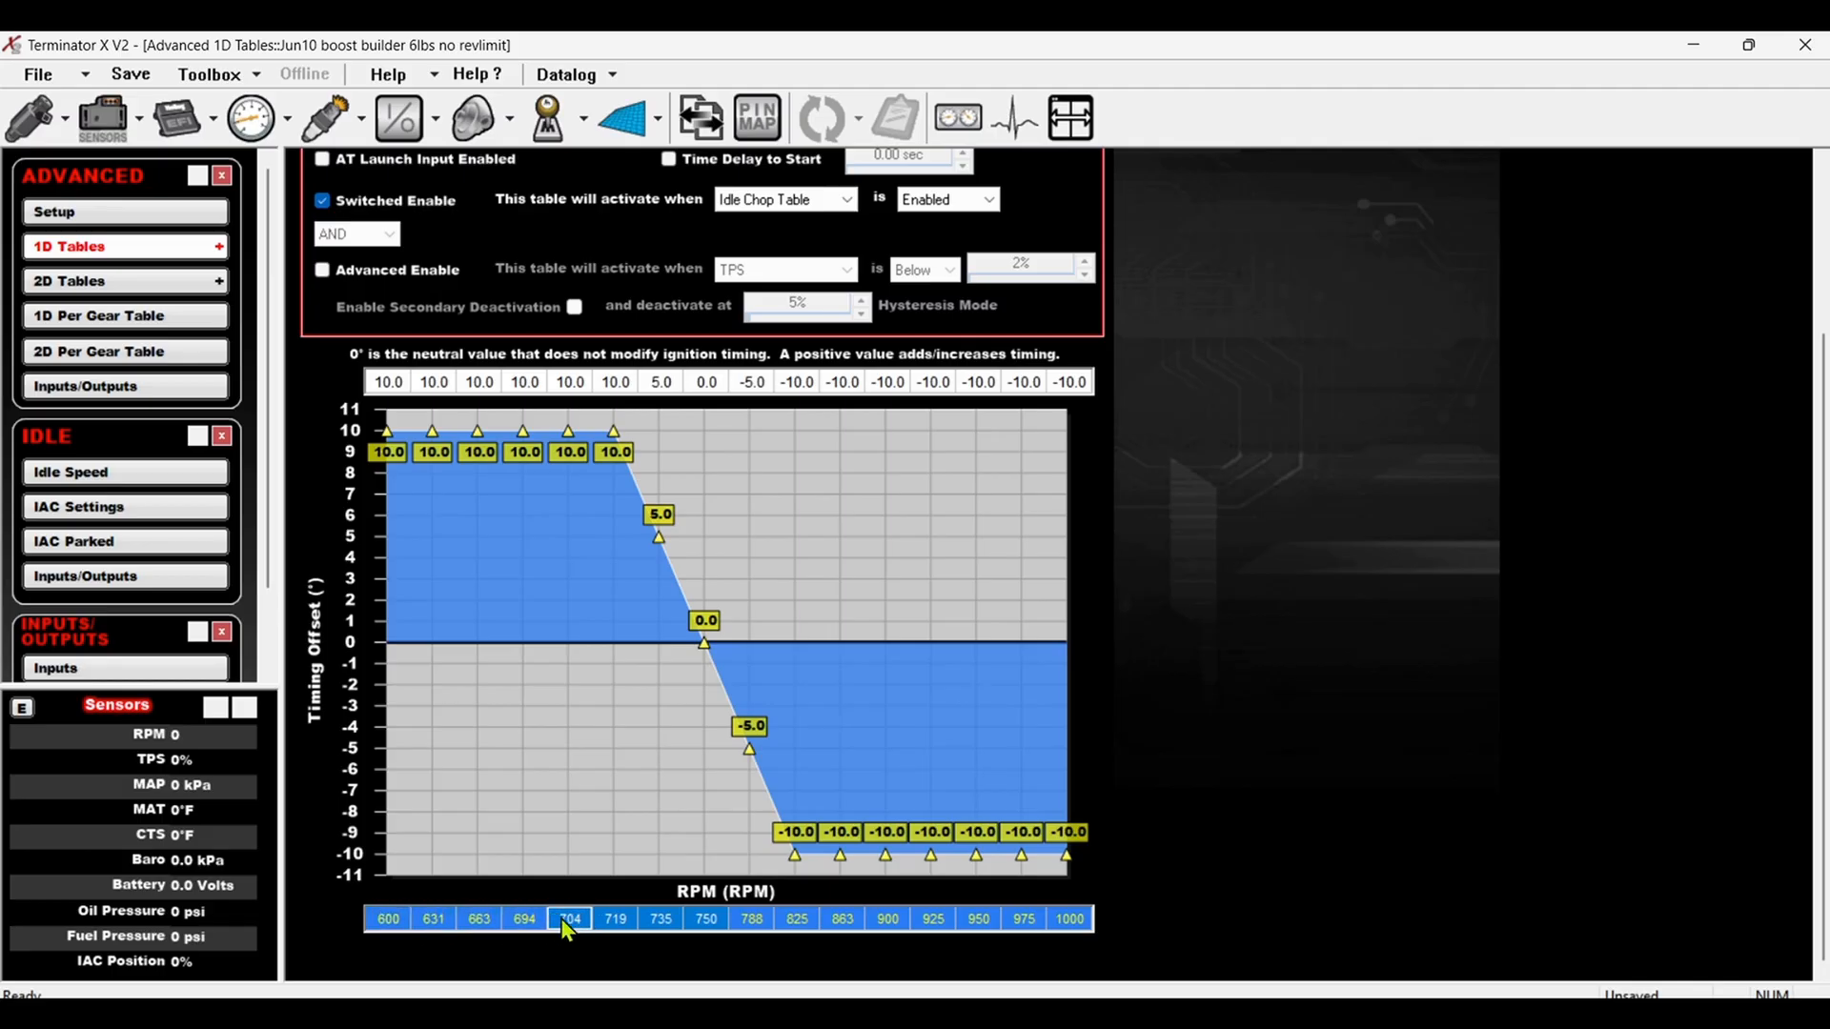
{"action": "left_click", "coordinate": [387, 918]}
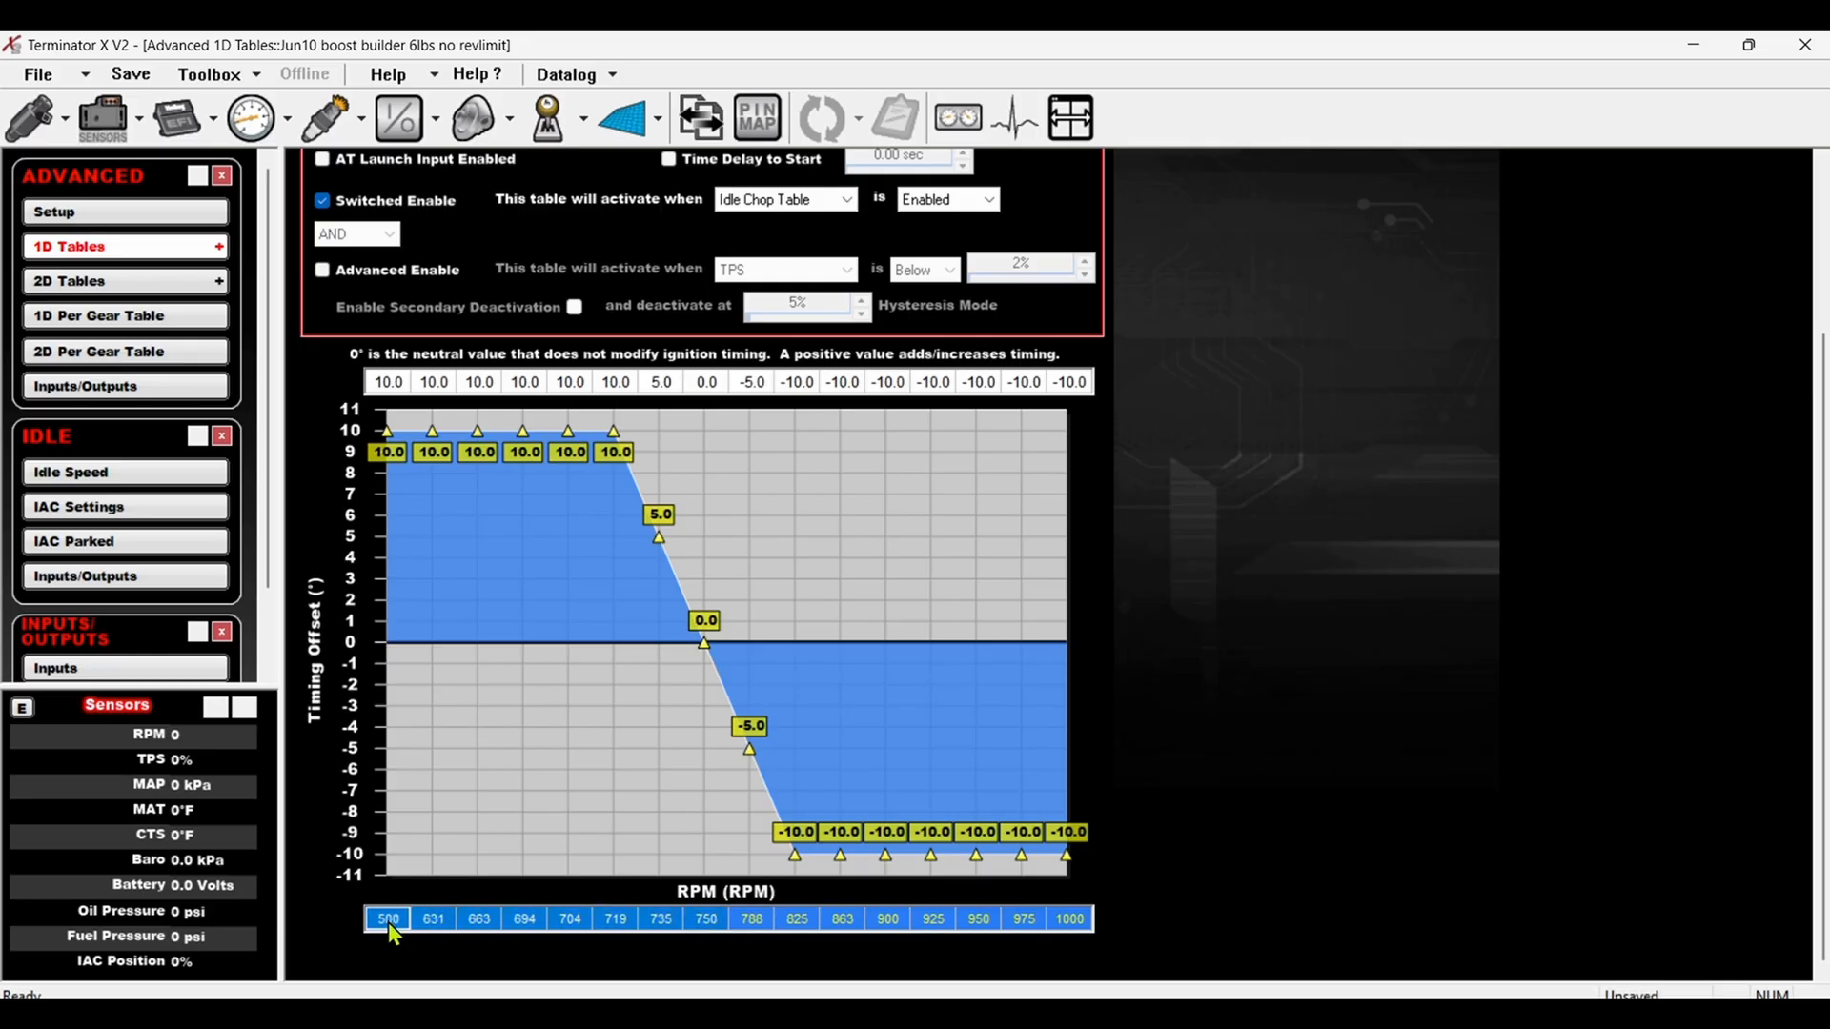
{"action": "right_click", "coordinate": [387, 919]}
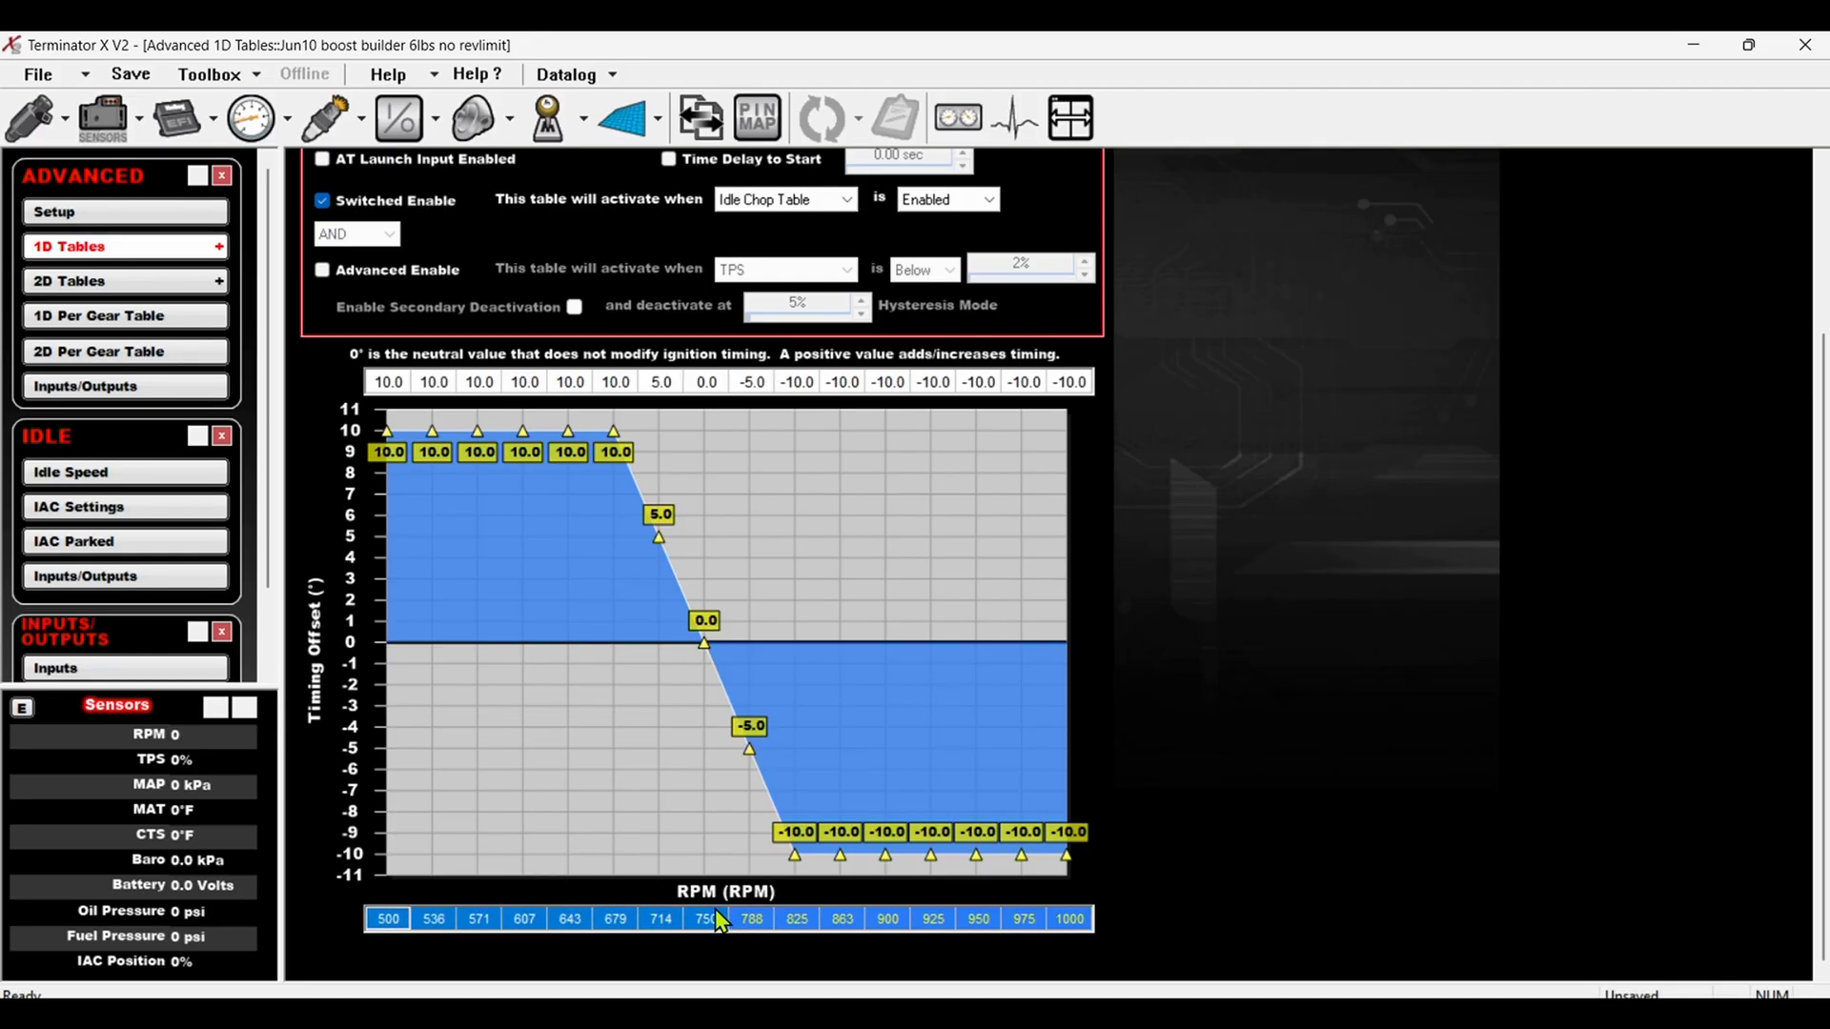
{"action": "mouse_move", "coordinate": [705, 654]}
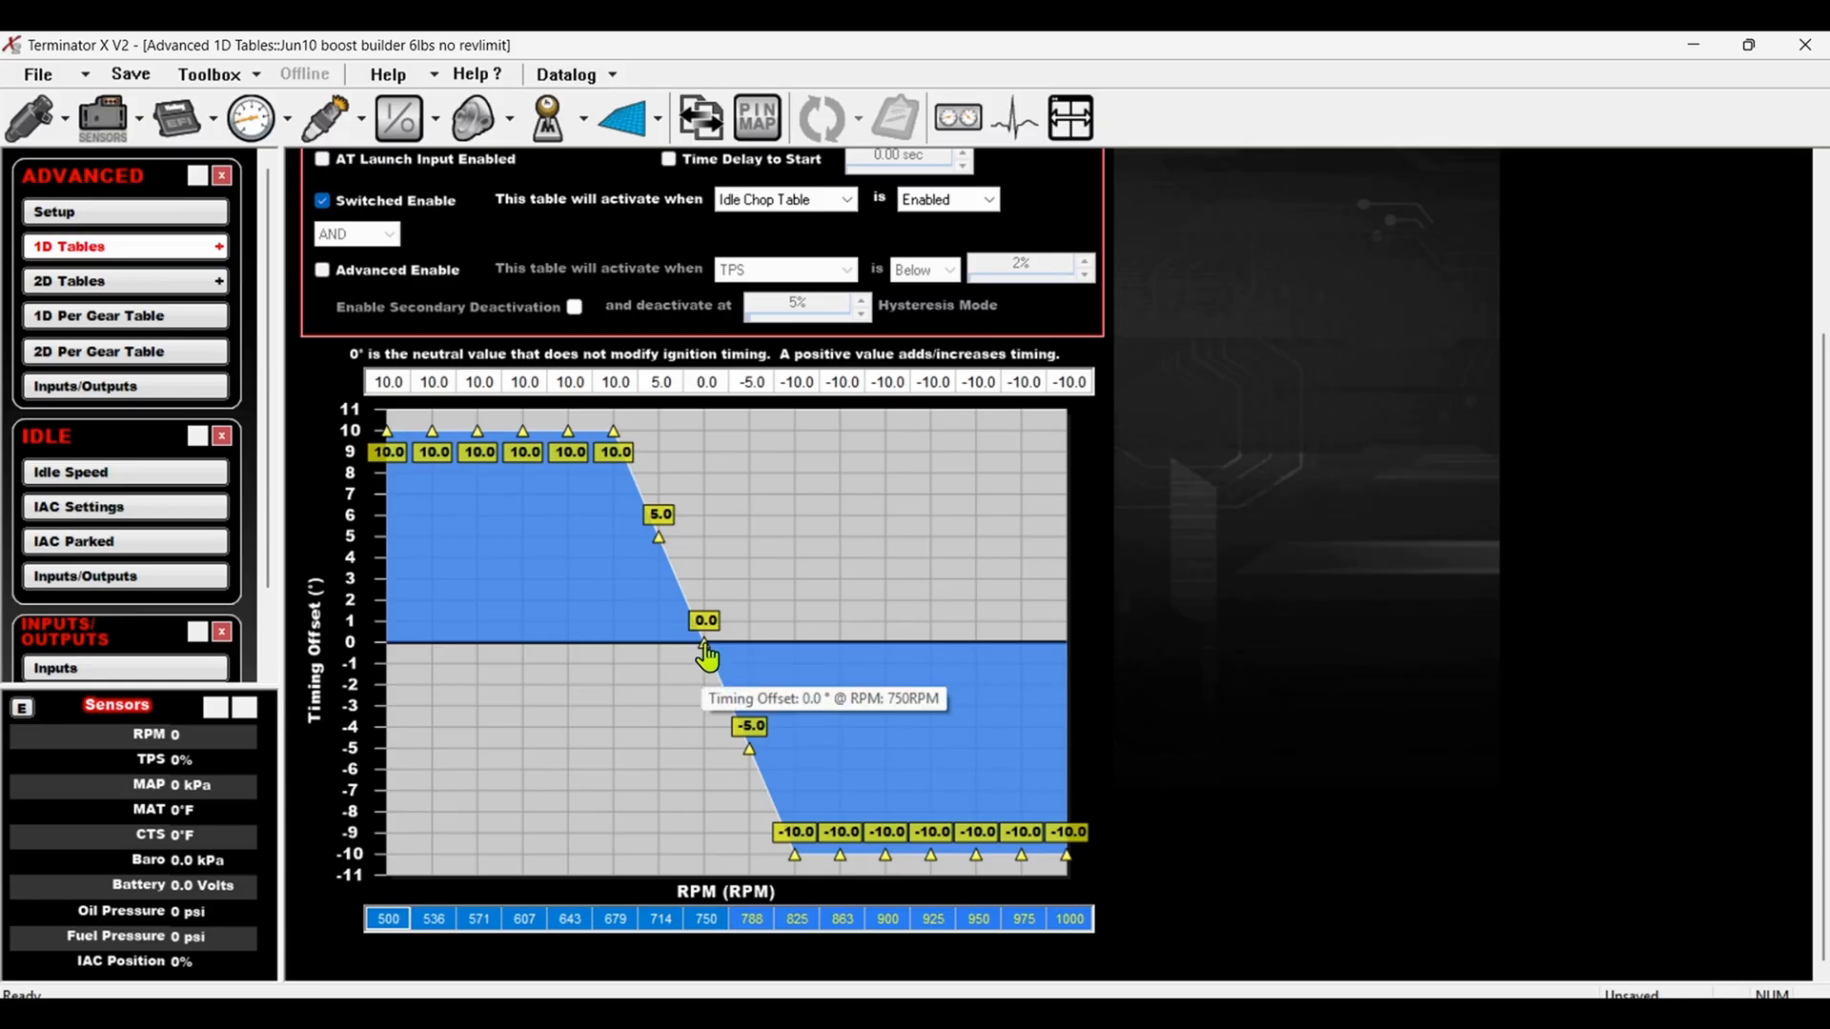
{"action": "mouse_move", "coordinate": [747, 758]}
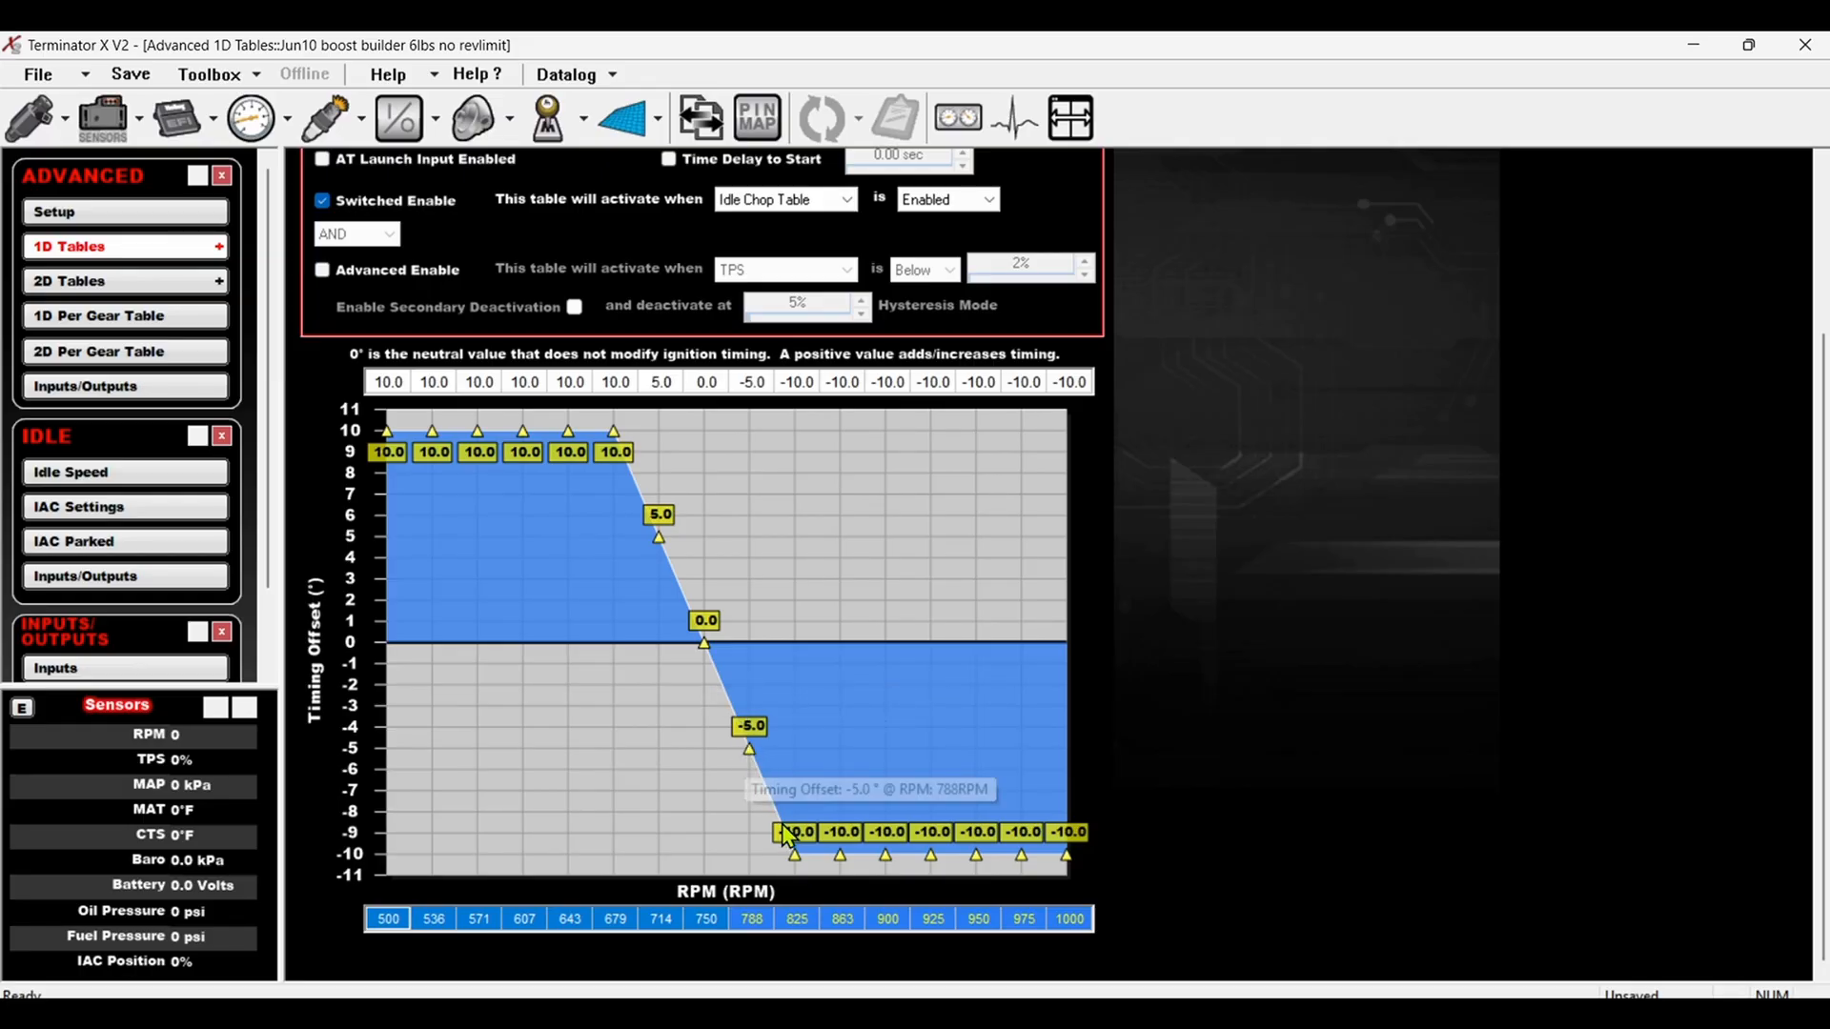
{"action": "mouse_move", "coordinate": [795, 861]}
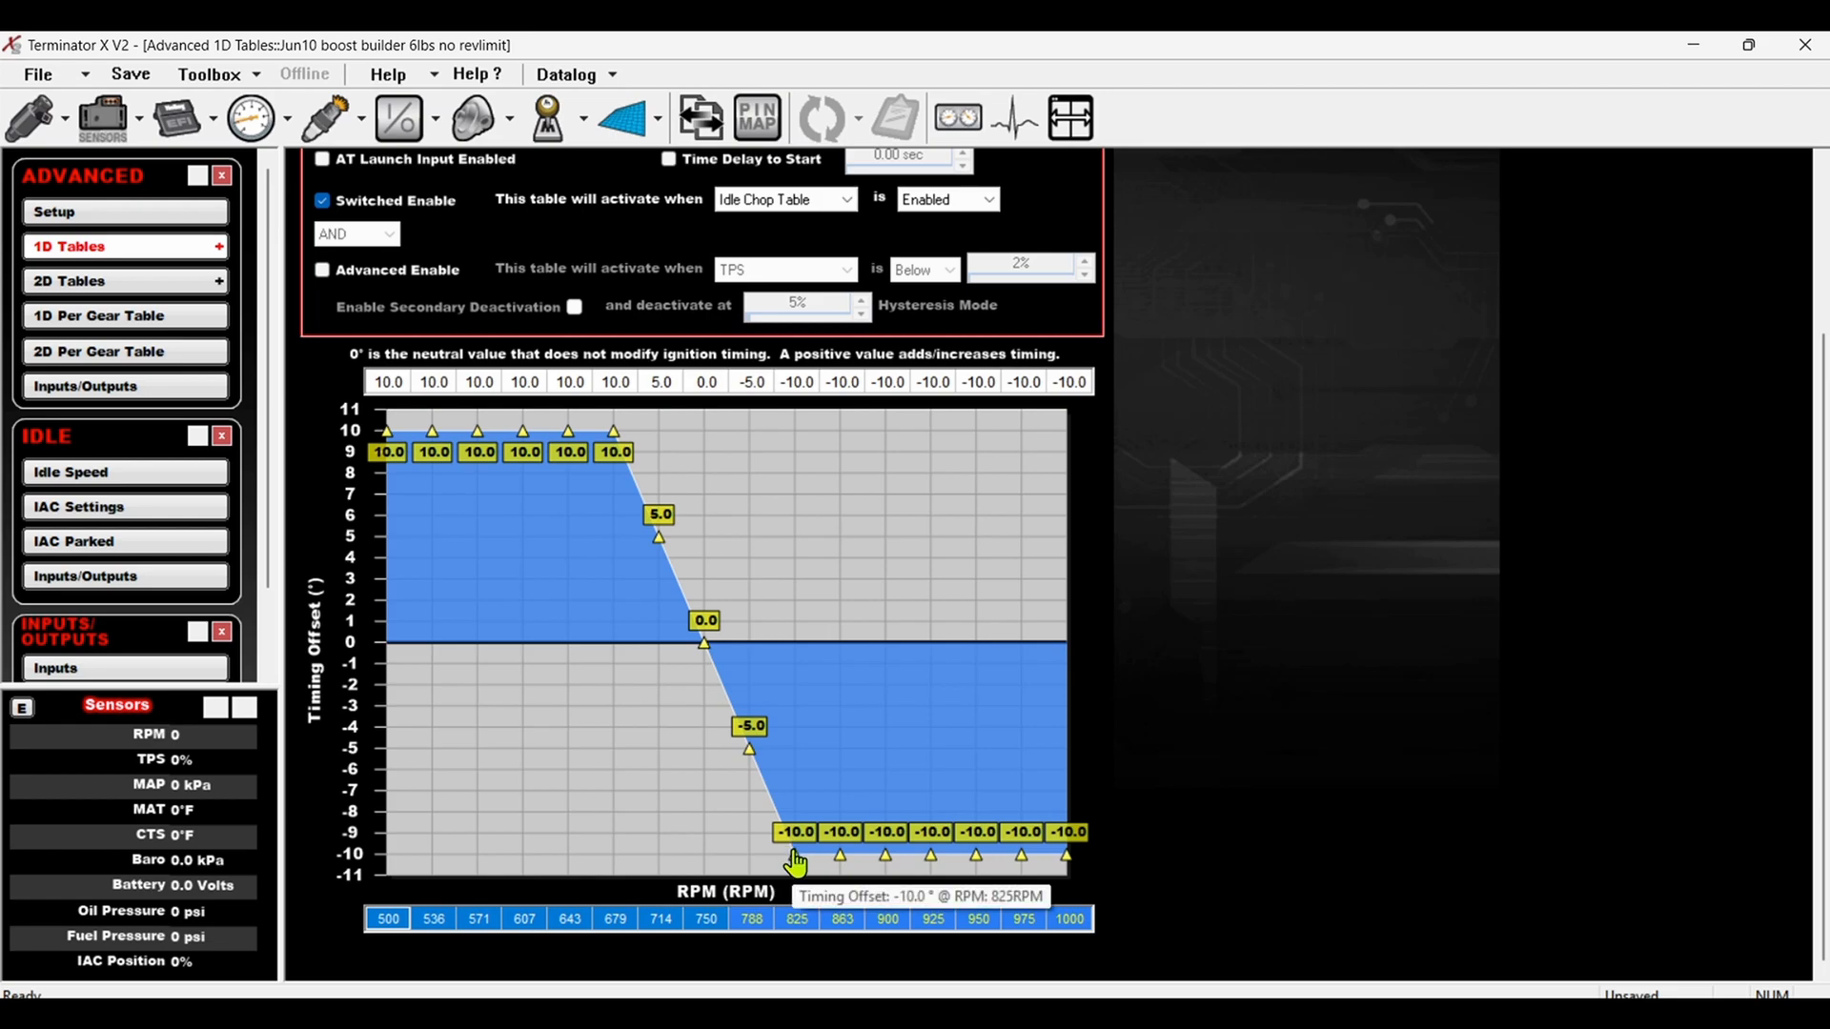
{"action": "mouse_move", "coordinate": [765, 779]}
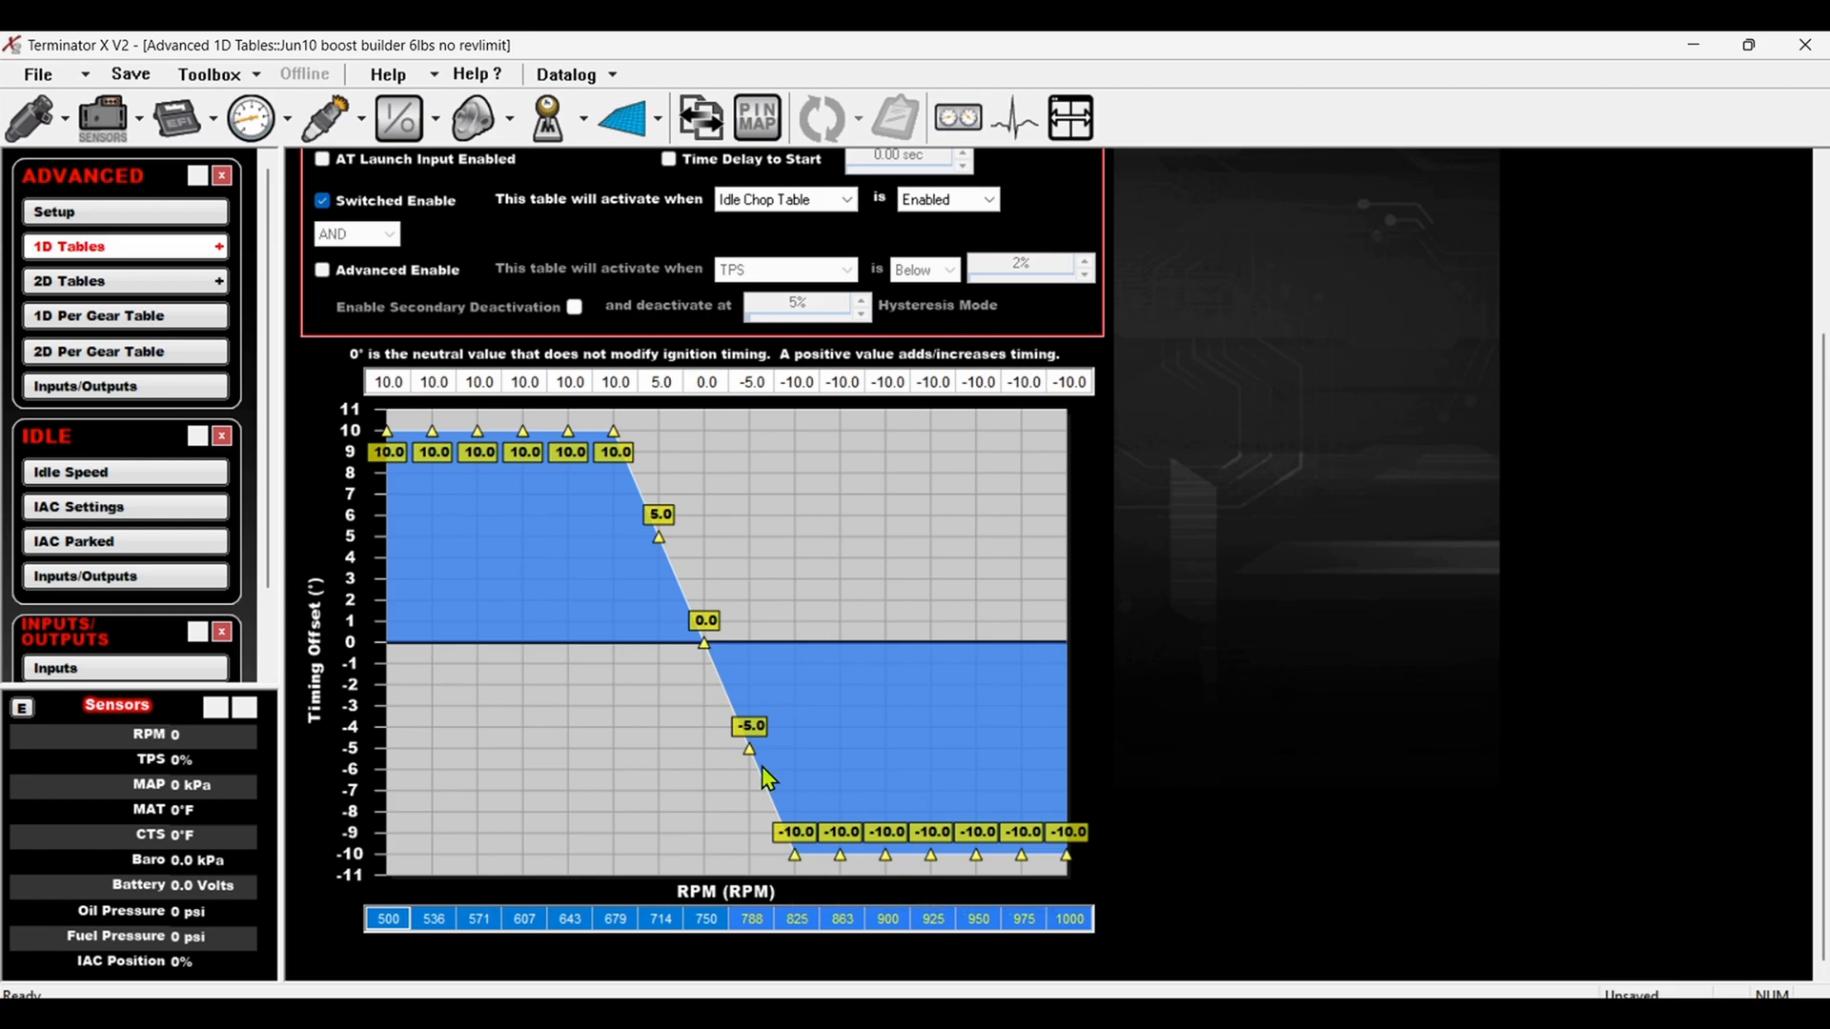
{"action": "mouse_move", "coordinate": [659, 560]}
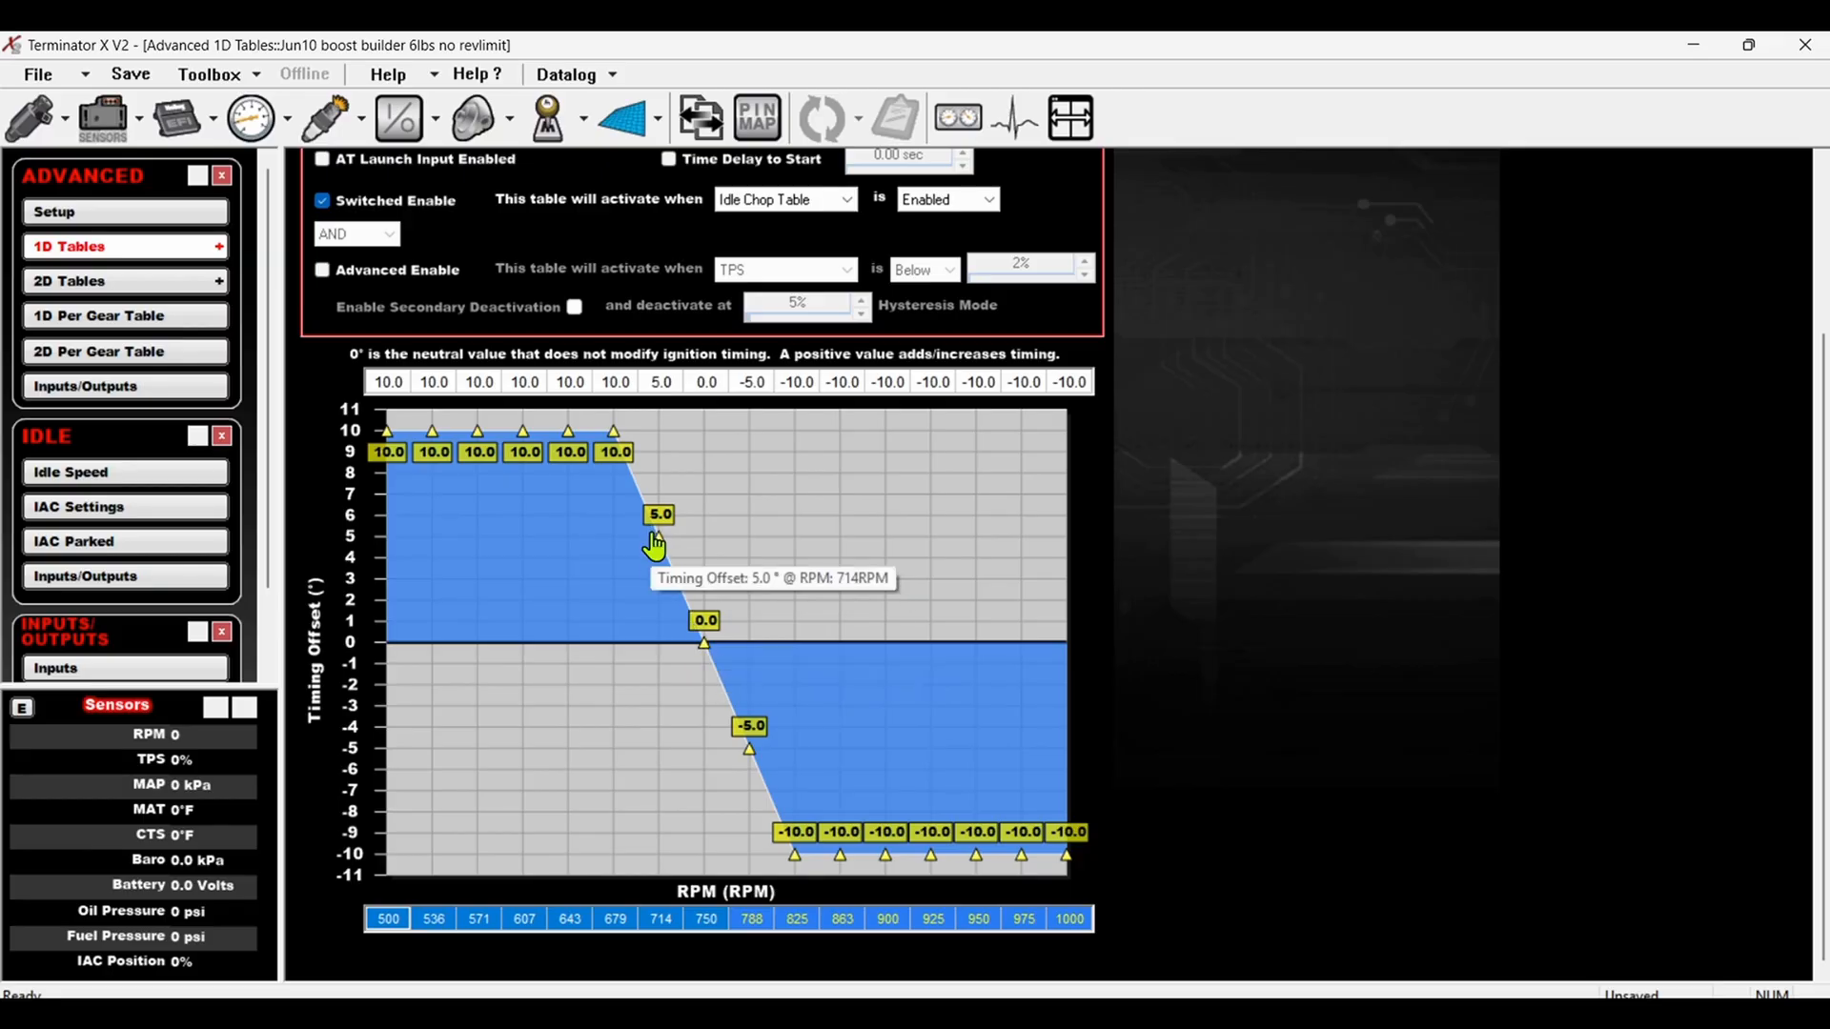
{"action": "mouse_move", "coordinate": [759, 704]}
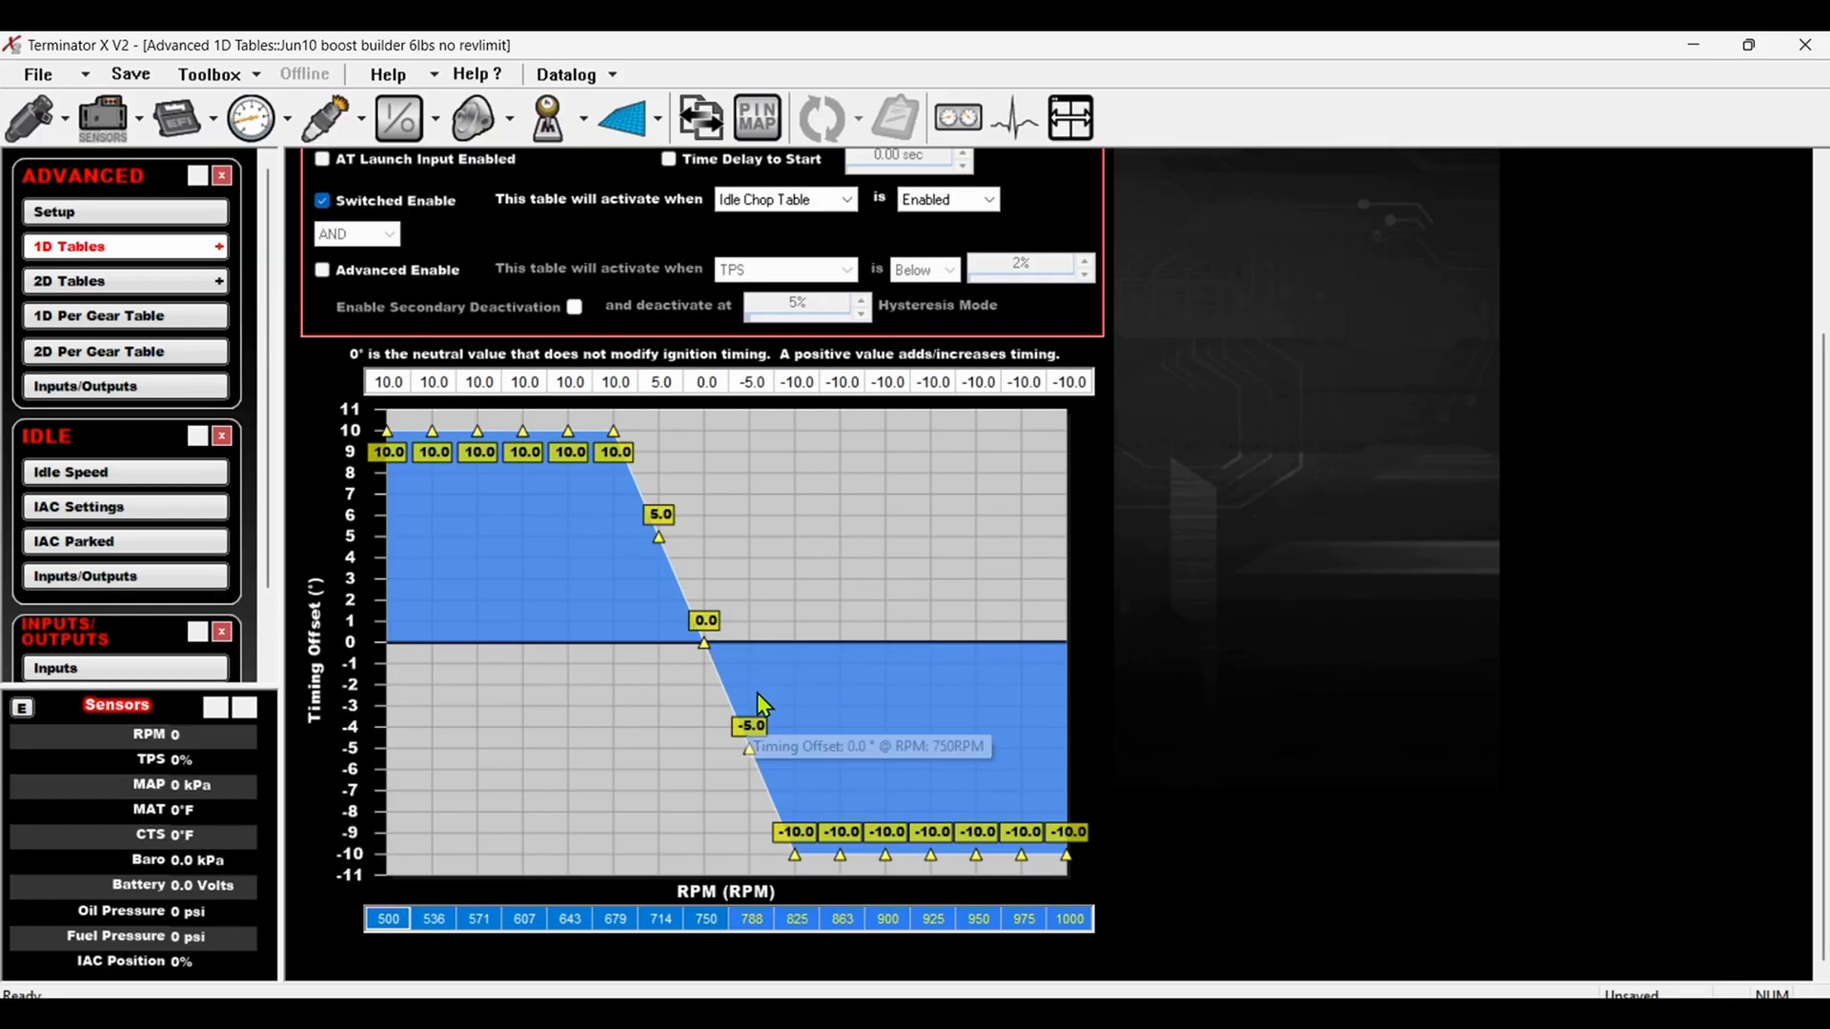
{"action": "mouse_move", "coordinate": [631, 543]}
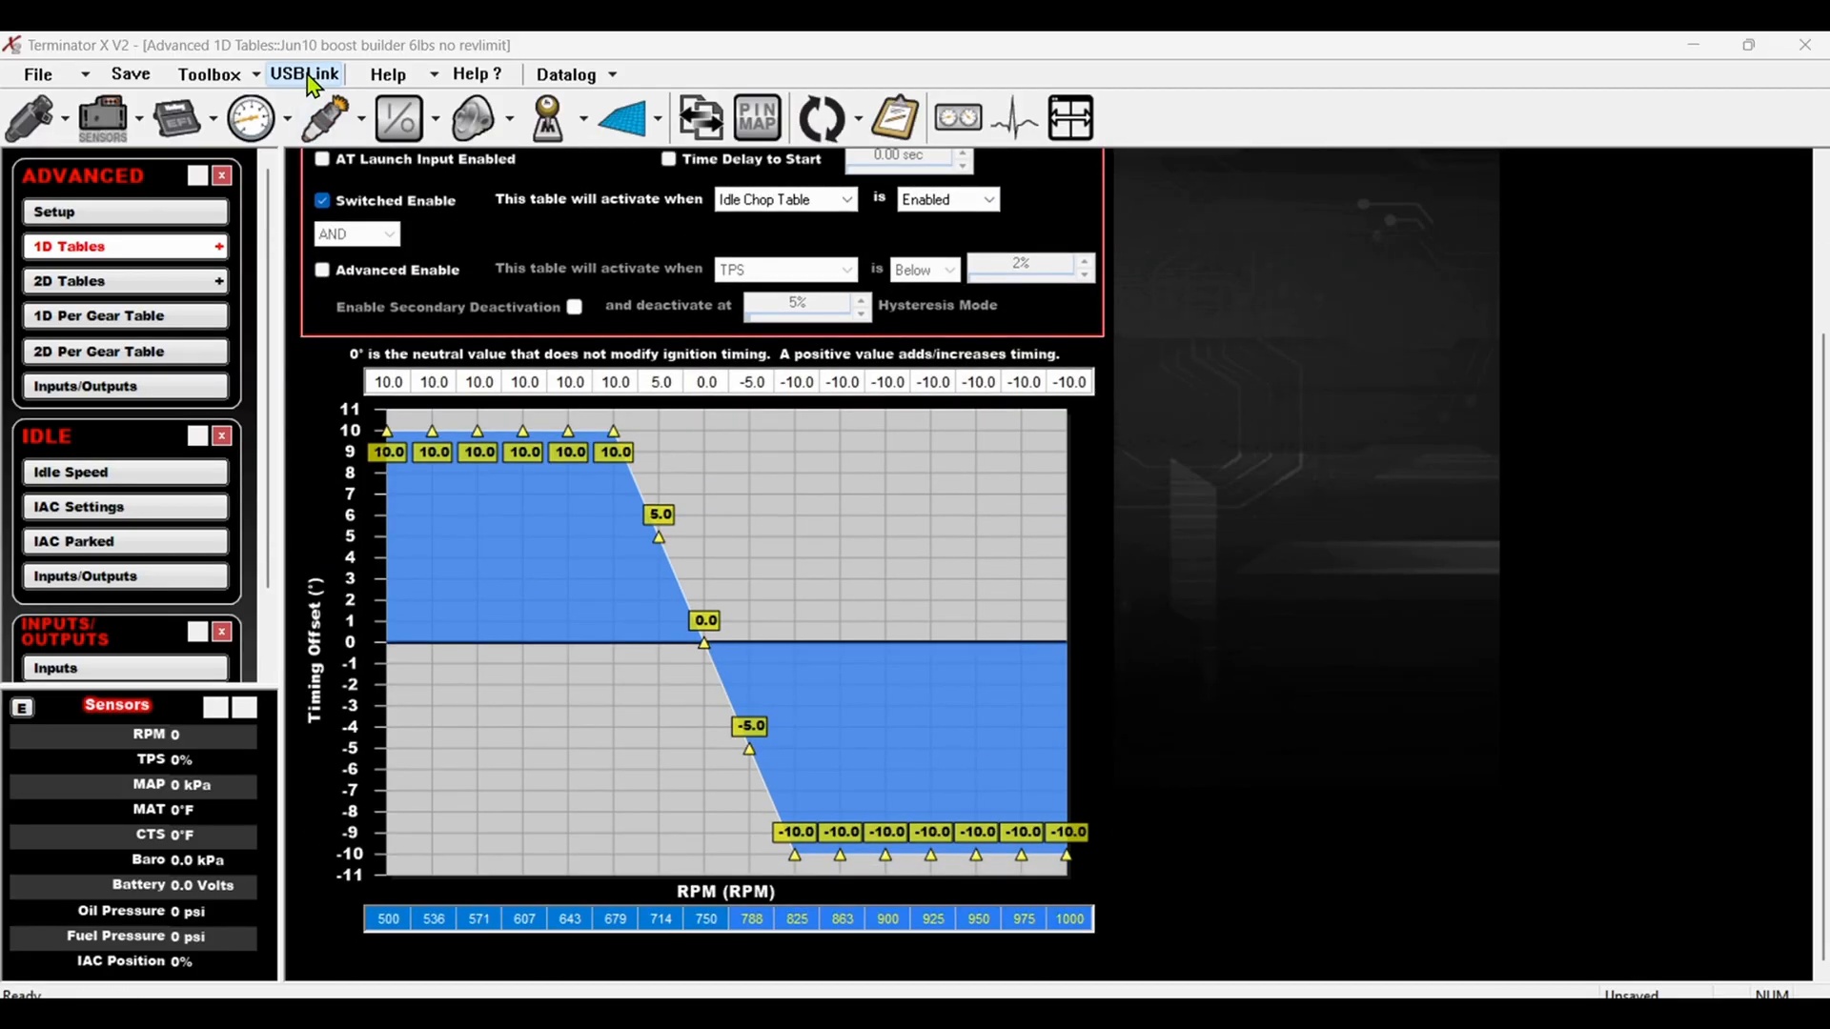
- Go online via USBLink and send the edited tune to the ECU
{"action": "left_click", "coordinate": [304, 74]}
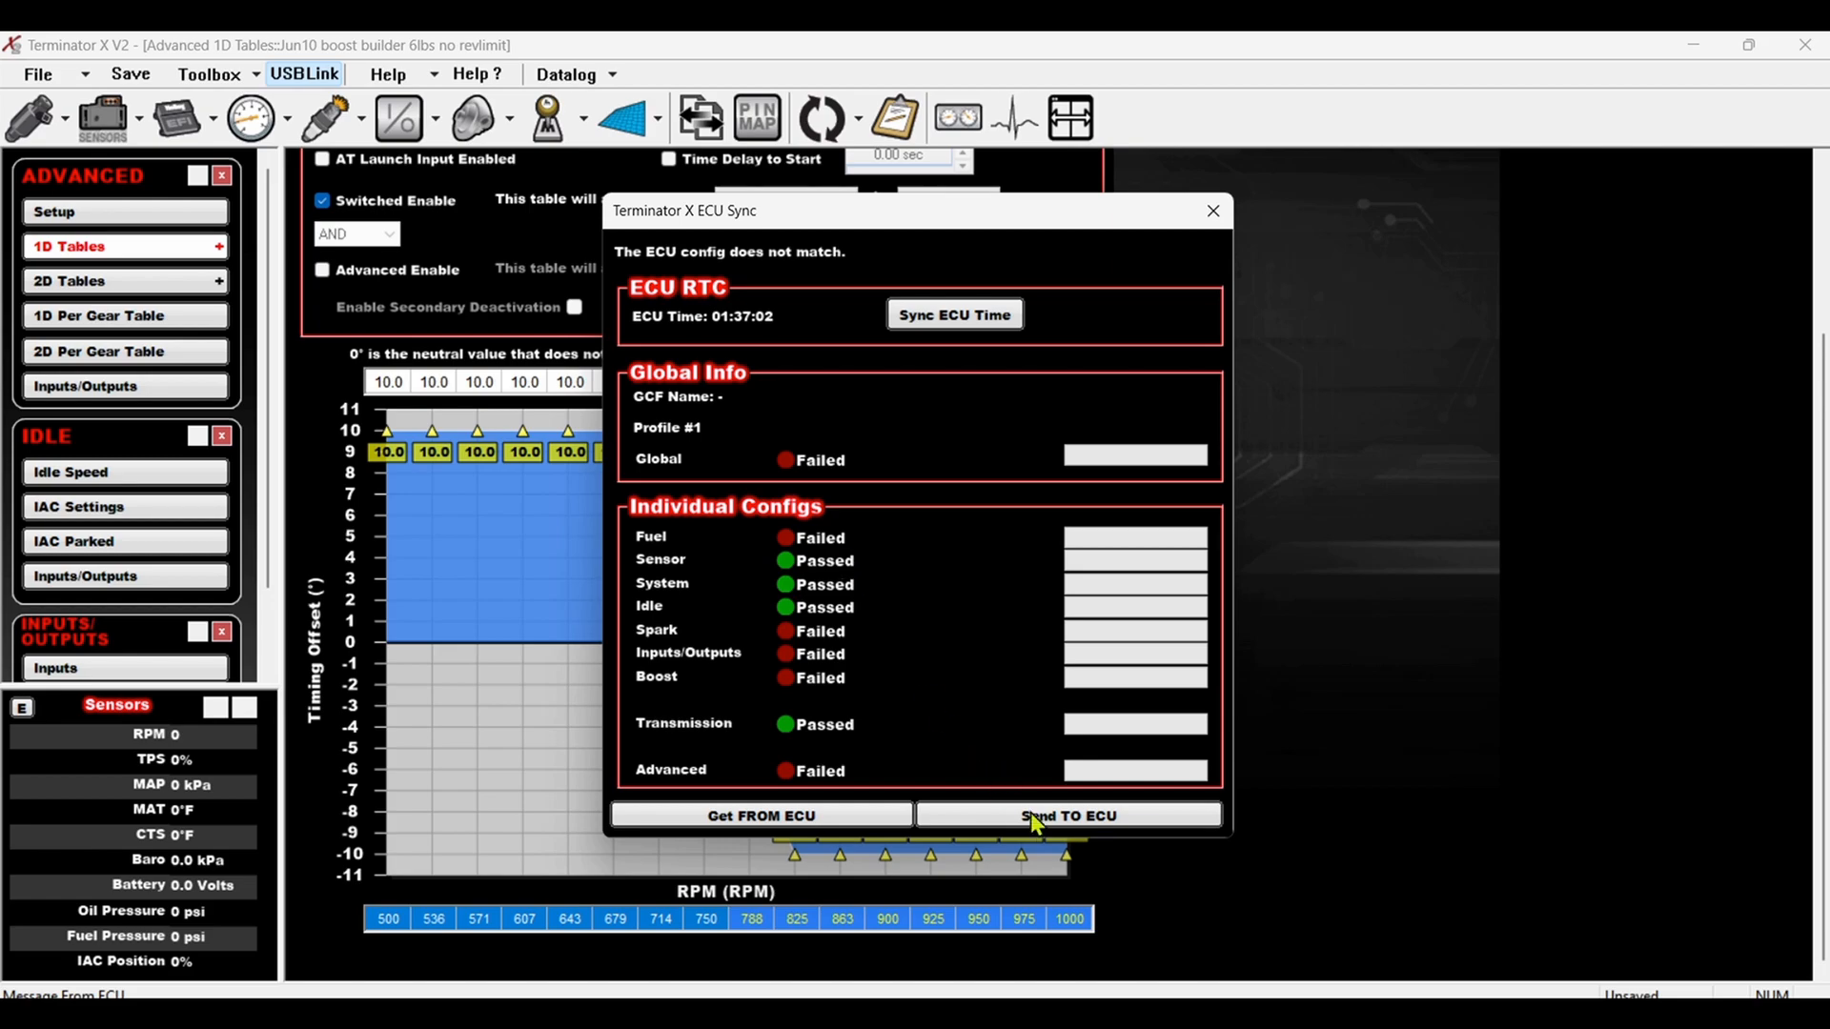
{"action": "left_click", "coordinate": [1066, 814]}
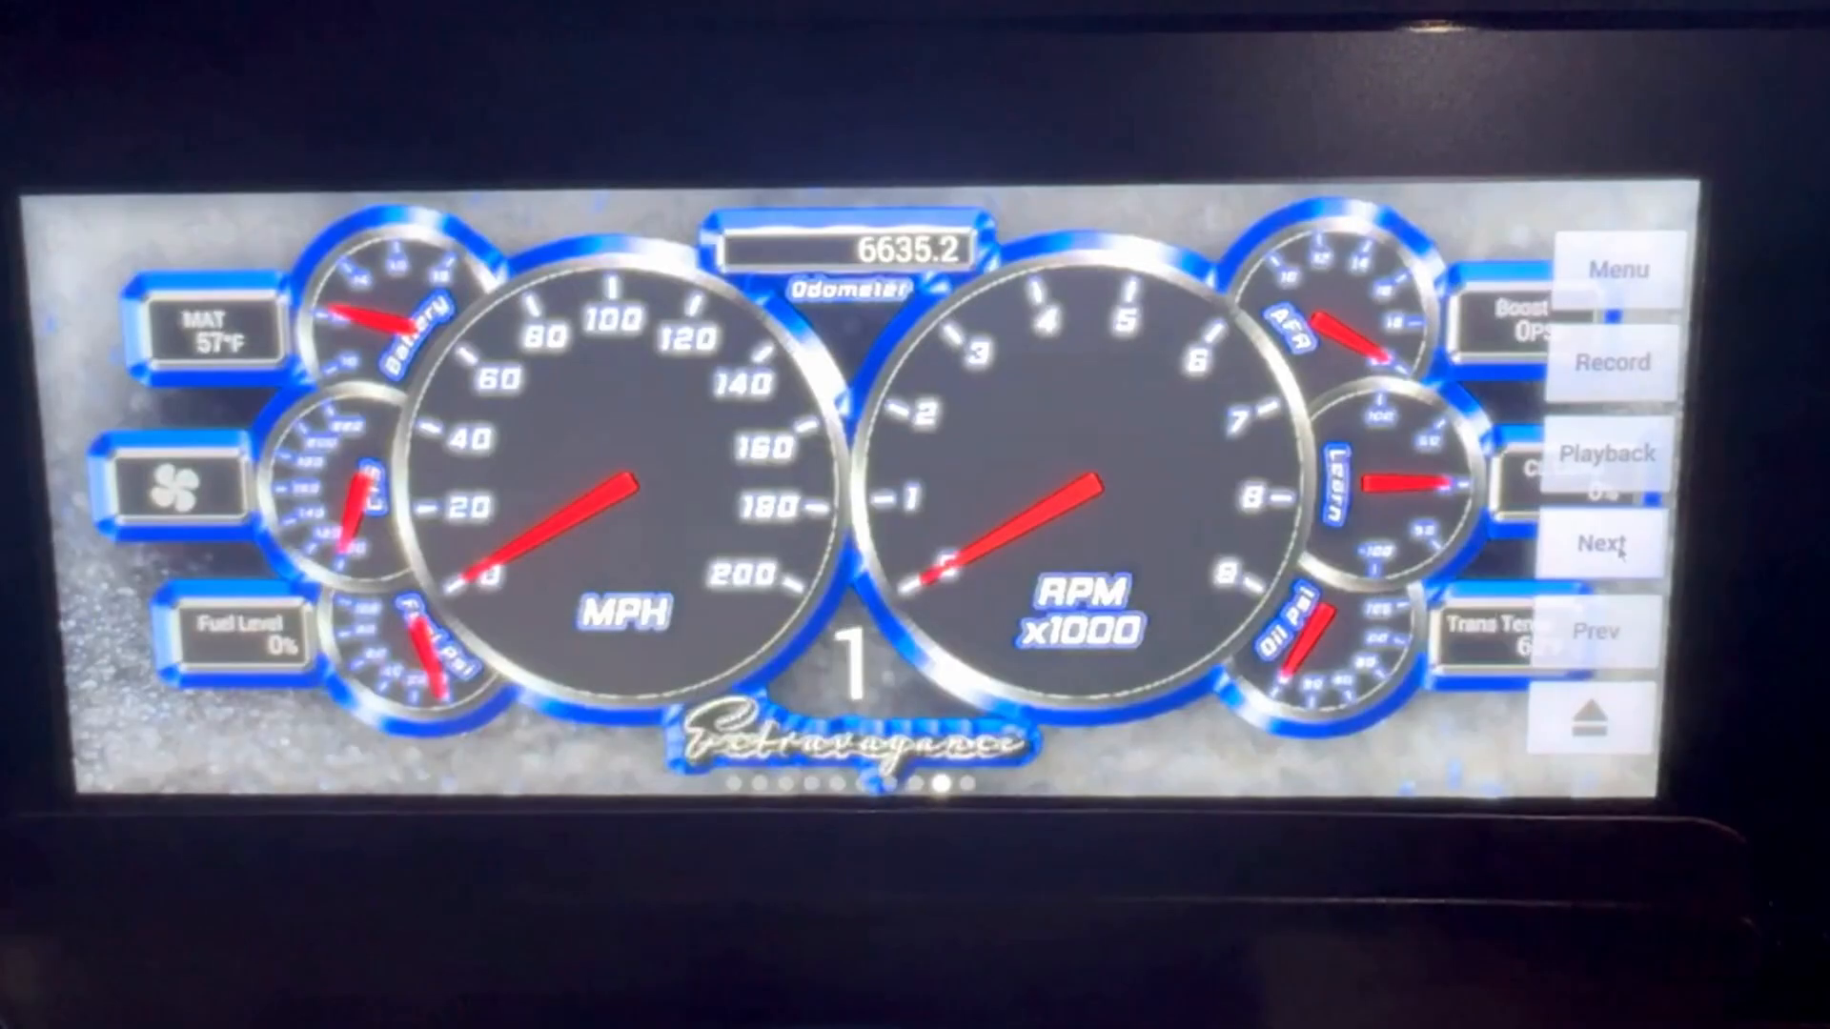
- Leave the gauge screen for the dash Menu to enable gauge customize mode
{"action": "left_click", "coordinate": [1612, 545]}
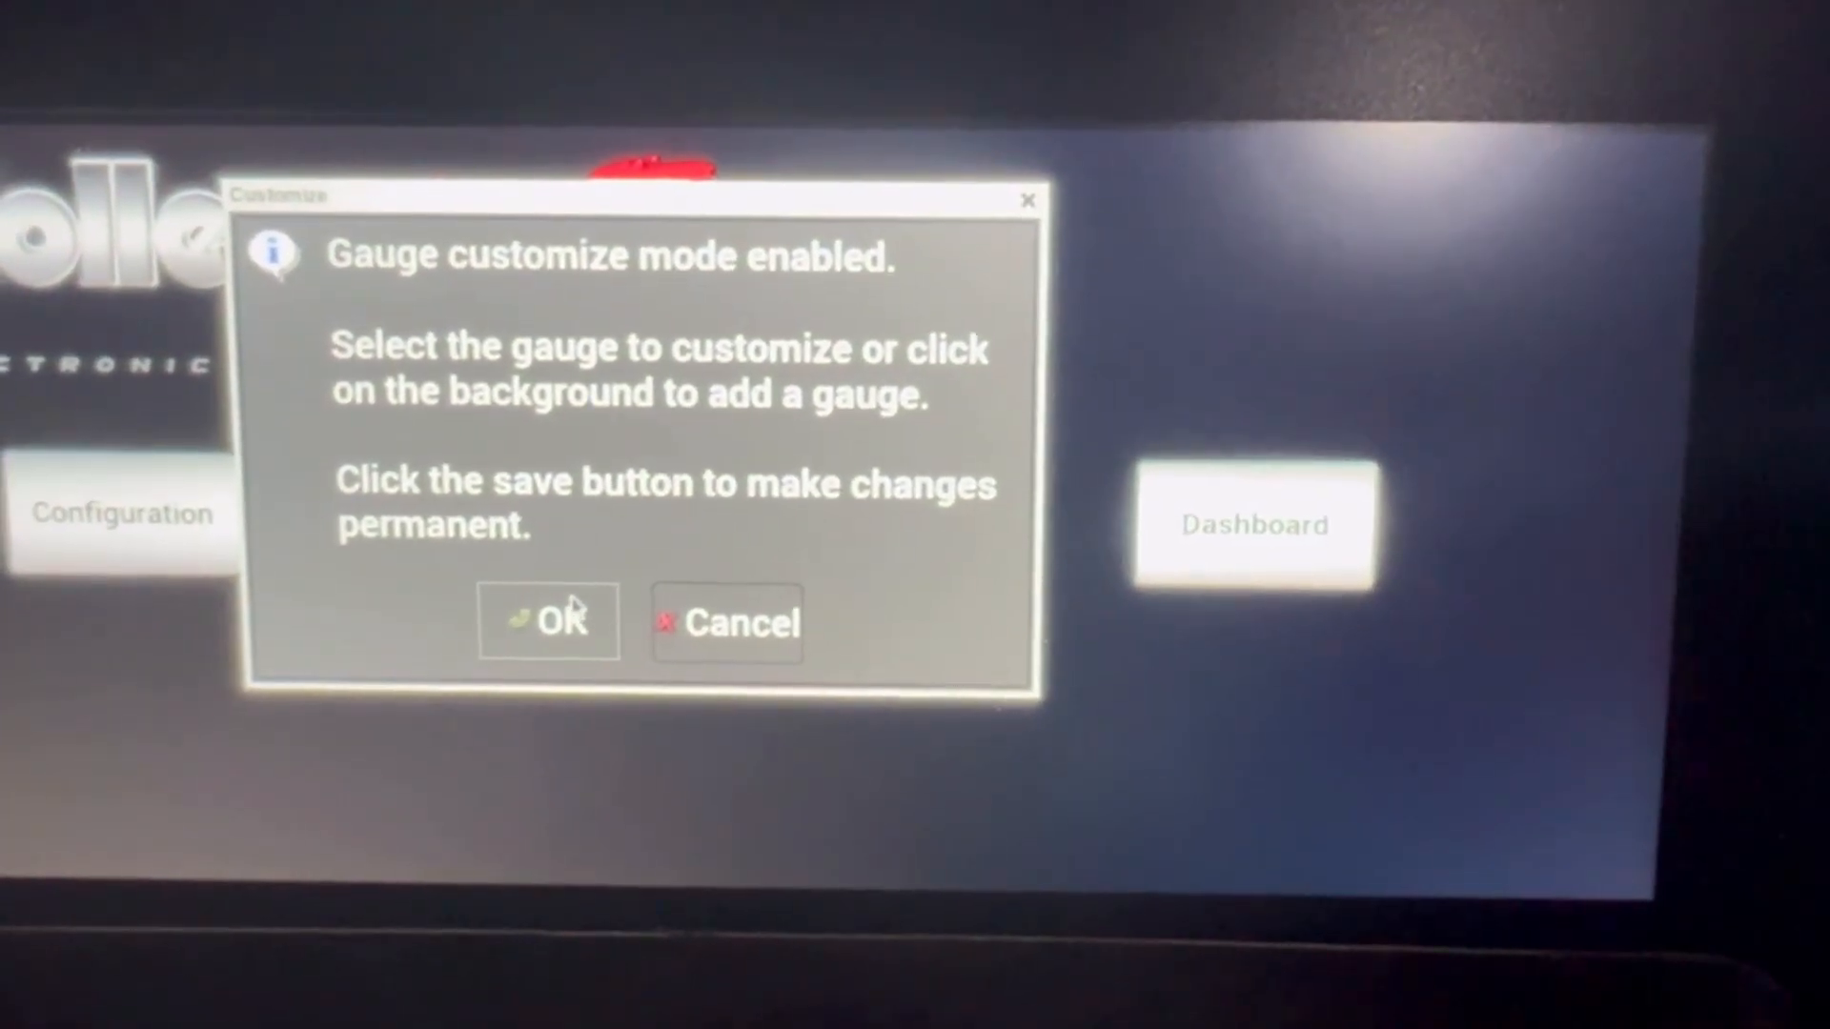
- Delete the existing Switch widget from the Terminator X dash screen and bring up the add menu
{"action": "left_click", "coordinate": [549, 619]}
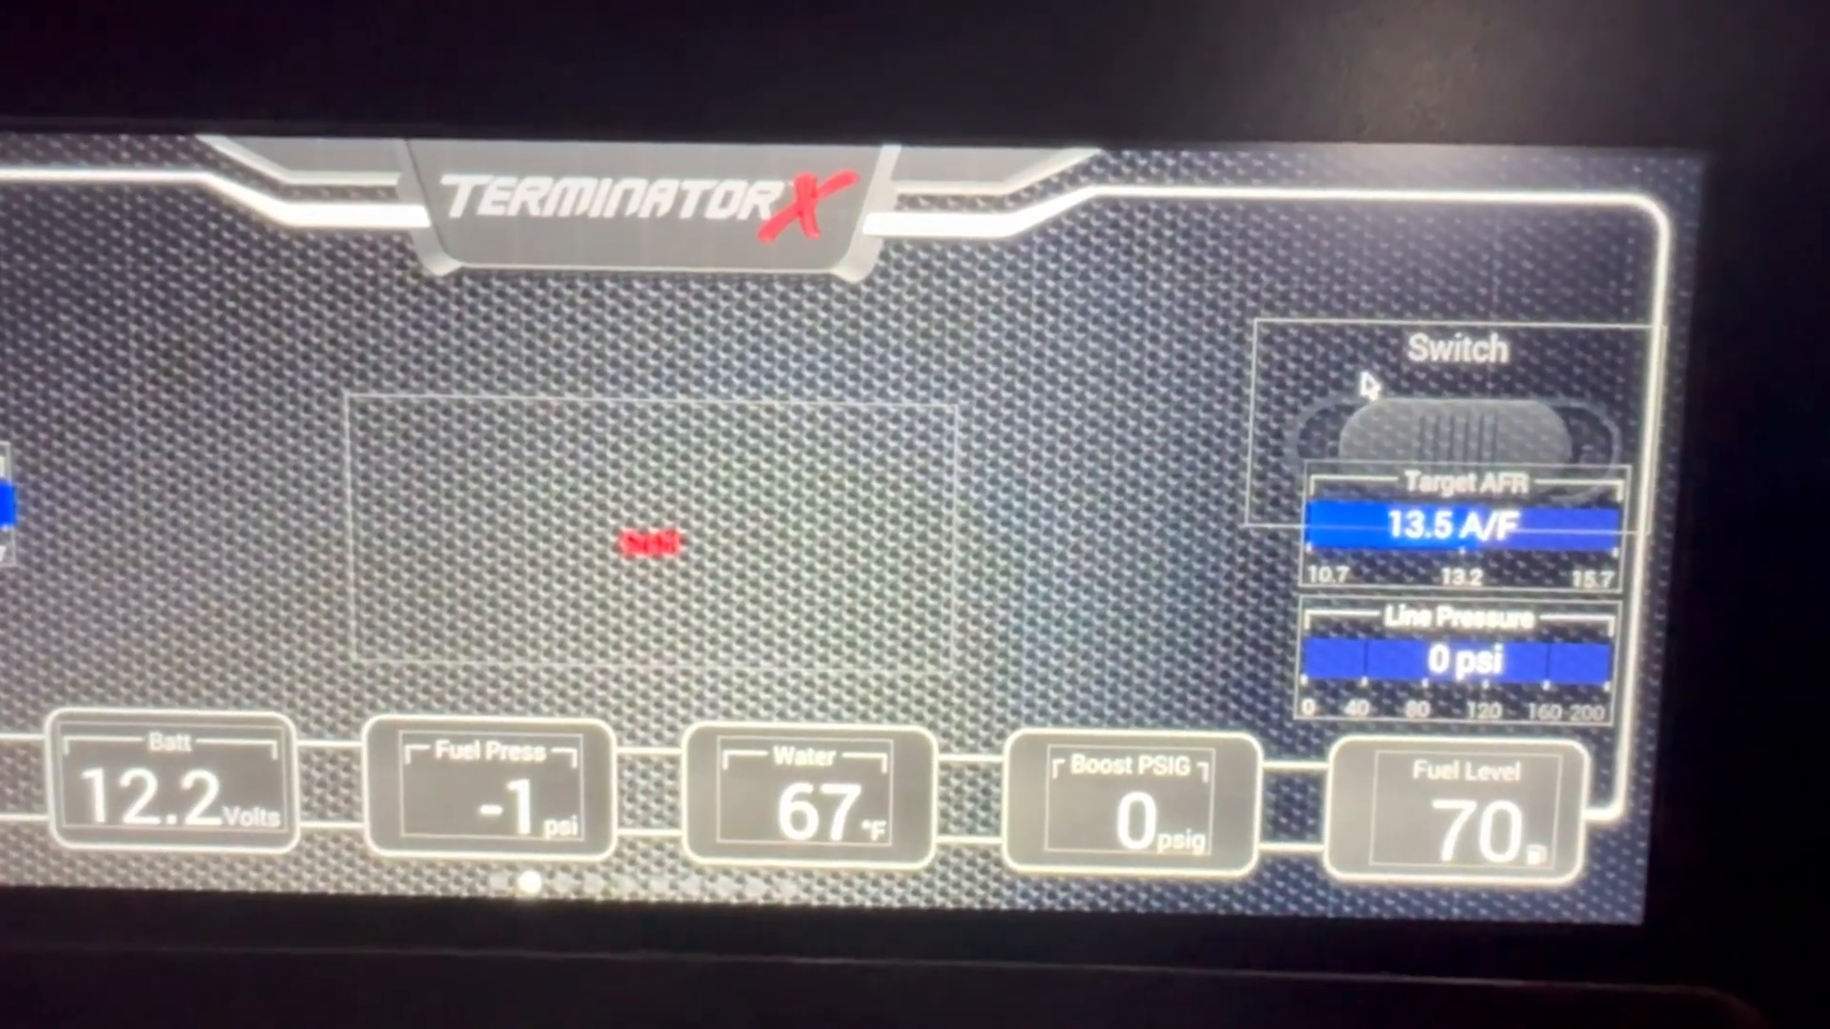
{"action": "right_click", "coordinate": [1453, 396]}
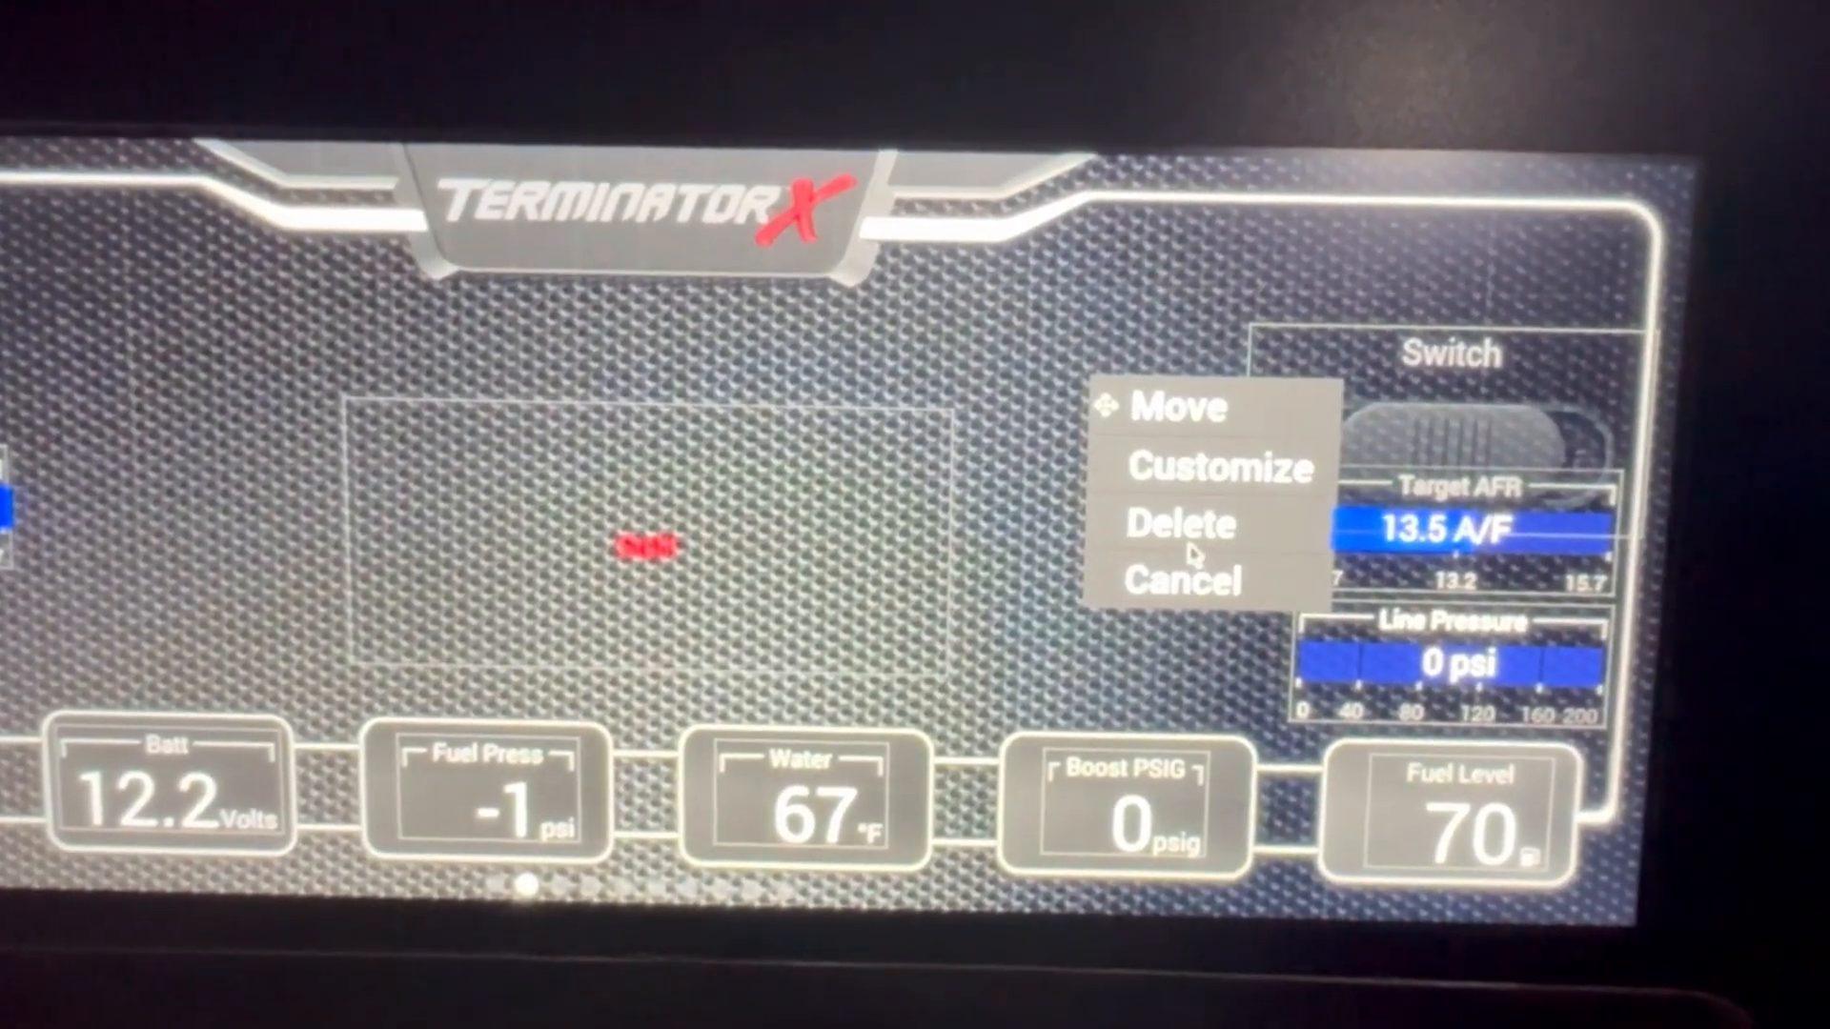
{"action": "left_click", "coordinate": [1177, 524]}
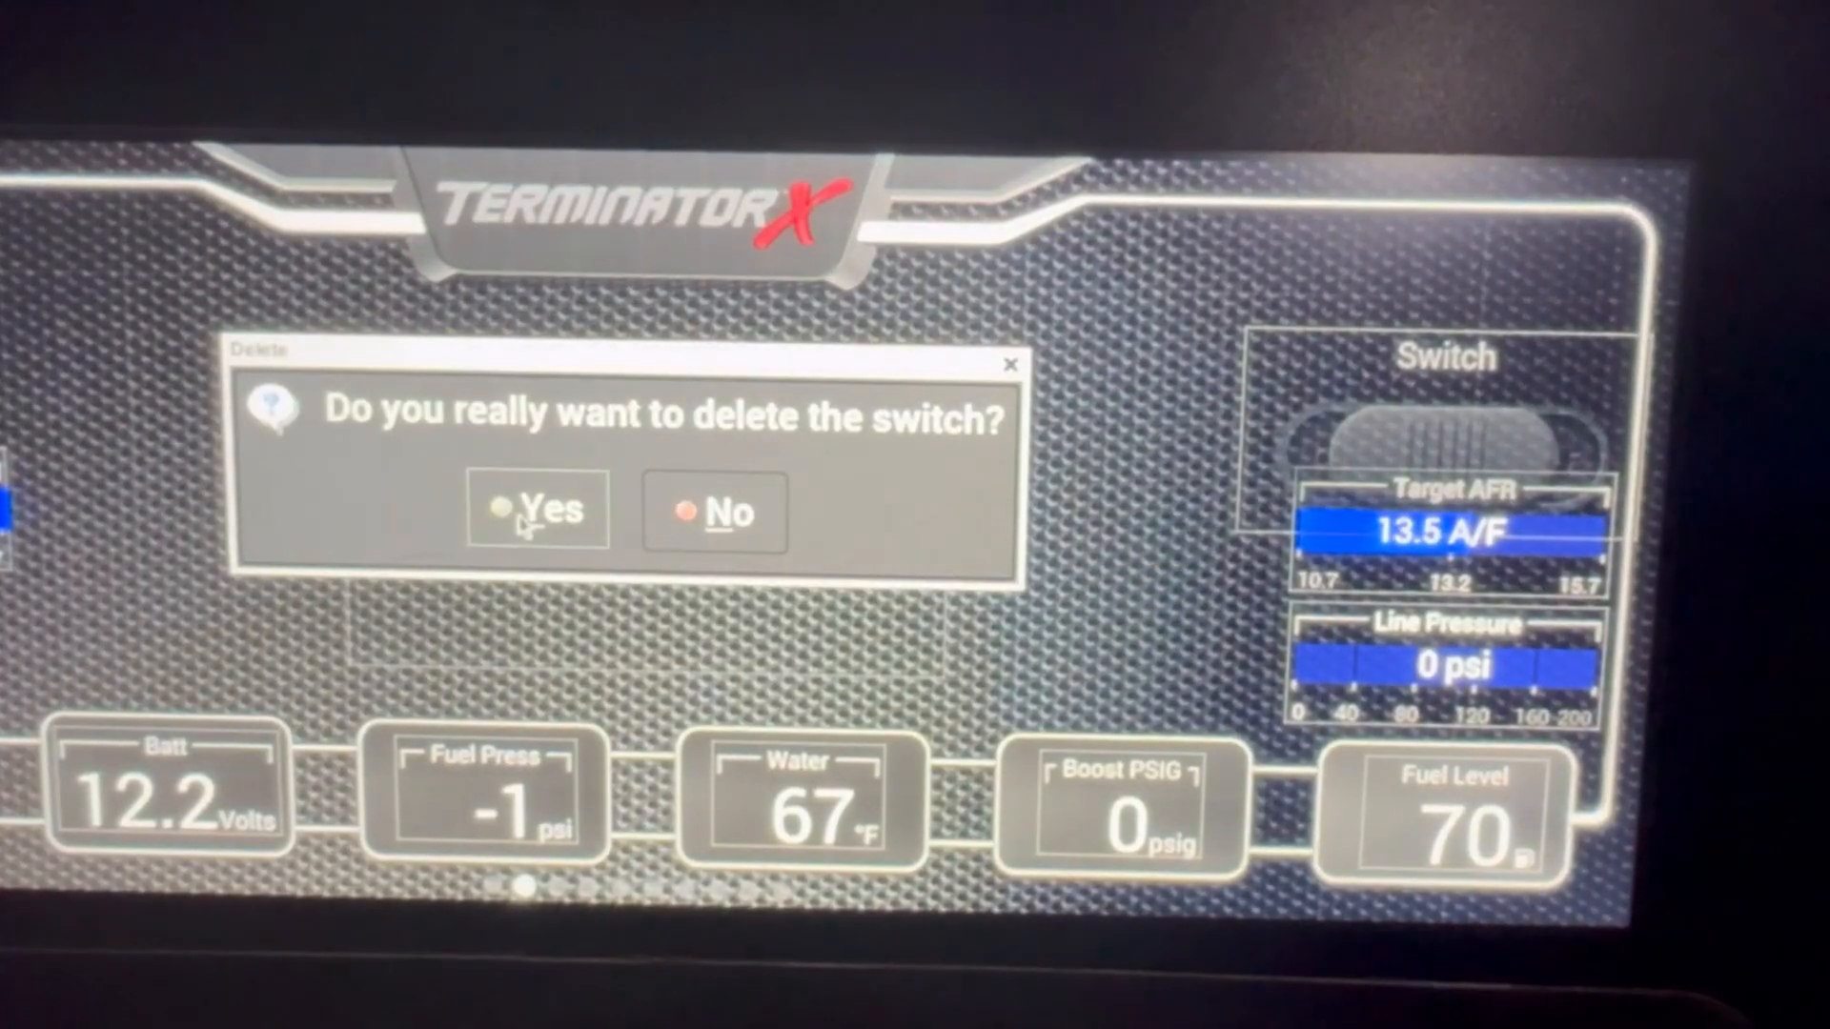
{"action": "left_click", "coordinate": [541, 511]}
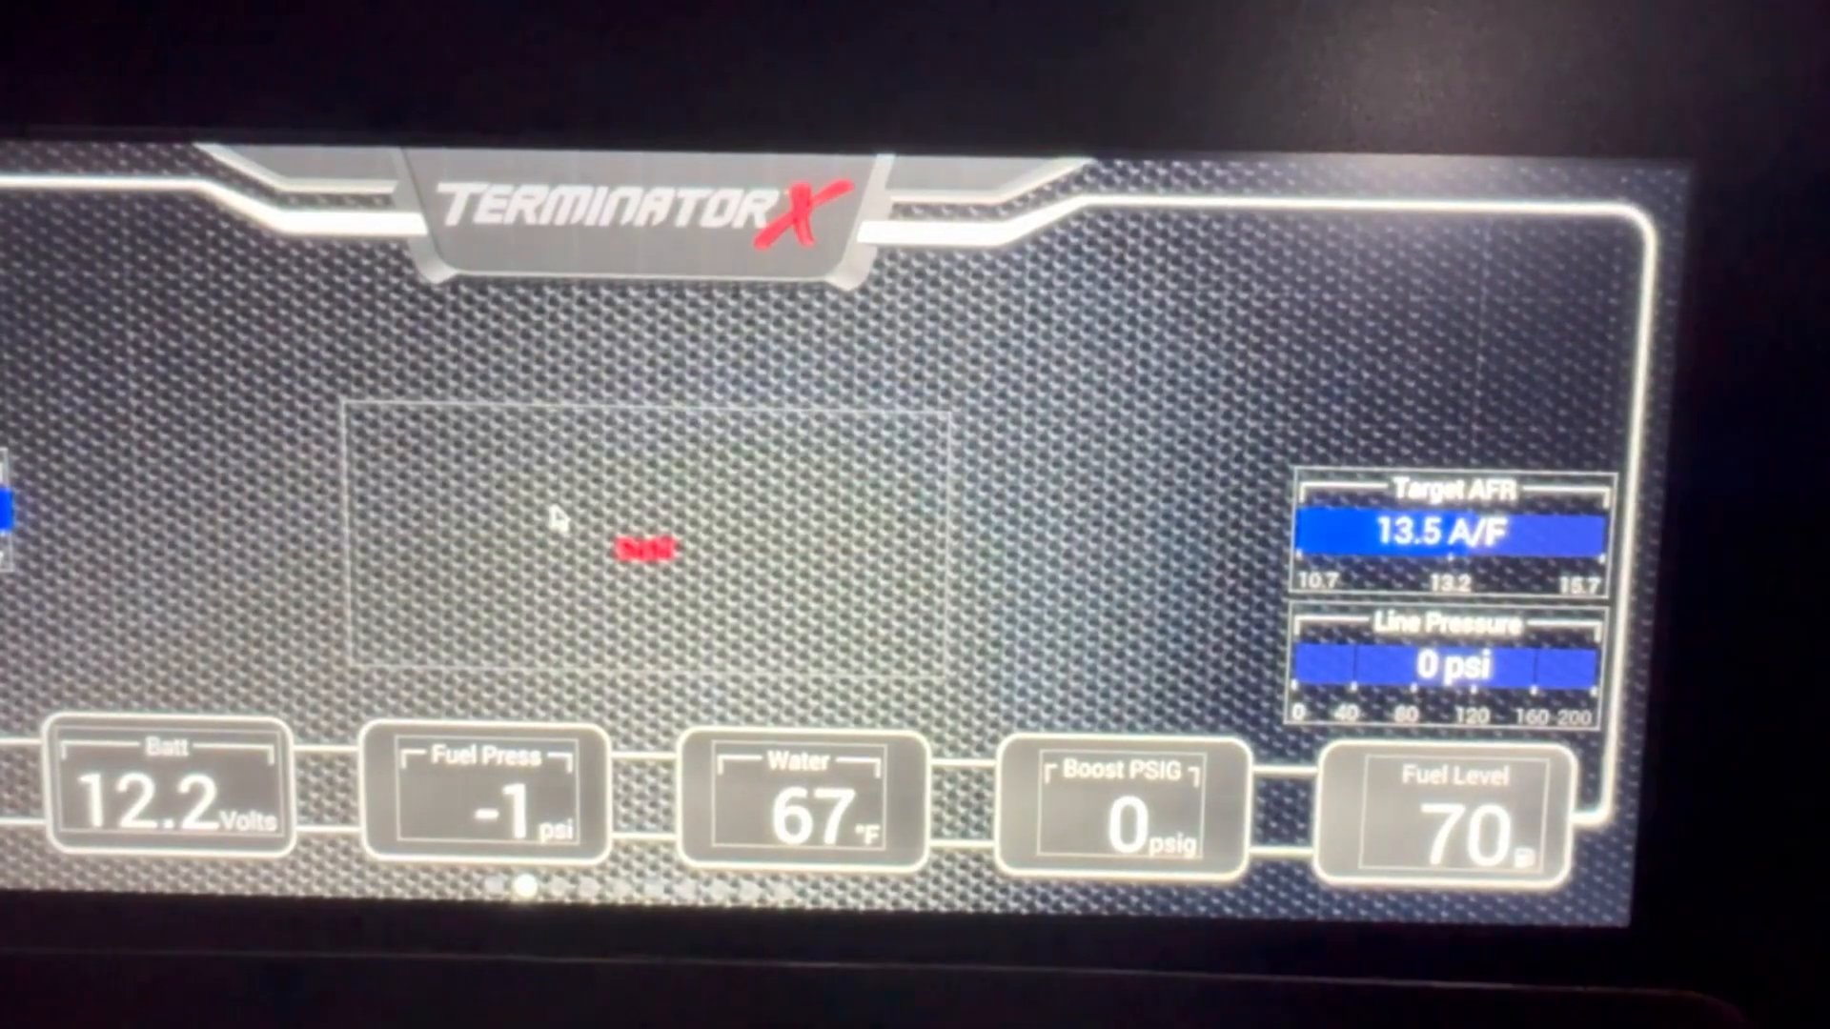
{"action": "right_click", "coordinate": [559, 518]}
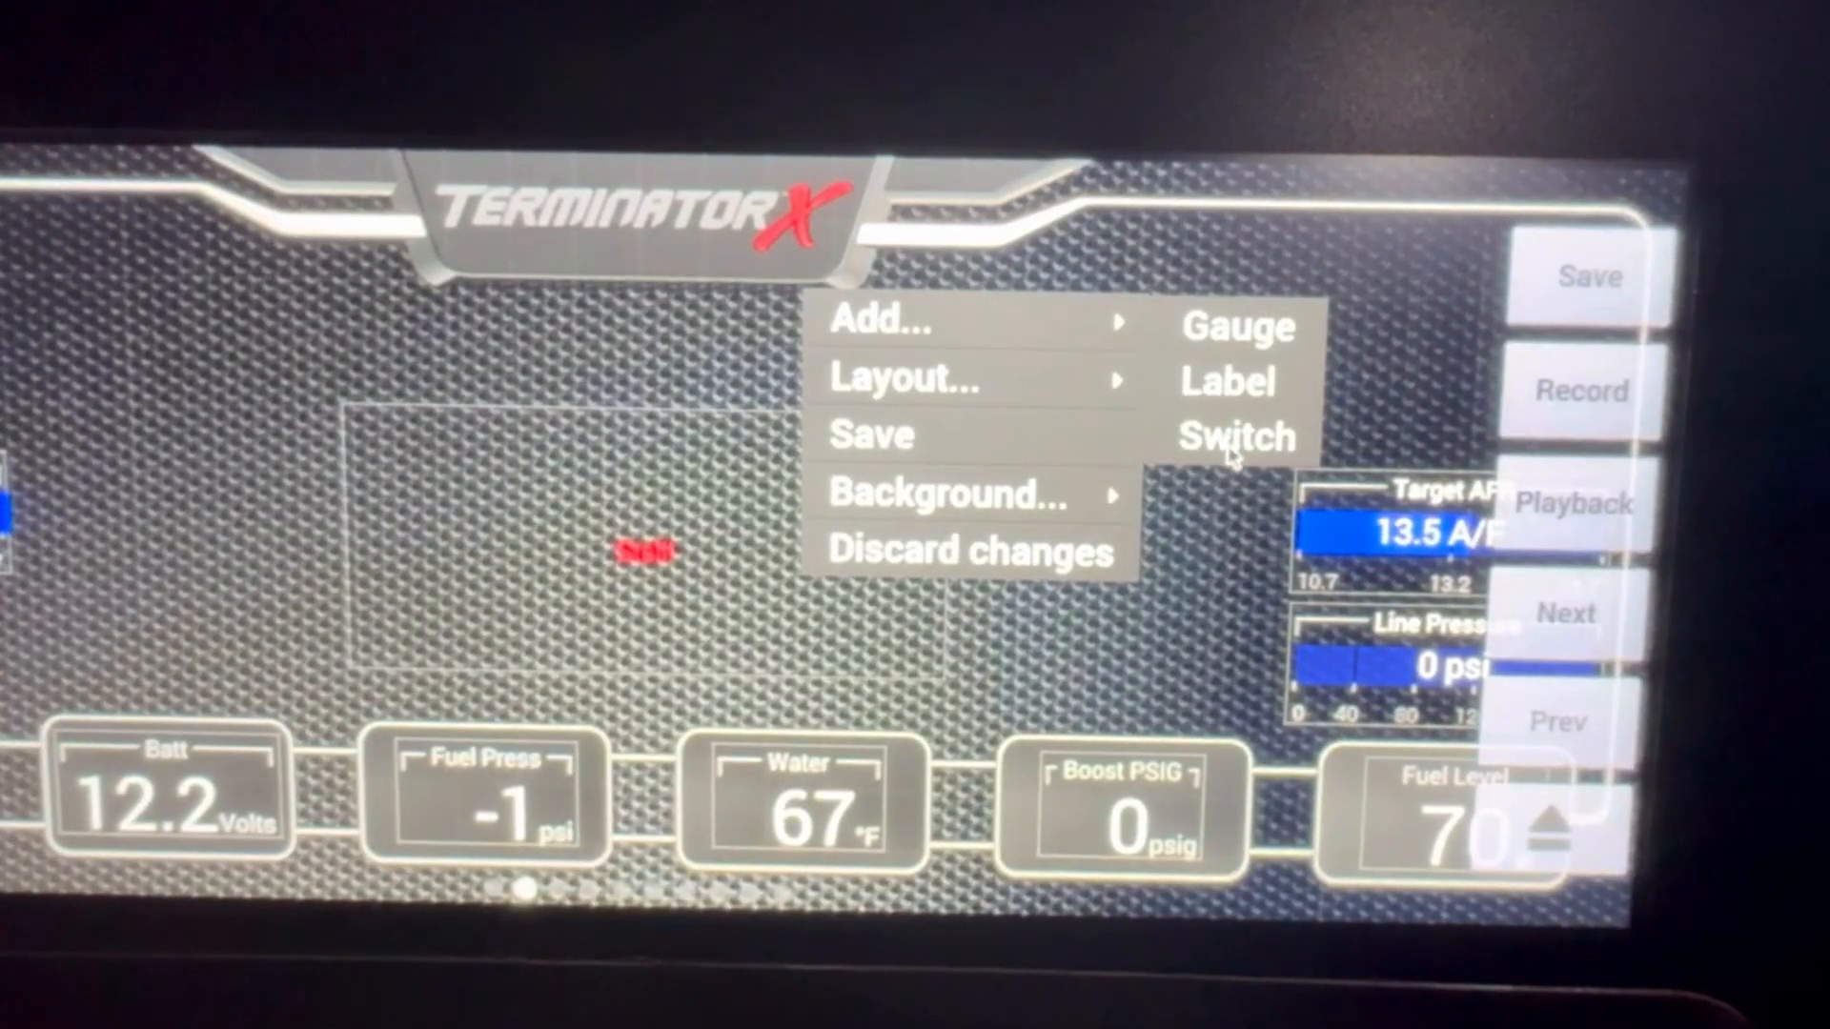
- Create a dash soft switch assigned to TB TPS #1 (Sw #1) with the label 'idle chop'
{"action": "left_click", "coordinate": [1235, 435]}
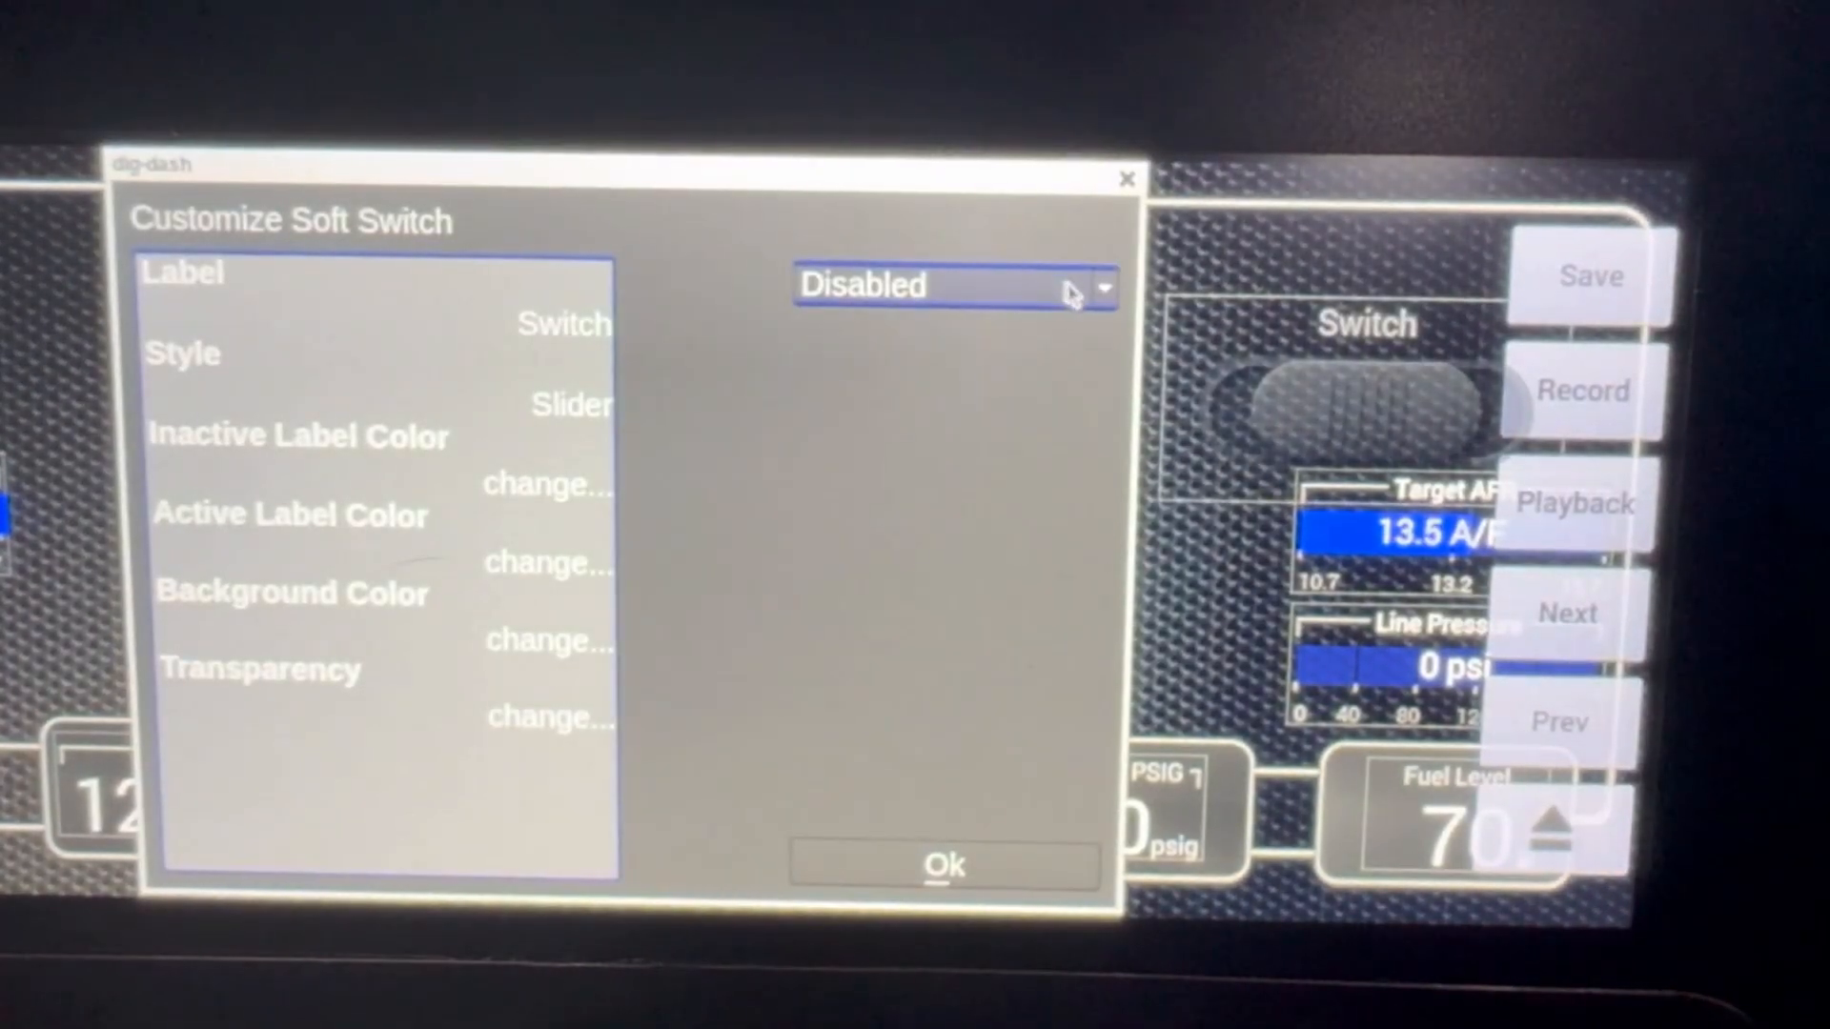
{"action": "left_click", "coordinate": [951, 285]}
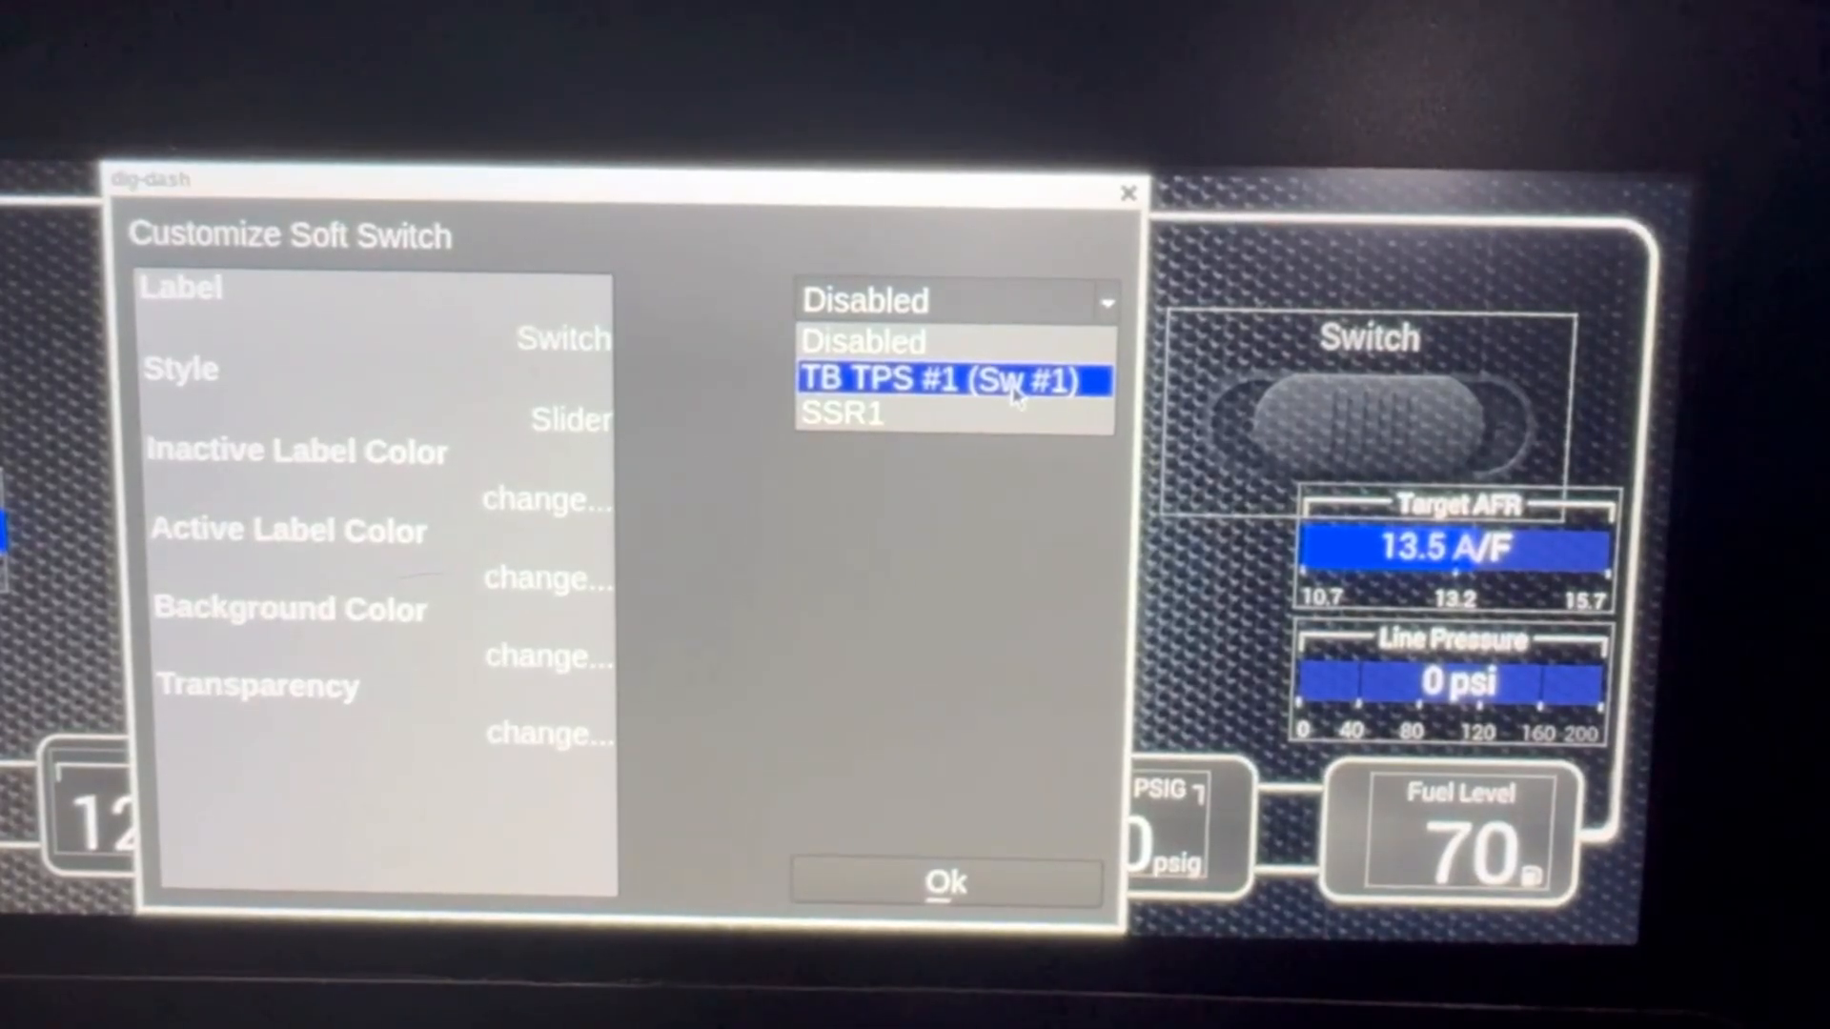
{"action": "left_click", "coordinate": [940, 379]}
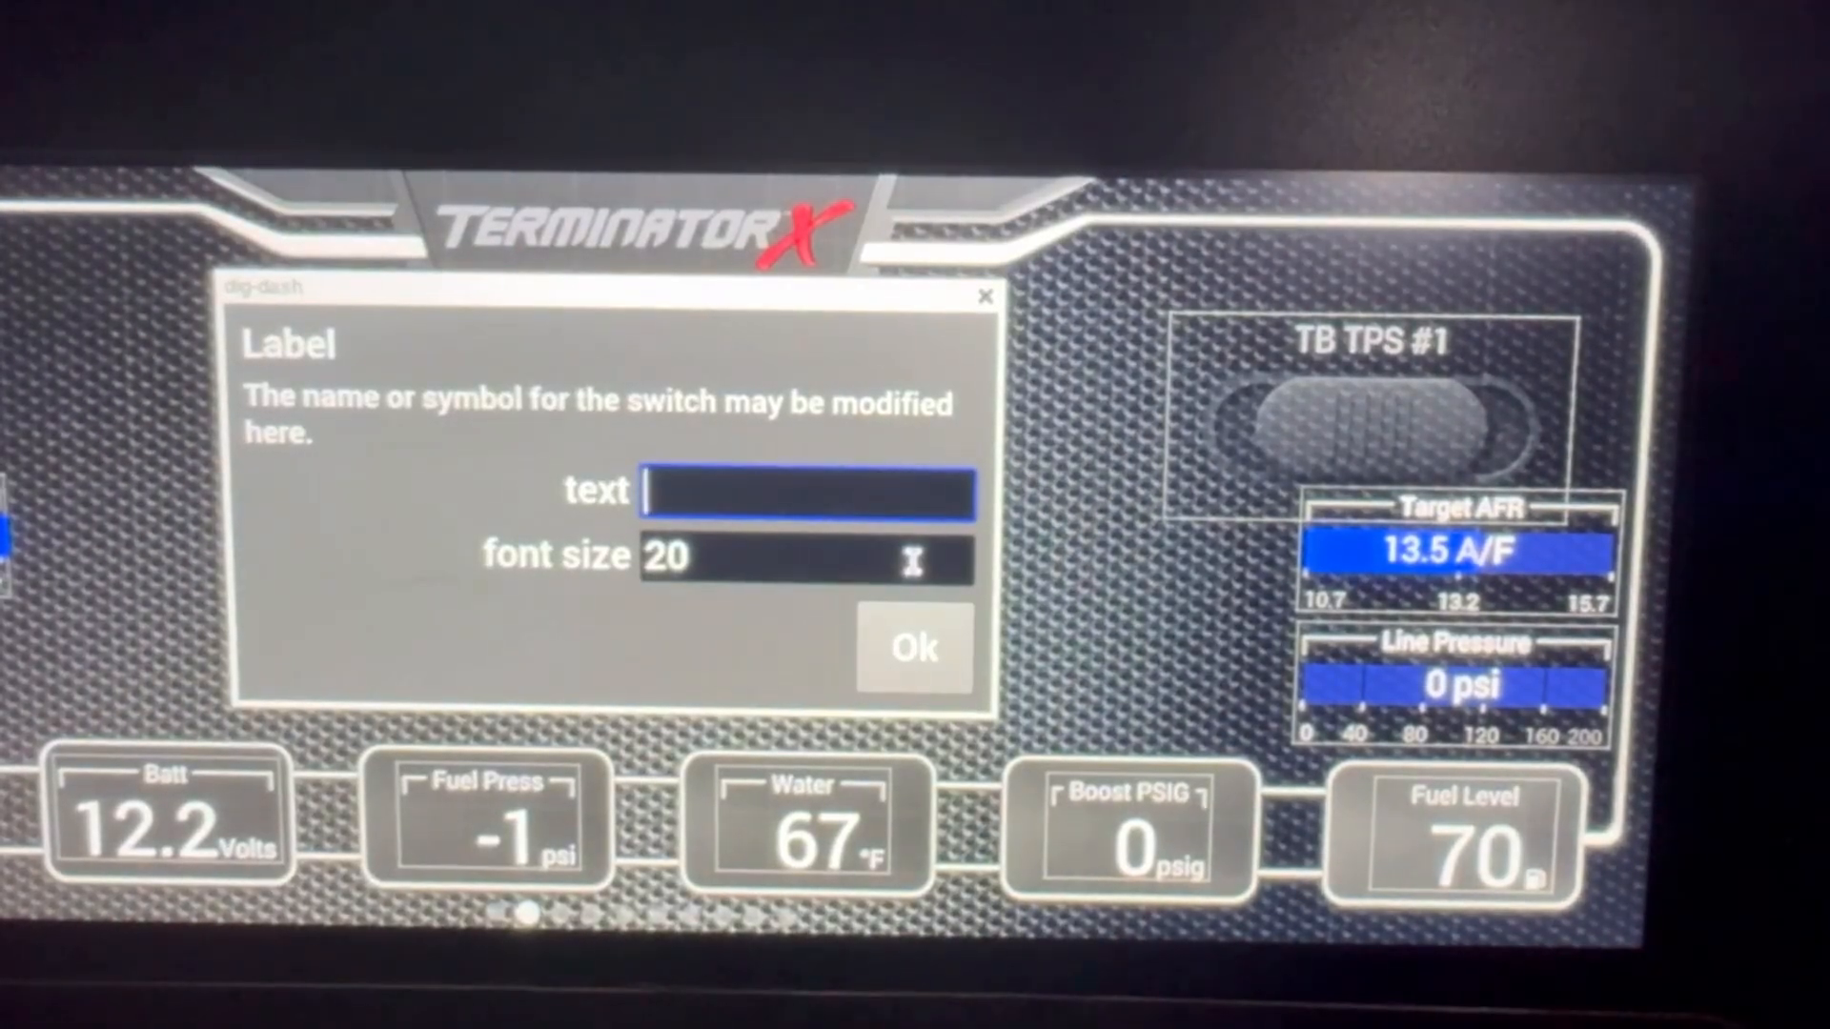
{"action": "type", "text": "idlk"}
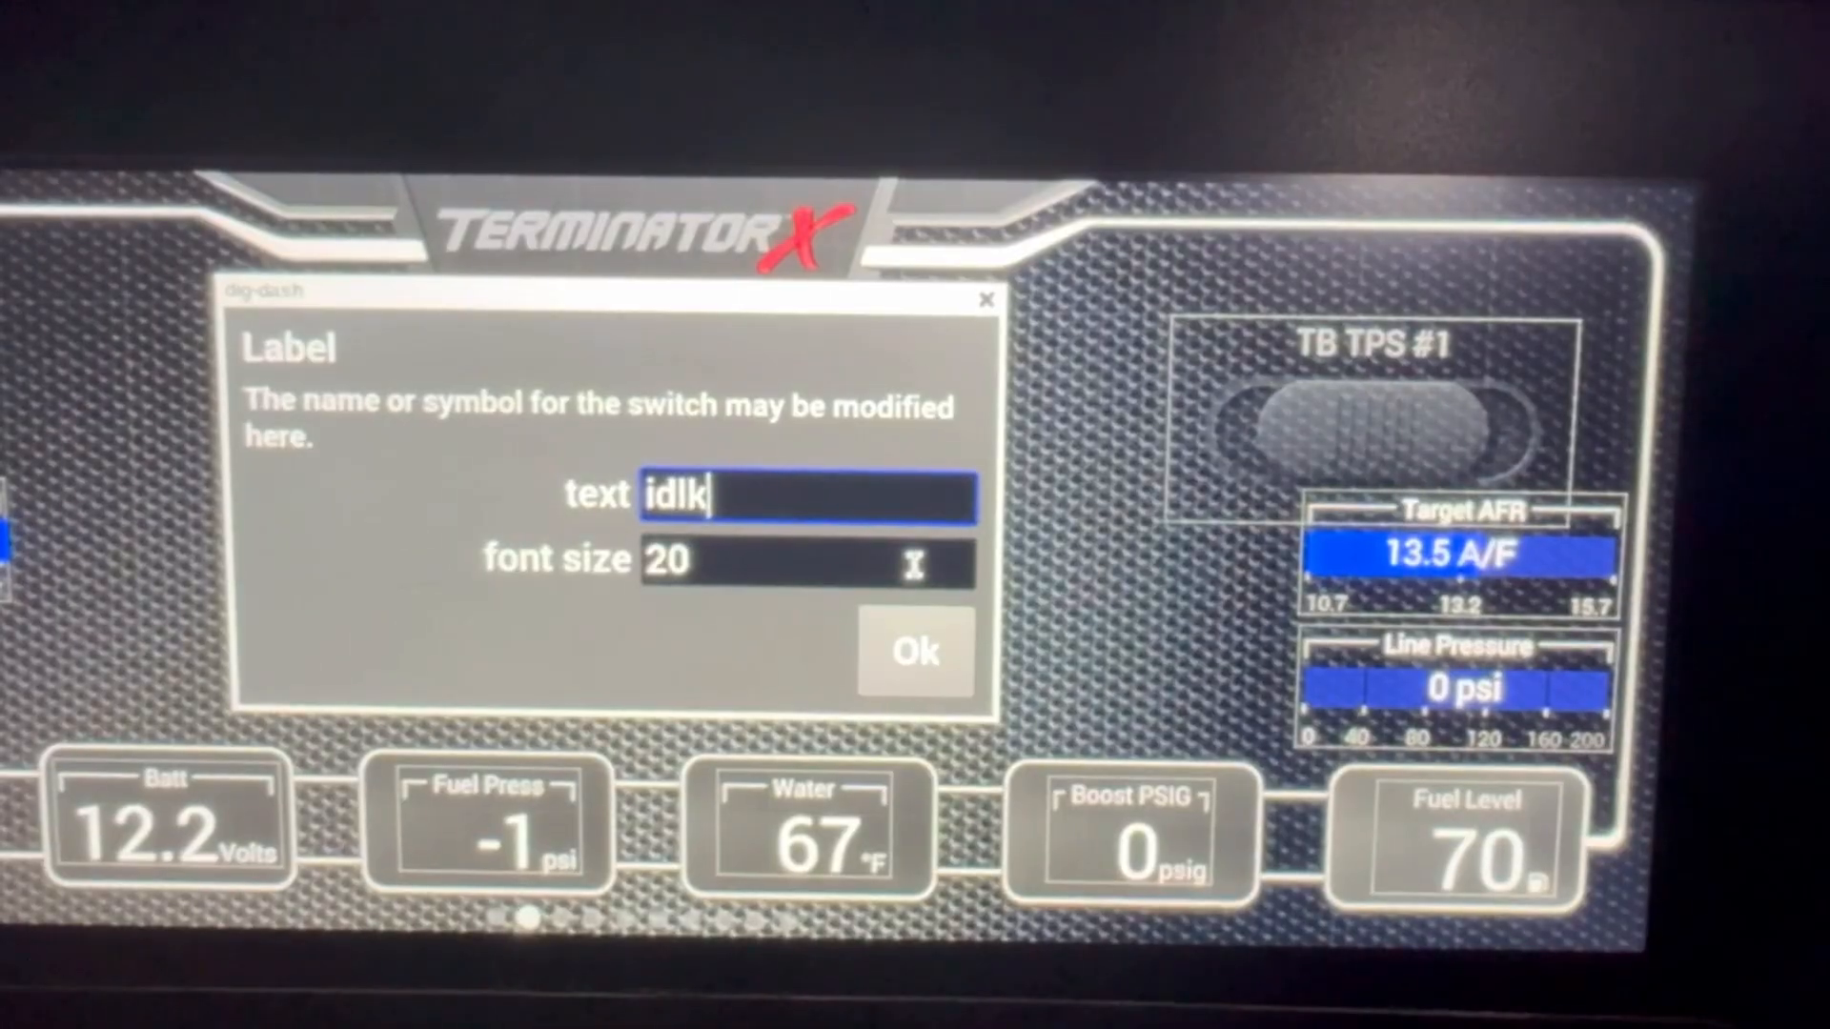
{"action": "type", "text": "idle chop"}
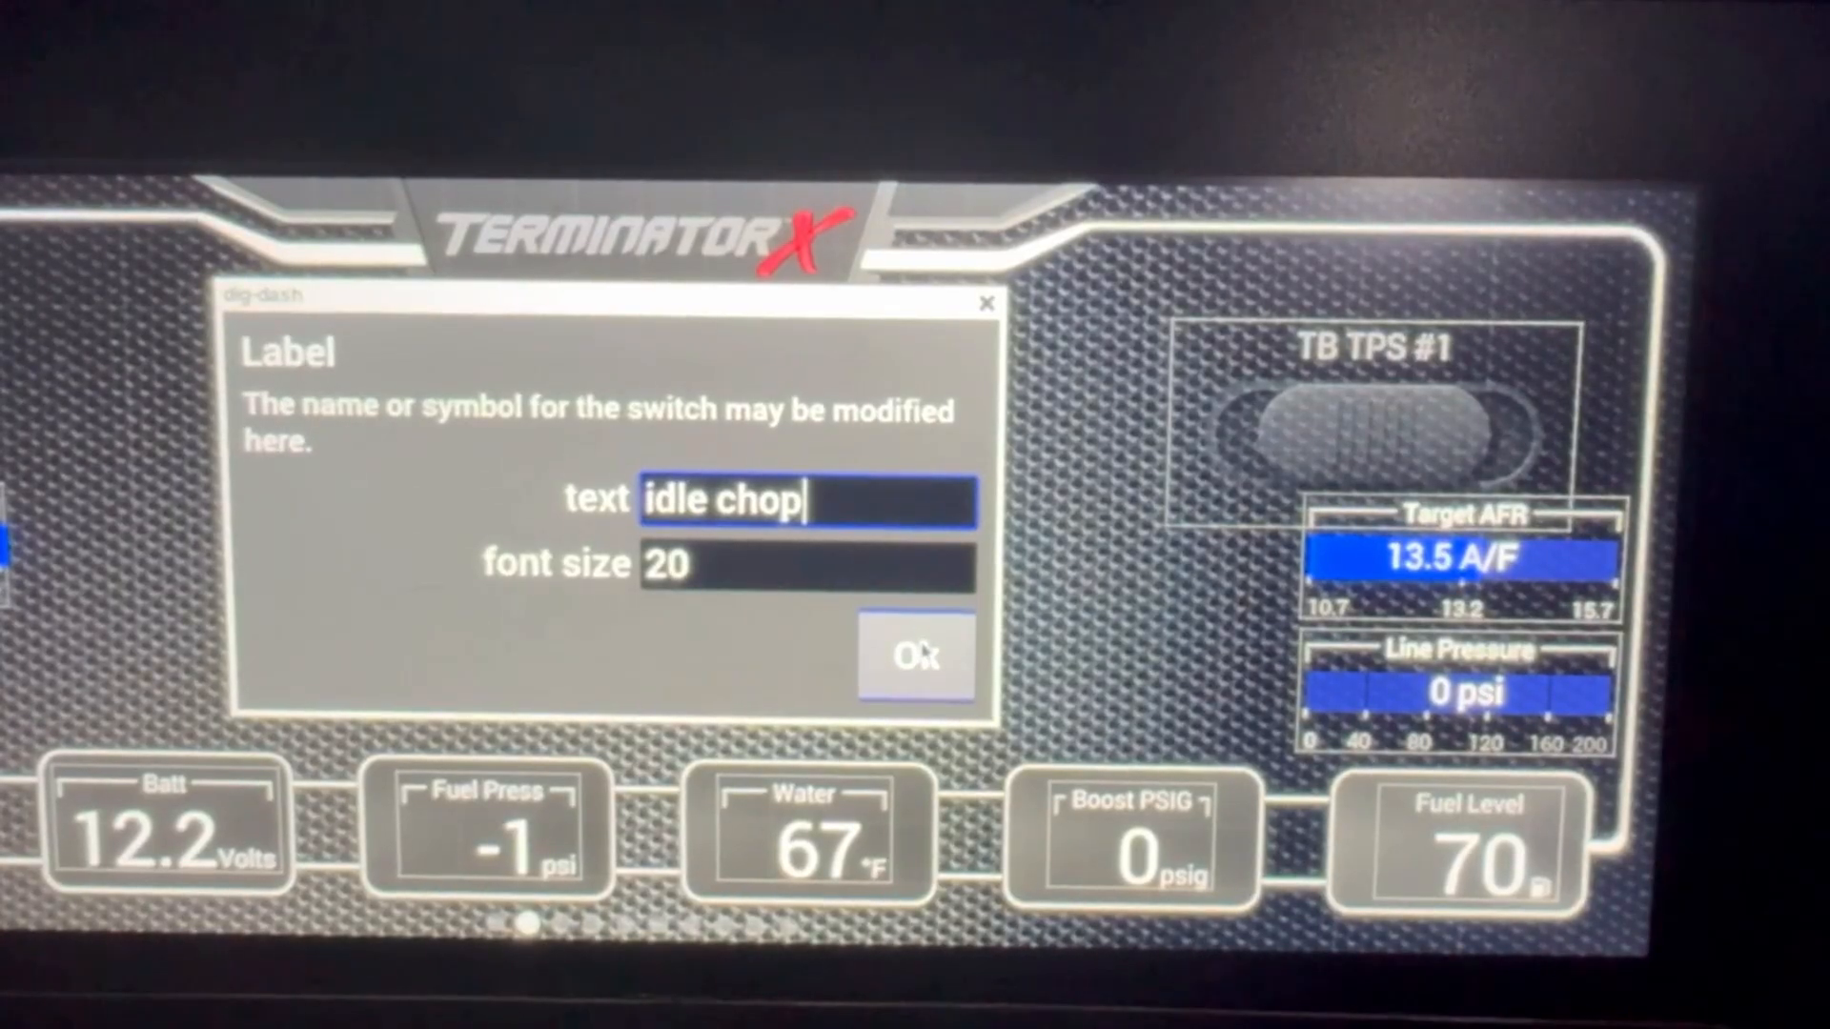
{"action": "left_click", "coordinate": [917, 656]}
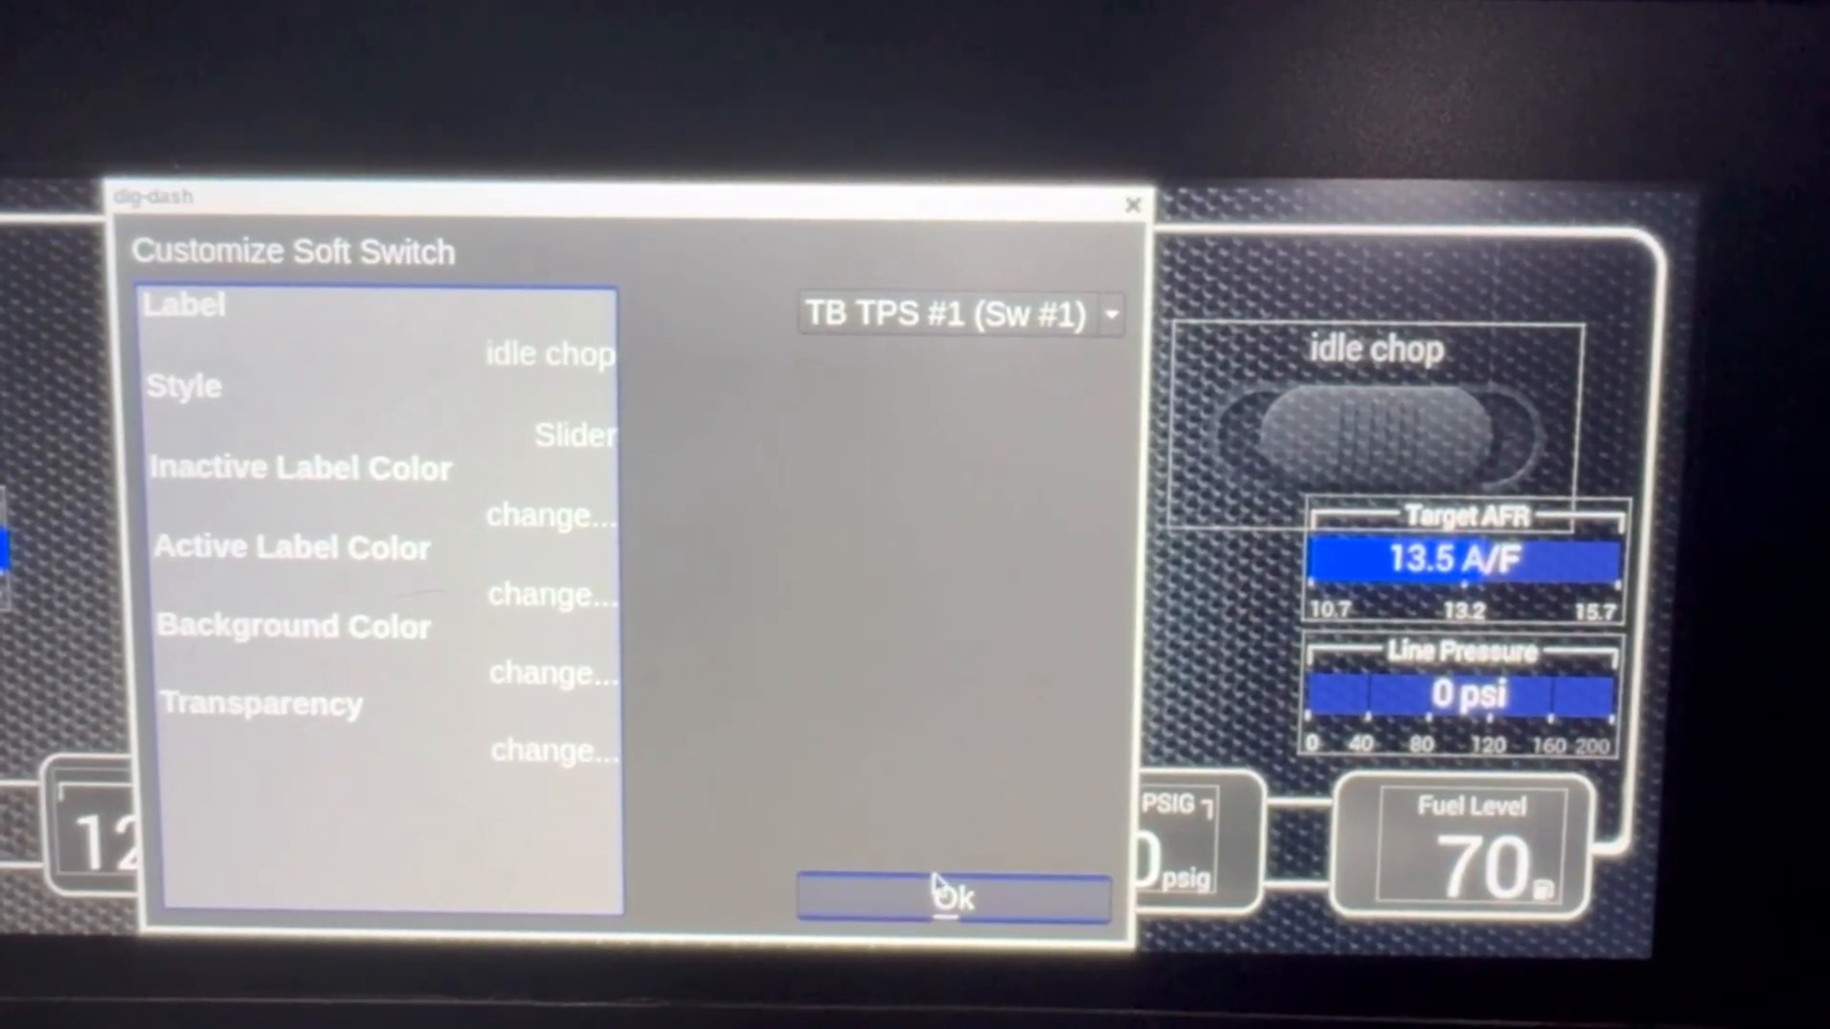
- Finish the switch, save the dash layout and flip the idle chop switch to On
{"action": "left_click", "coordinate": [953, 898]}
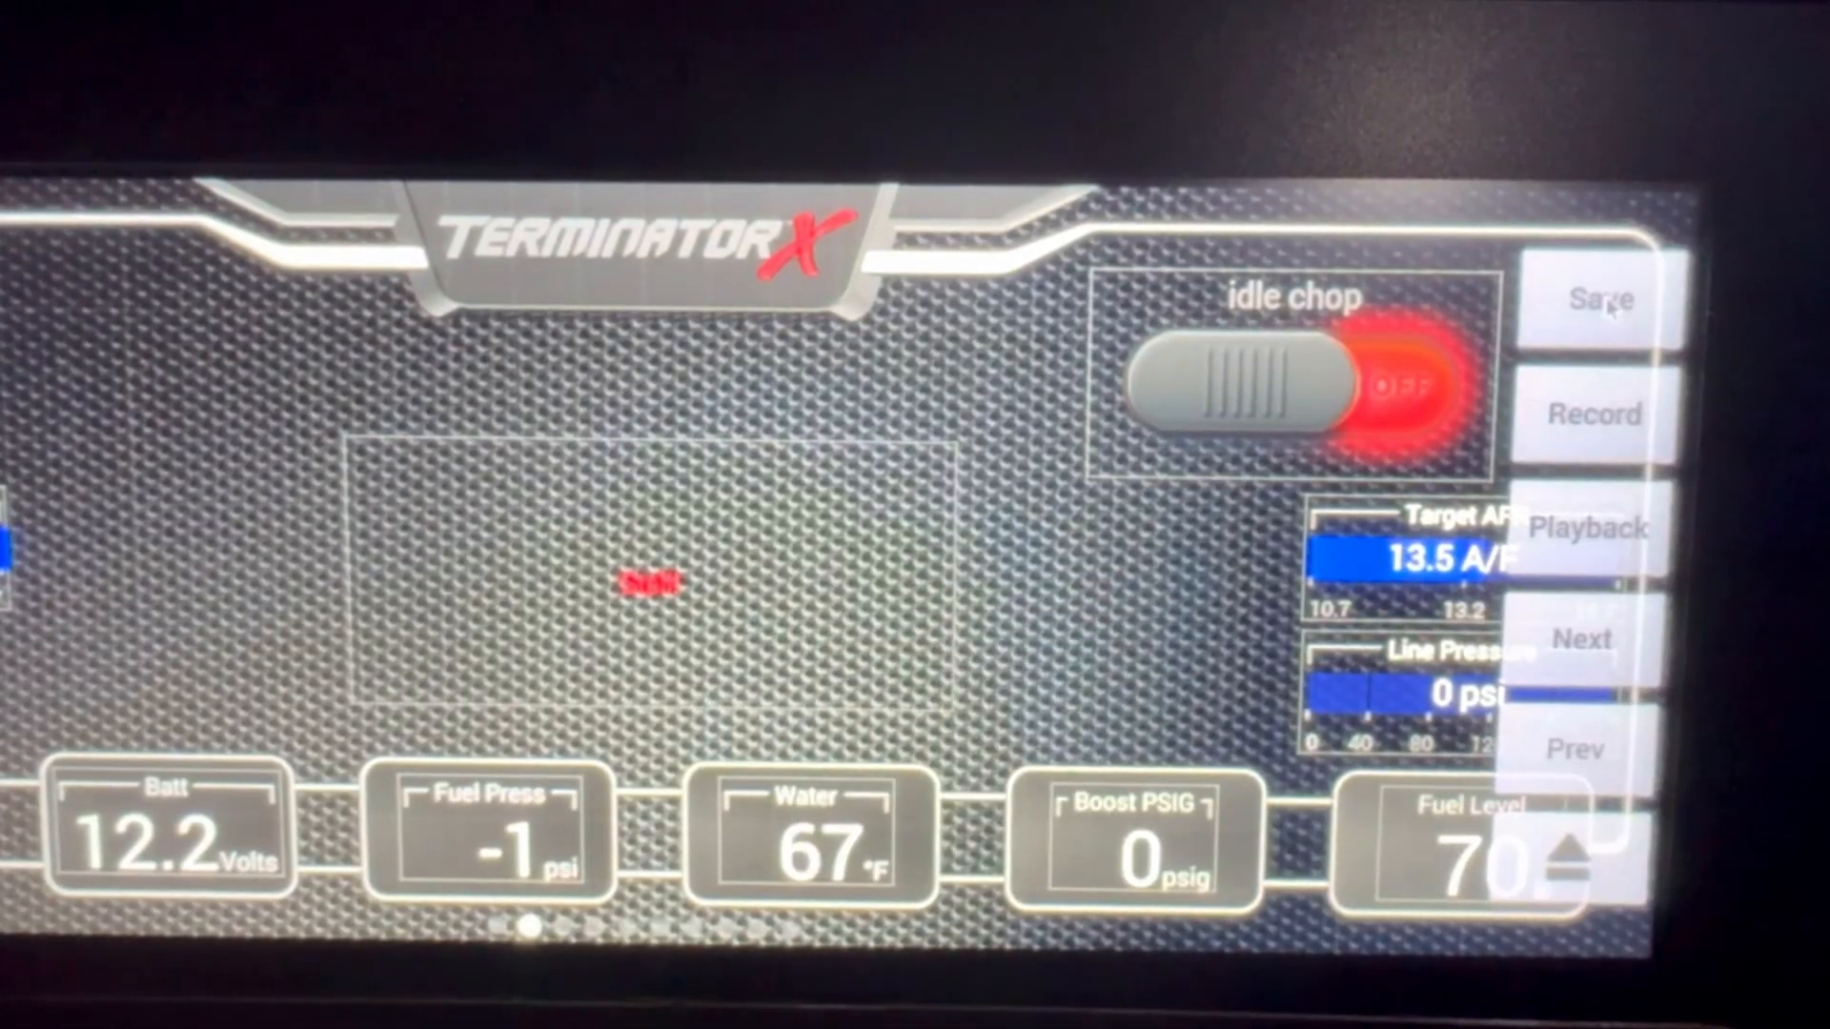
{"action": "left_click", "coordinate": [1599, 300]}
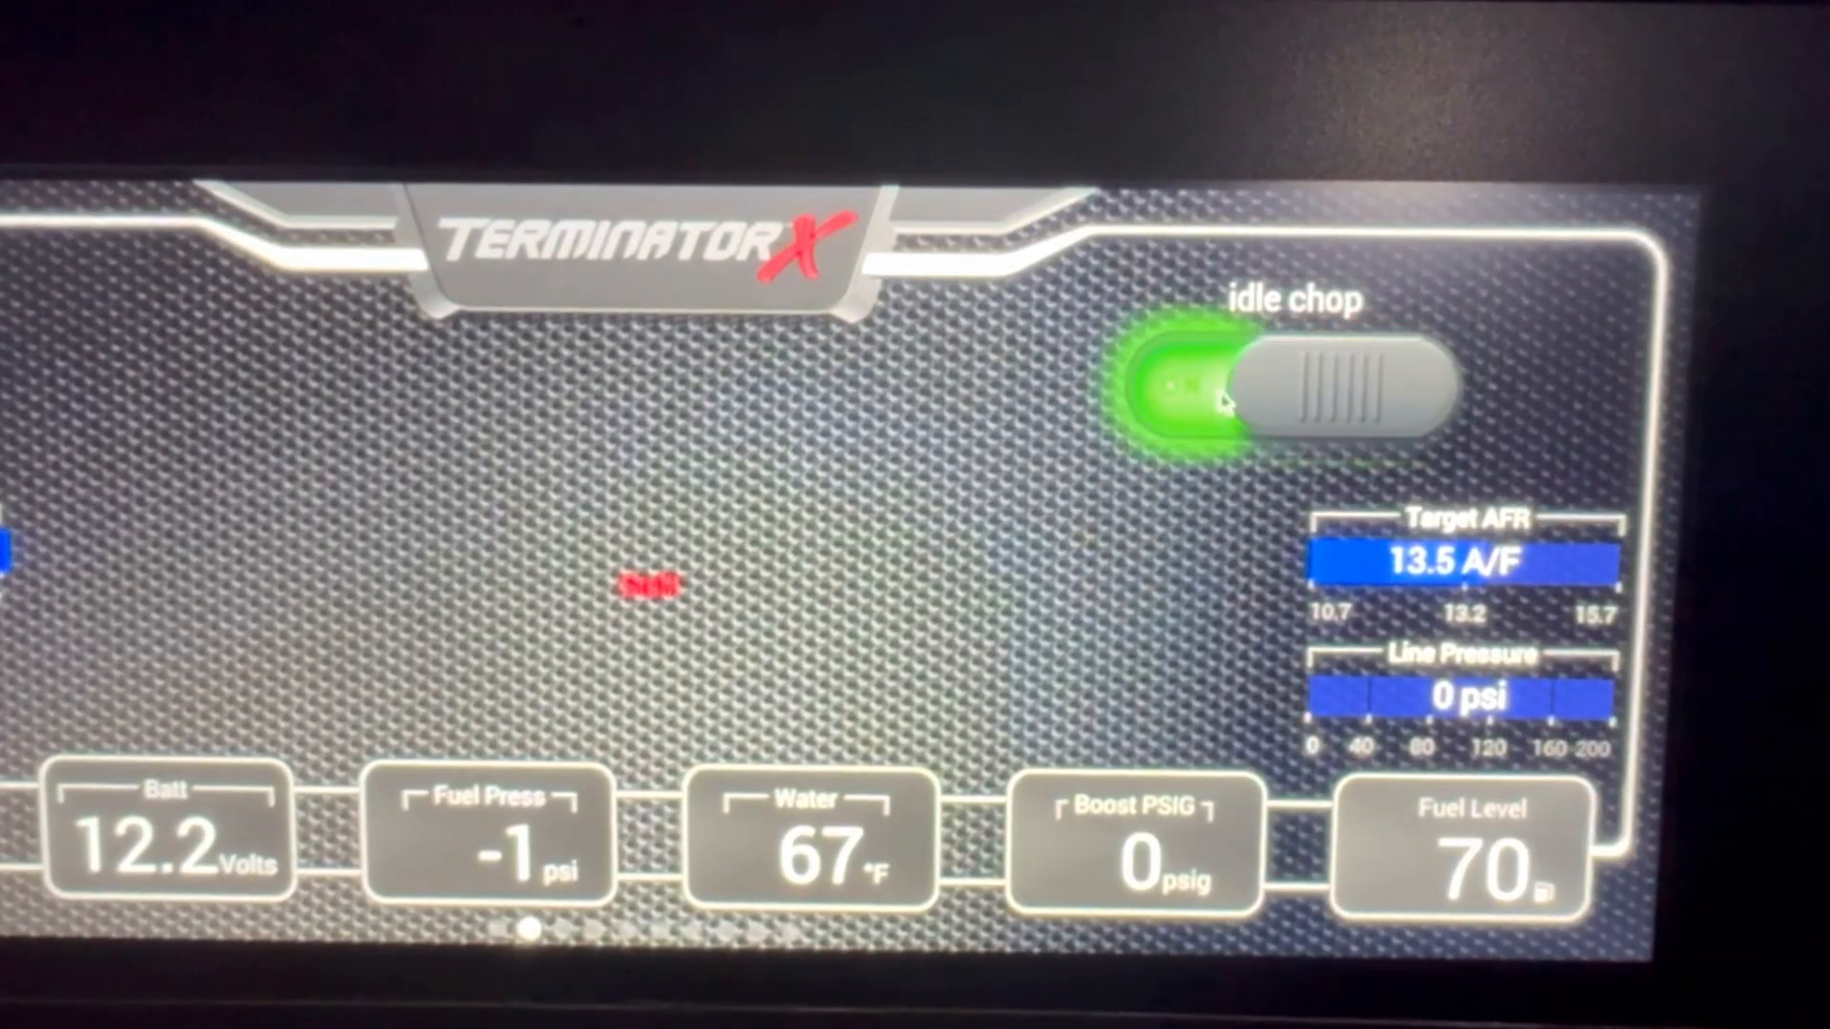
{"action": "left_click", "coordinate": [1291, 391]}
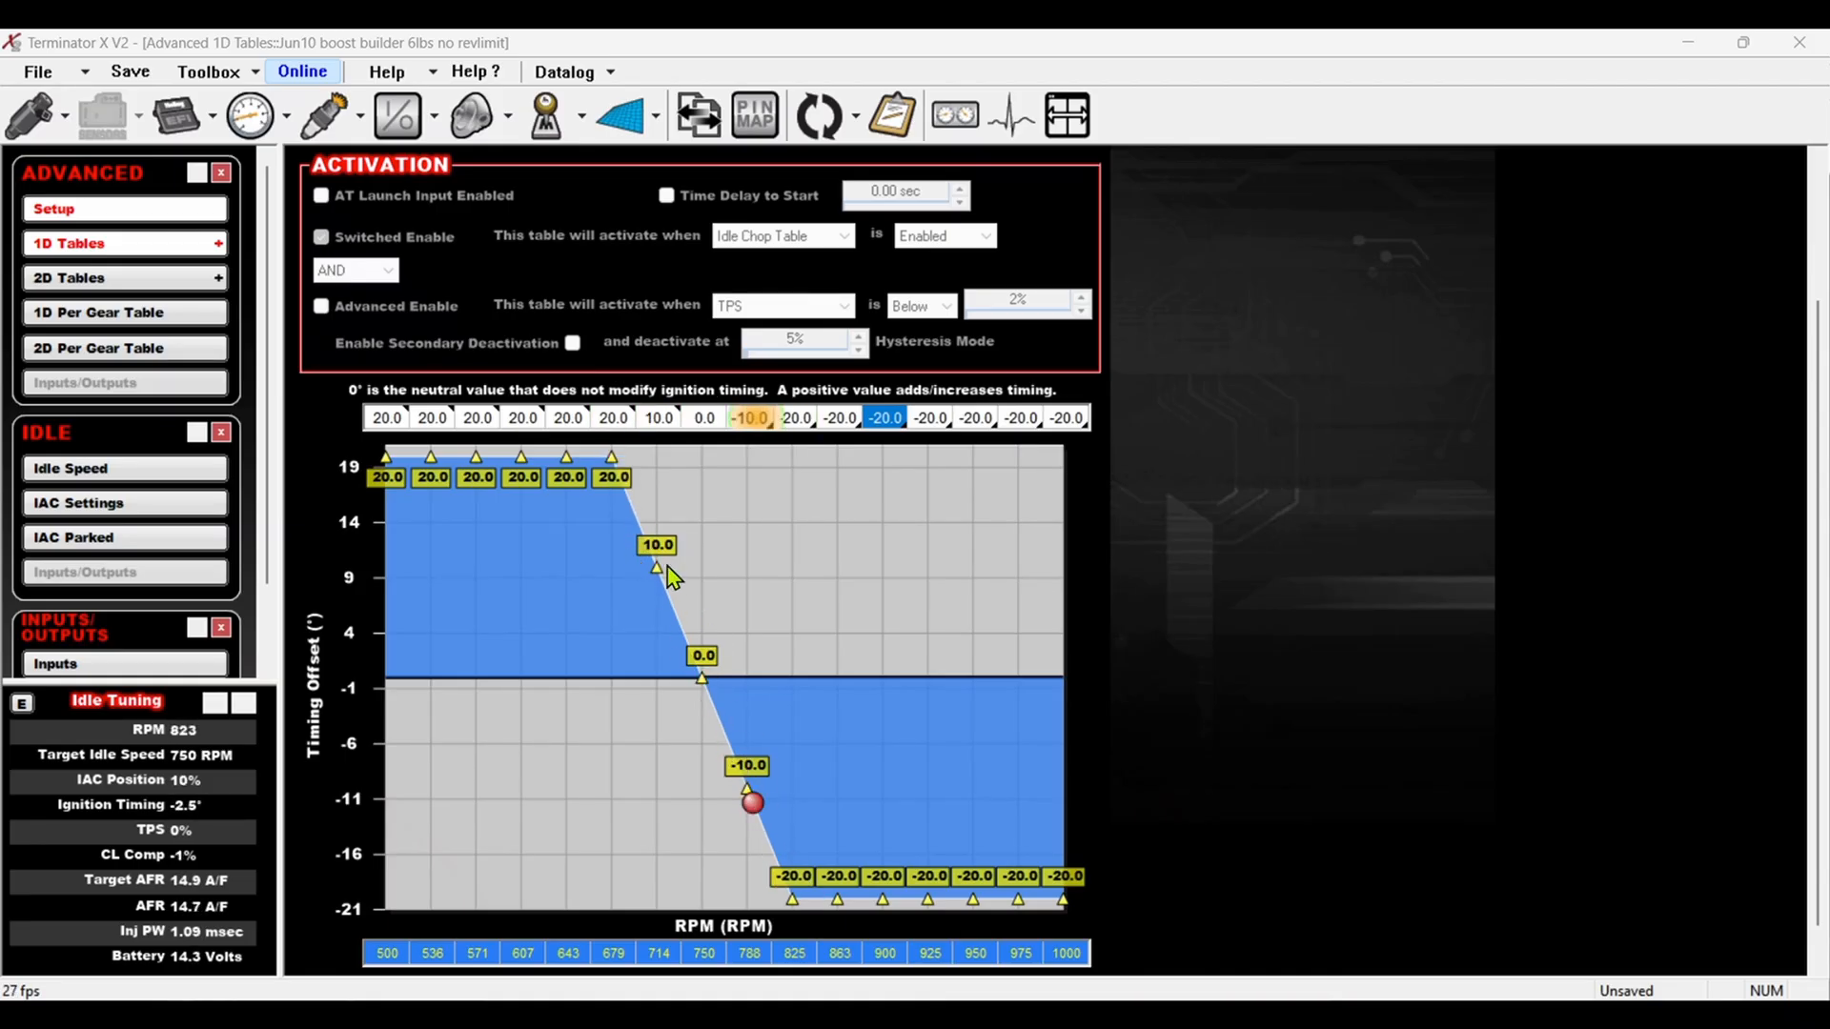
- Scroll the navigation pane toward the IDLE section's IAC Settings
{"action": "left_click_drag", "start_coordinate": [753, 802], "coordinate": [642, 532]}
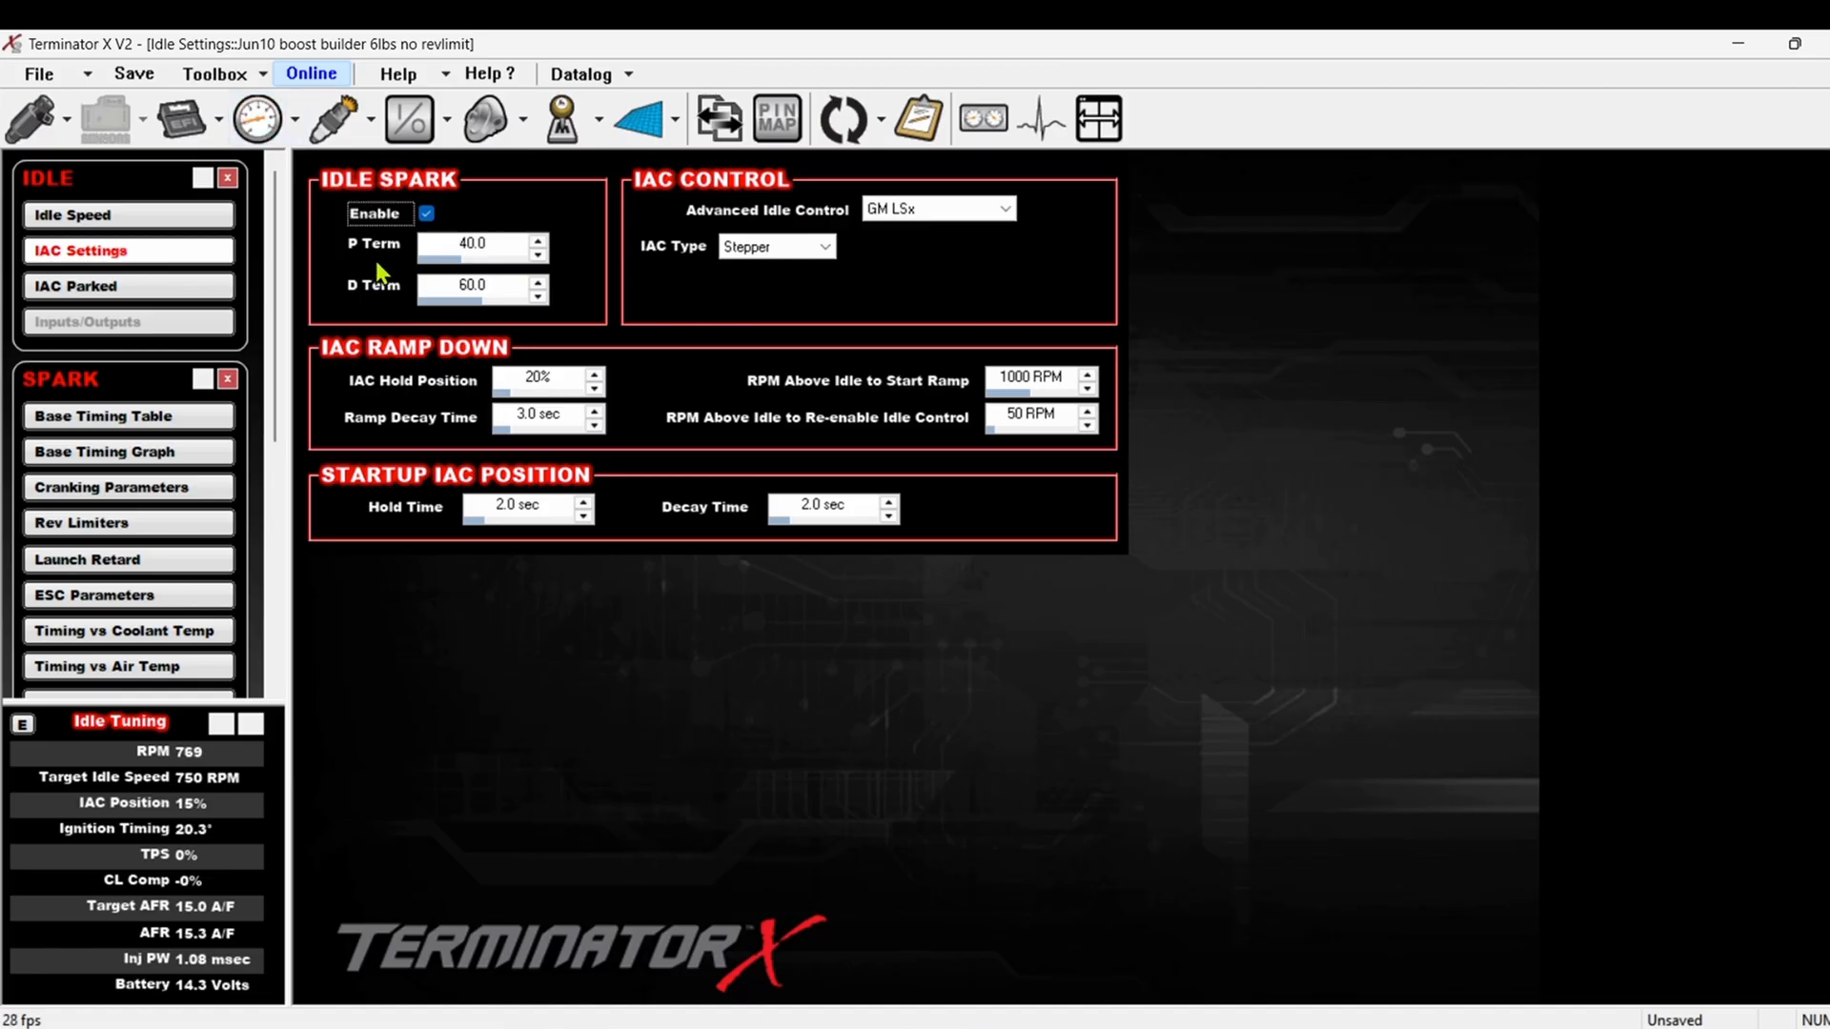
- Disable the IDLE SPARK Enable option and move to the Advanced Setup page
{"action": "left_click", "coordinate": [425, 214]}
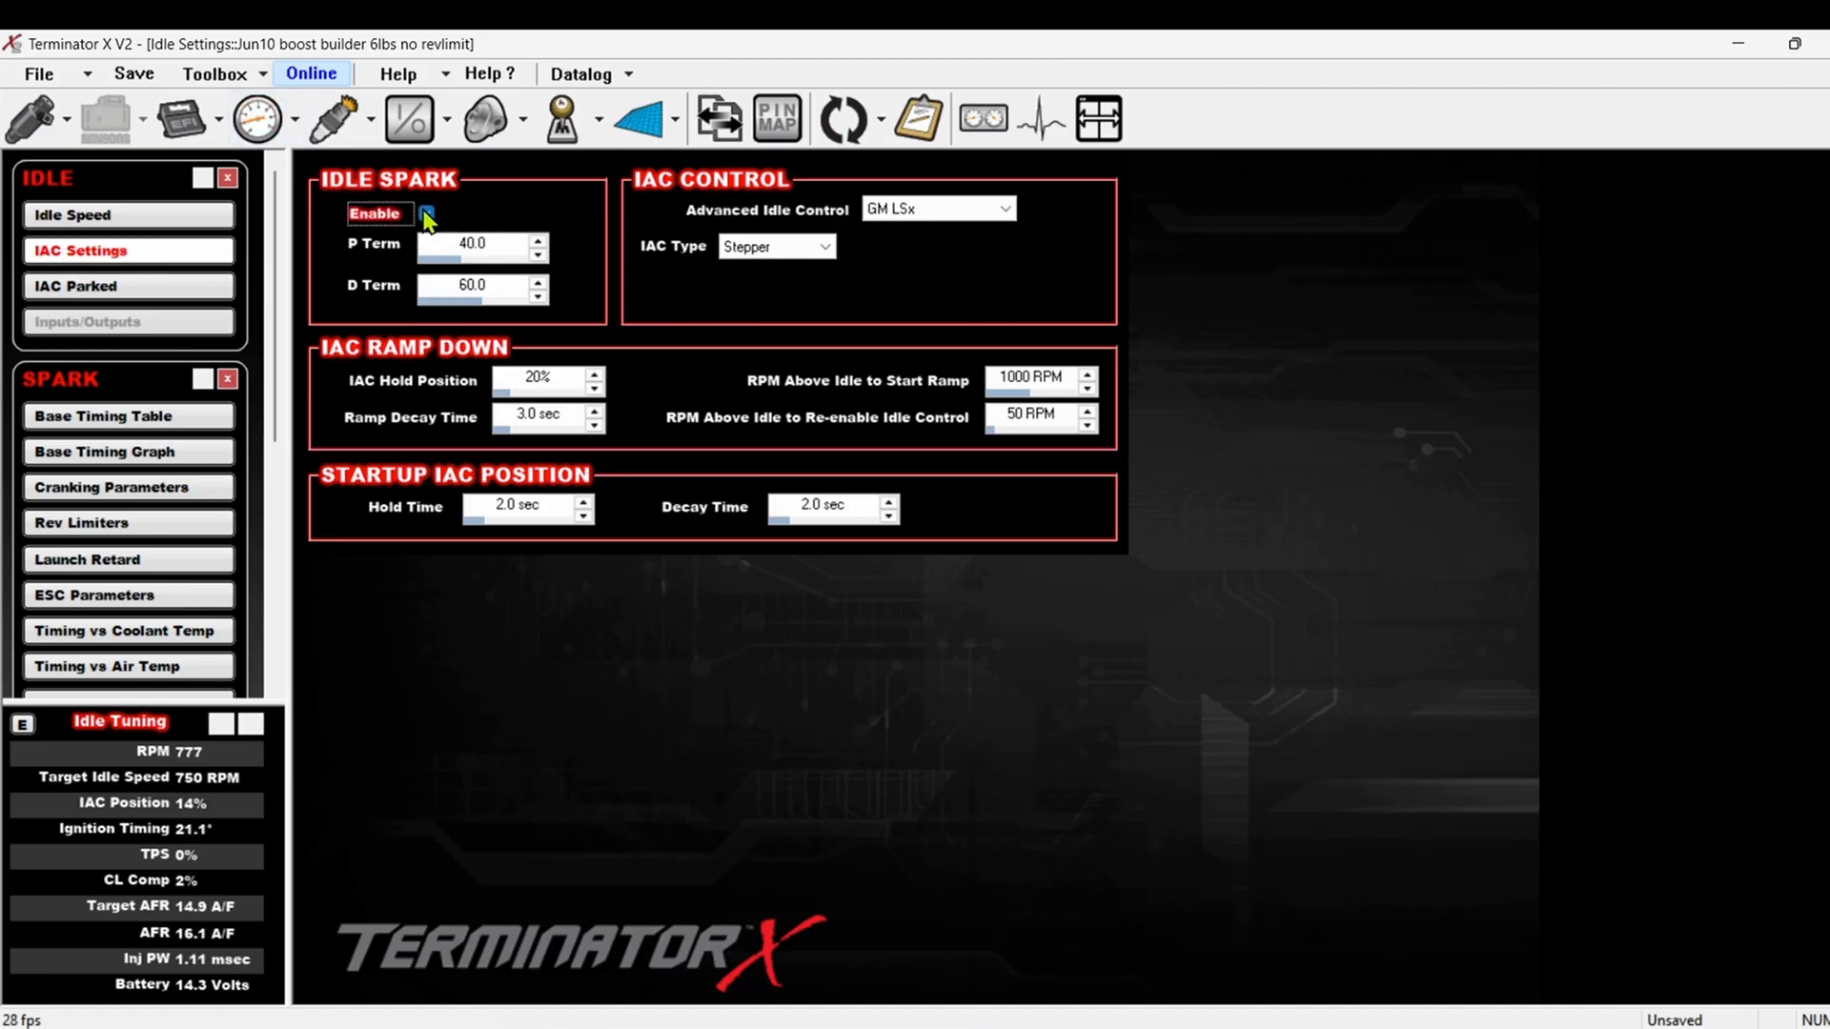
{"action": "left_click", "coordinate": [427, 214]}
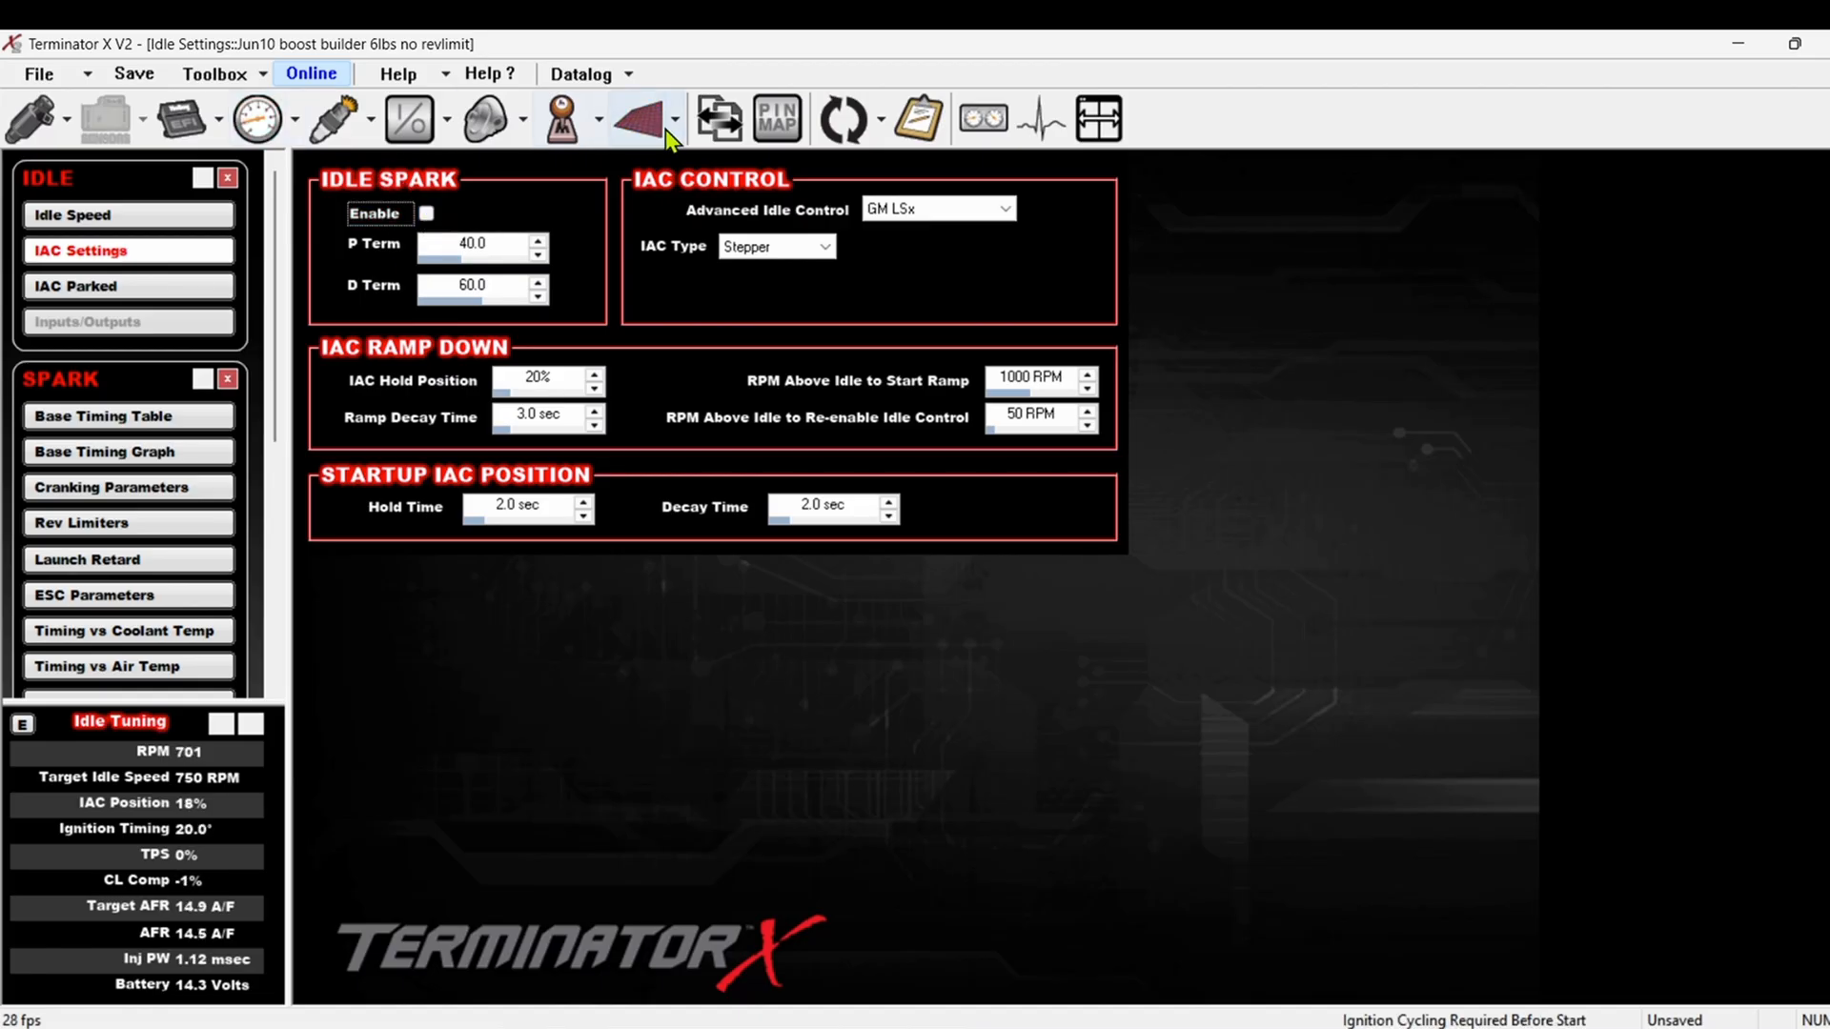
{"action": "left_click", "coordinate": [635, 116]}
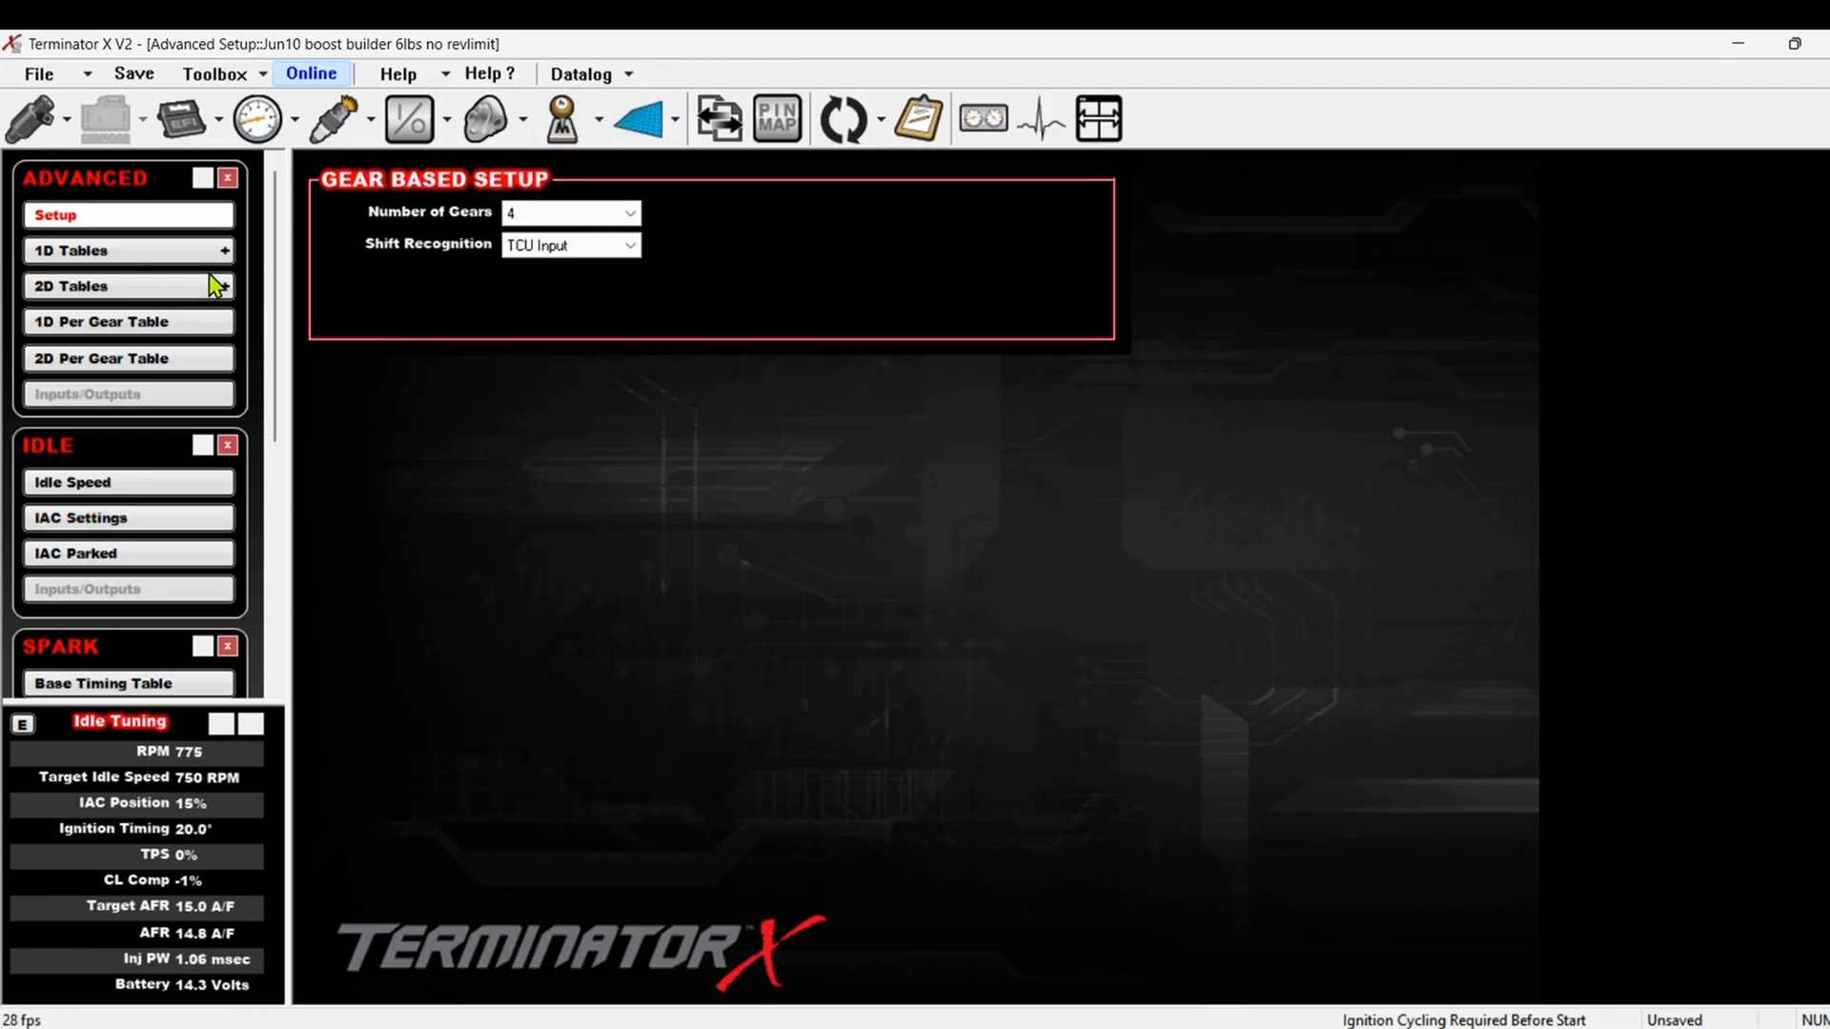
- Show 1D Table #4 (Idle Chop) and watch the live timing readout swing between +20° and -20°
{"action": "left_click", "coordinate": [72, 249]}
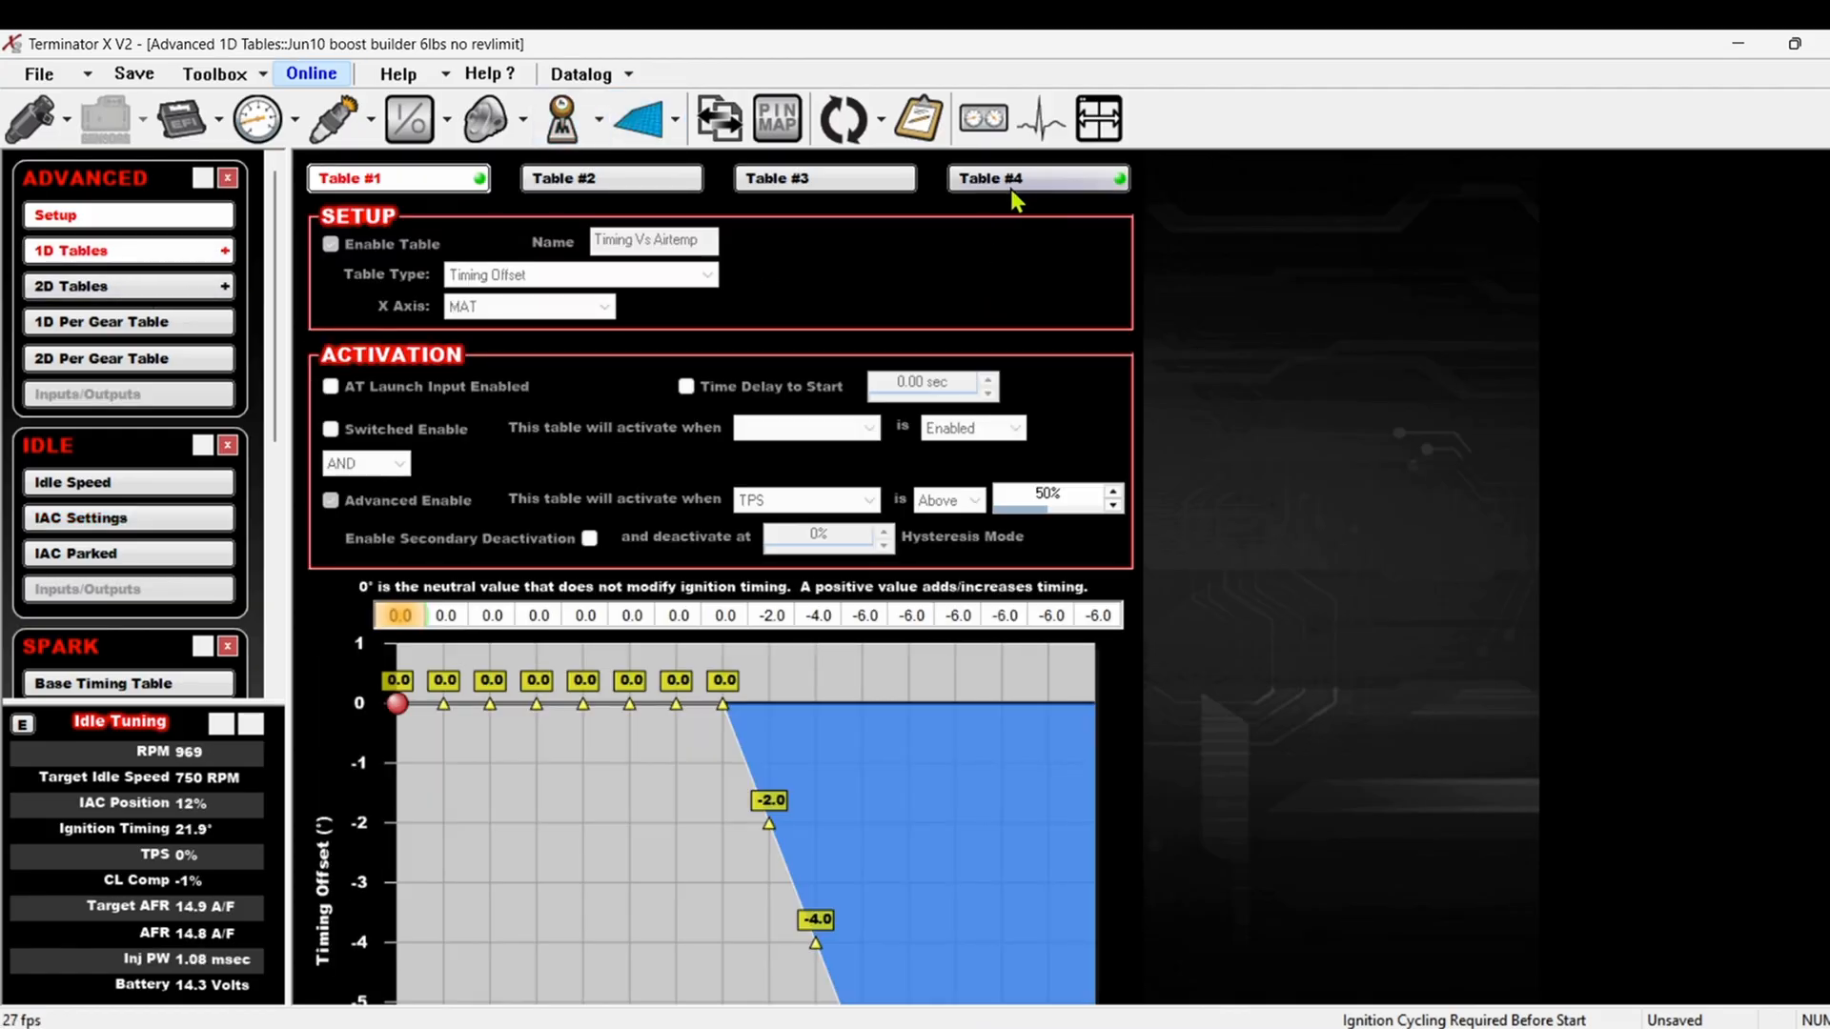
{"action": "left_click", "coordinate": [1037, 177]}
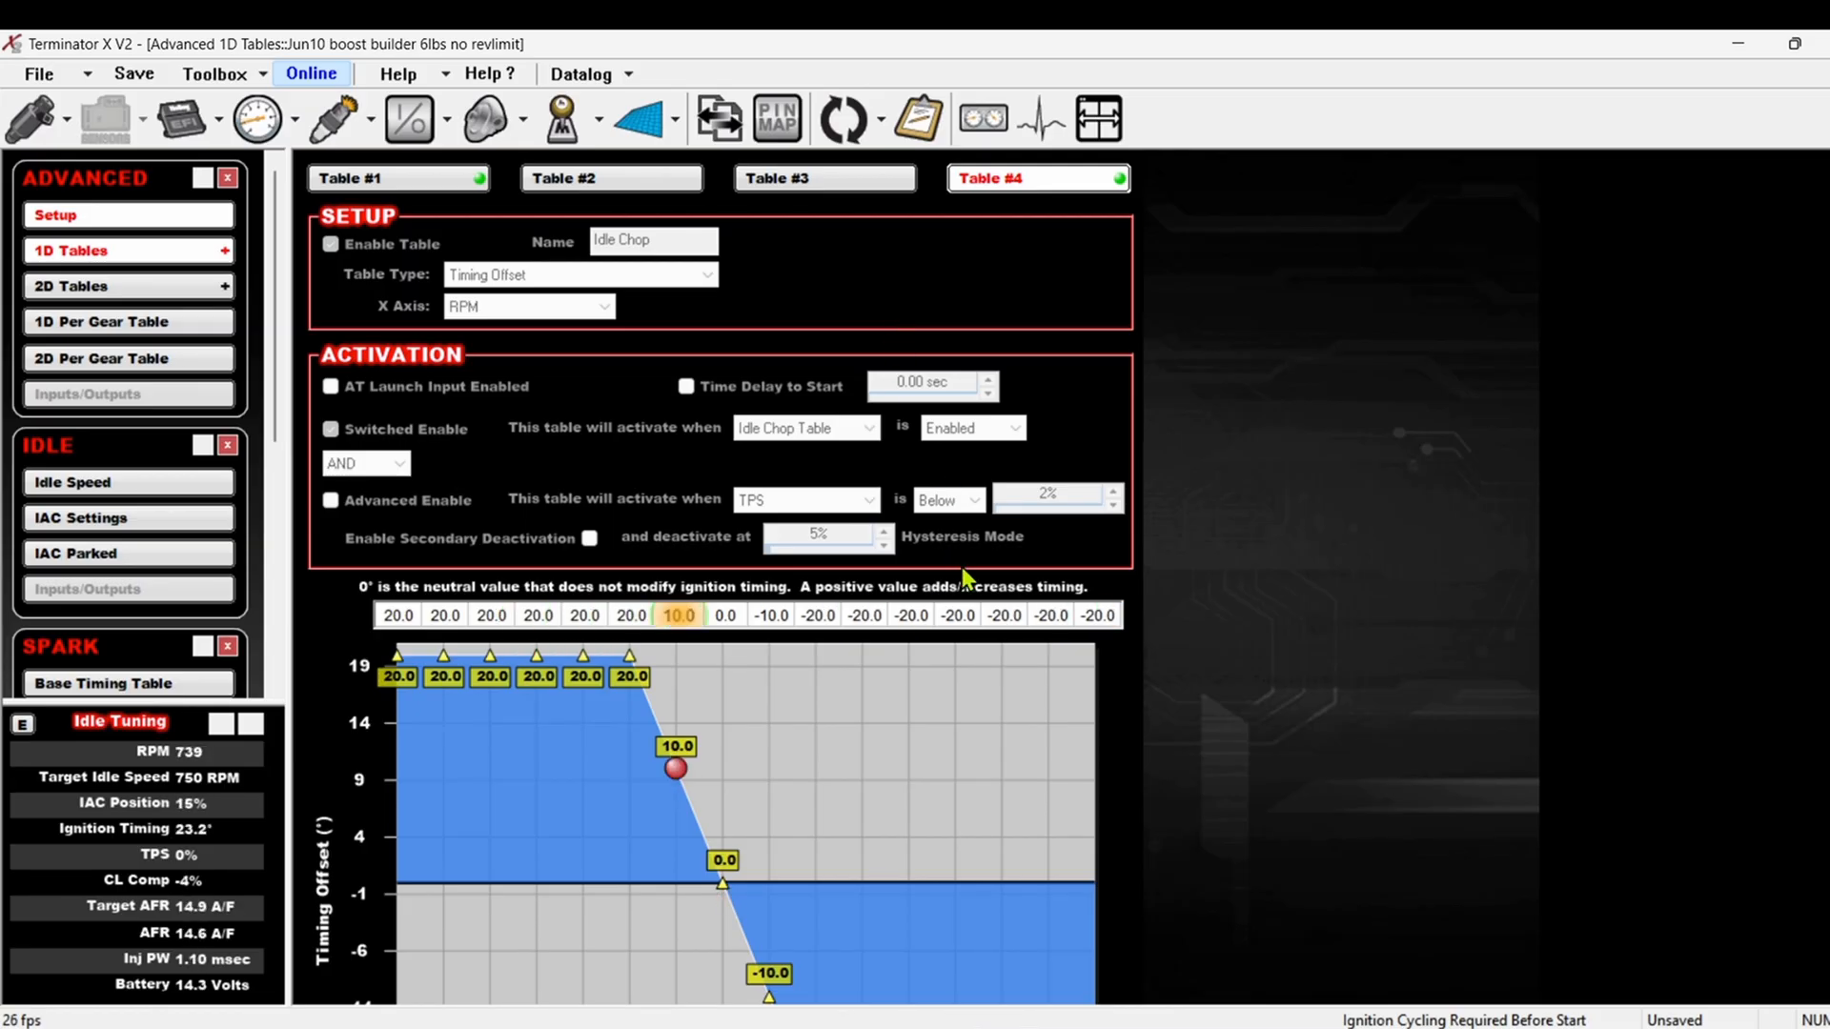
{"action": "scroll", "scroll_direction": "down", "scroll_amount": 3}
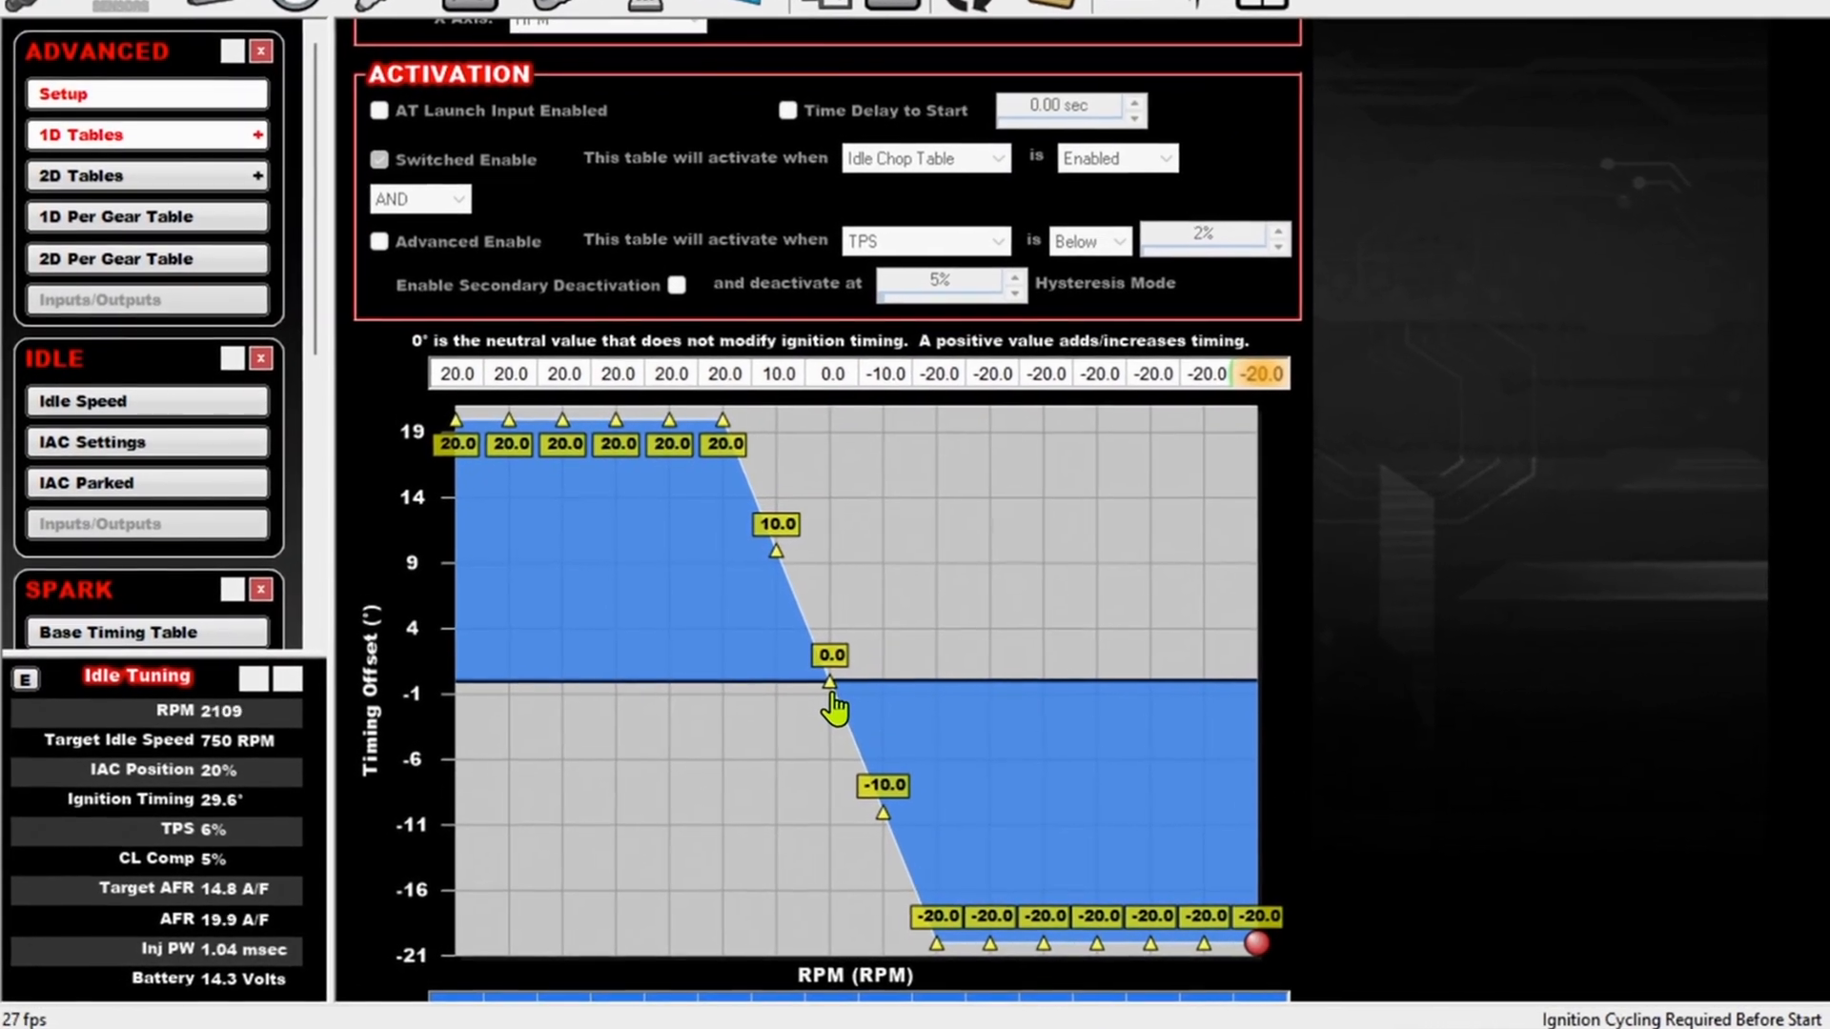
{"action": "scroll", "scroll_direction": "down", "scroll_amount": 3}
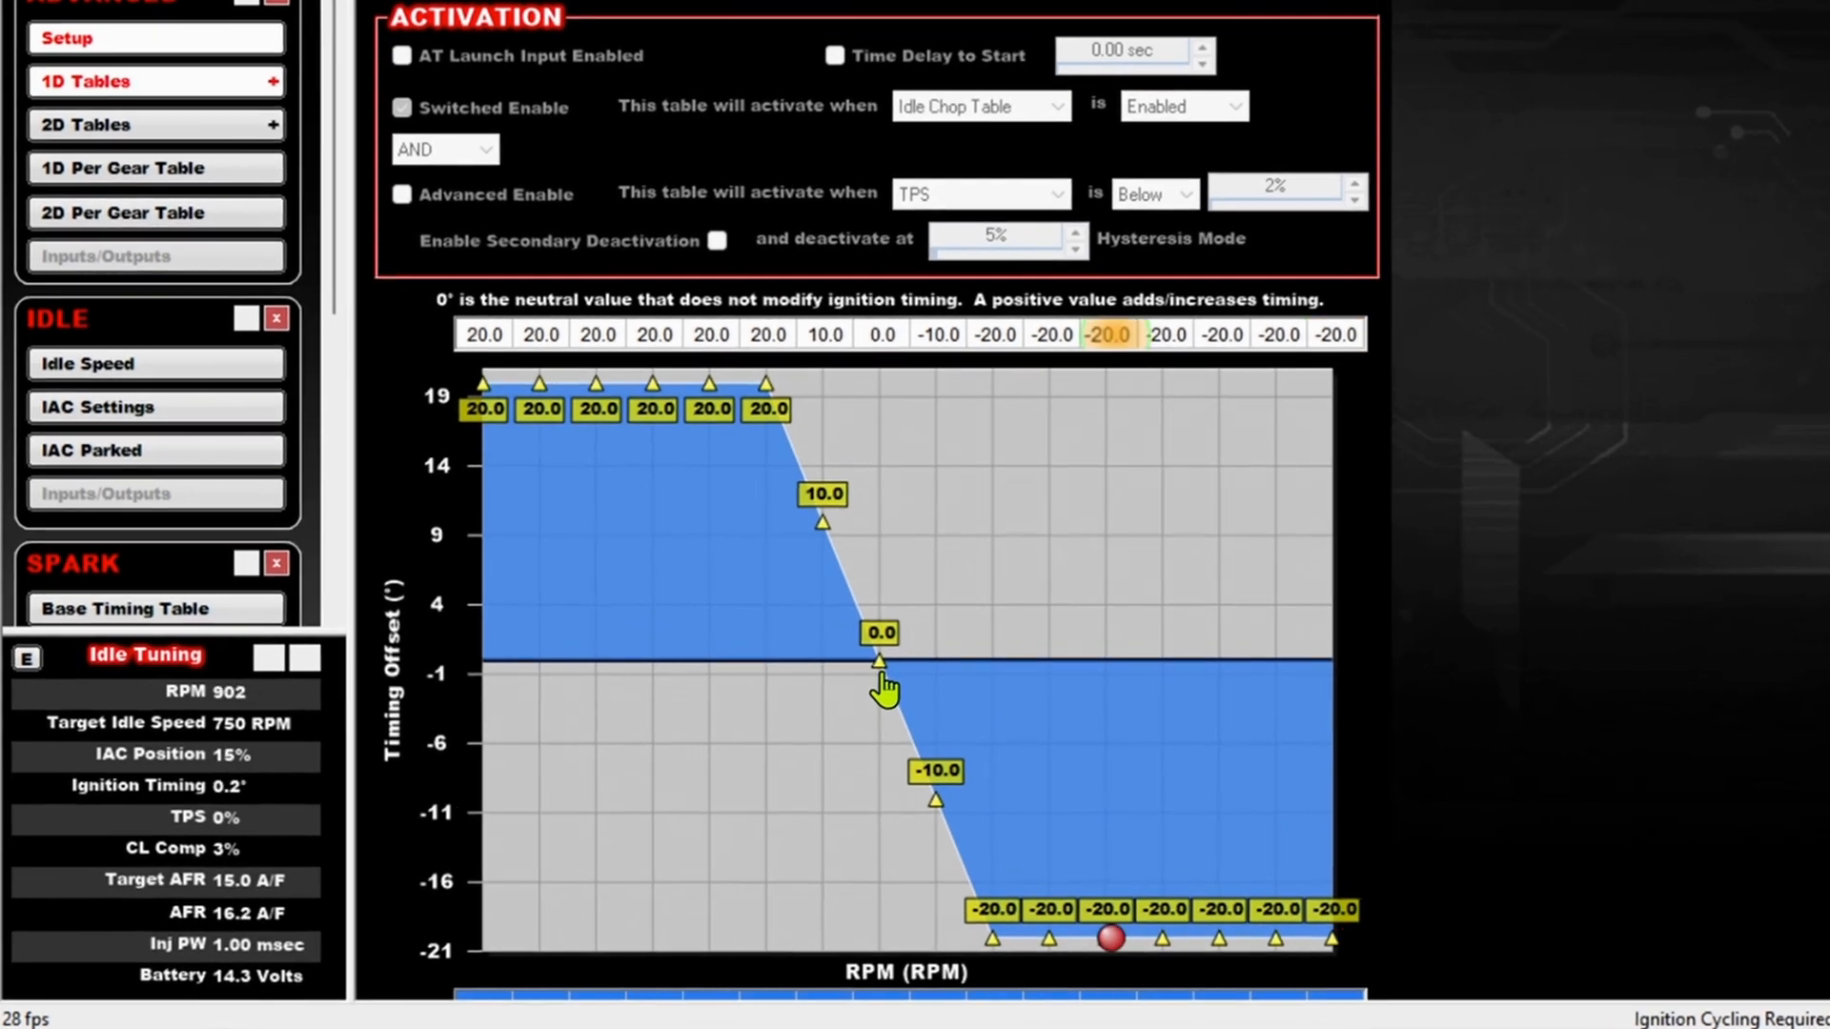